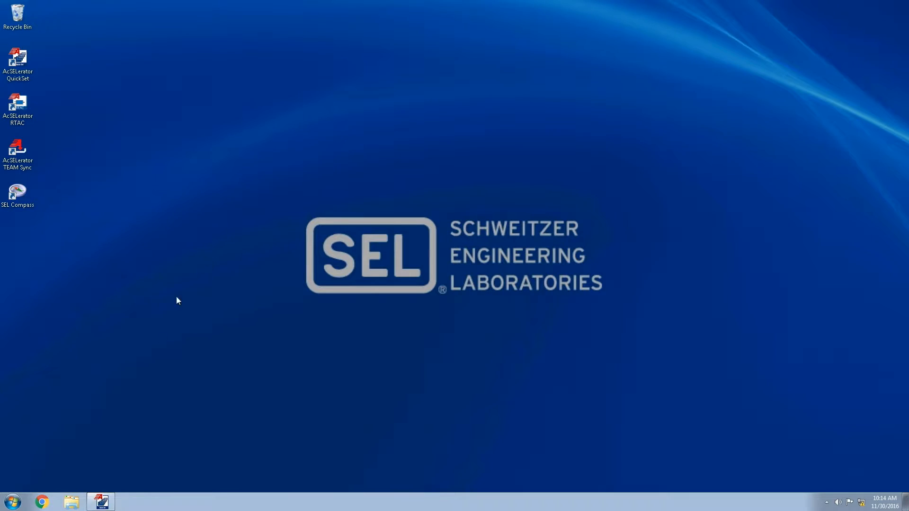
Launch Google Chrome from the taskbar to reach the SEL-3620 login page.
{"action": "left_click", "coordinate": [42, 502]}
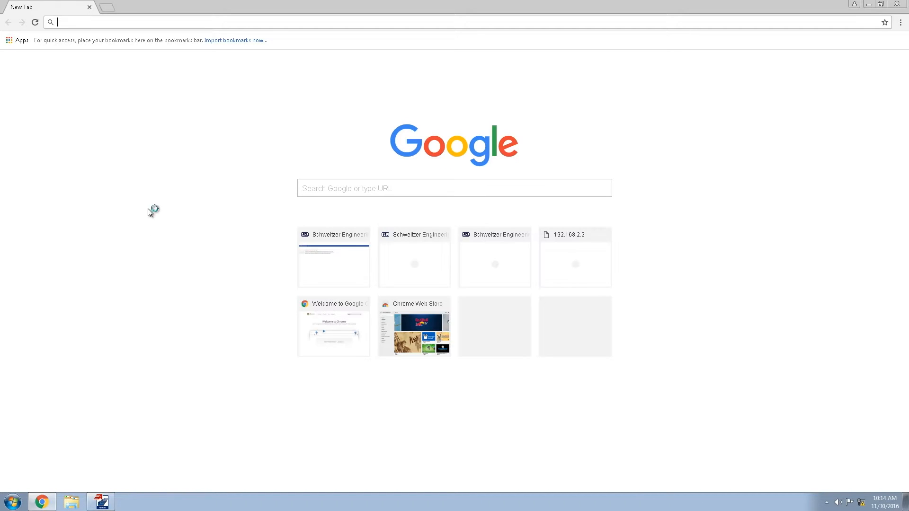
{"action": "mouse_move", "coordinate": [158, 150]}
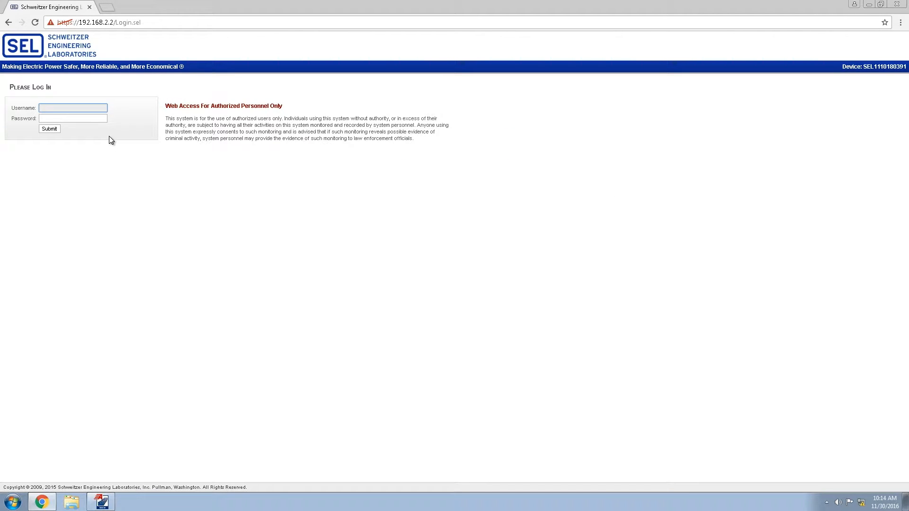
Log in to the SEL-3620 web interface as admin with its password.
{"action": "type", "text": "admin"}
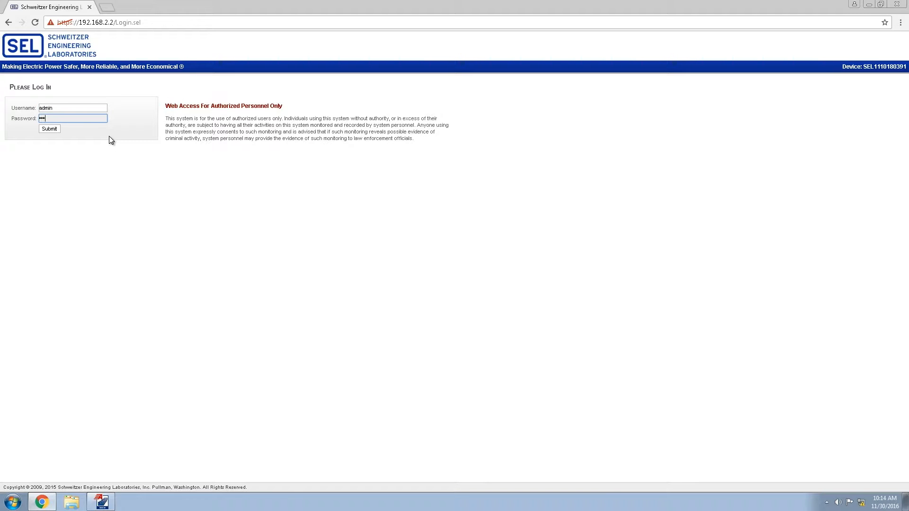
{"action": "left_click", "coordinate": [50, 129]}
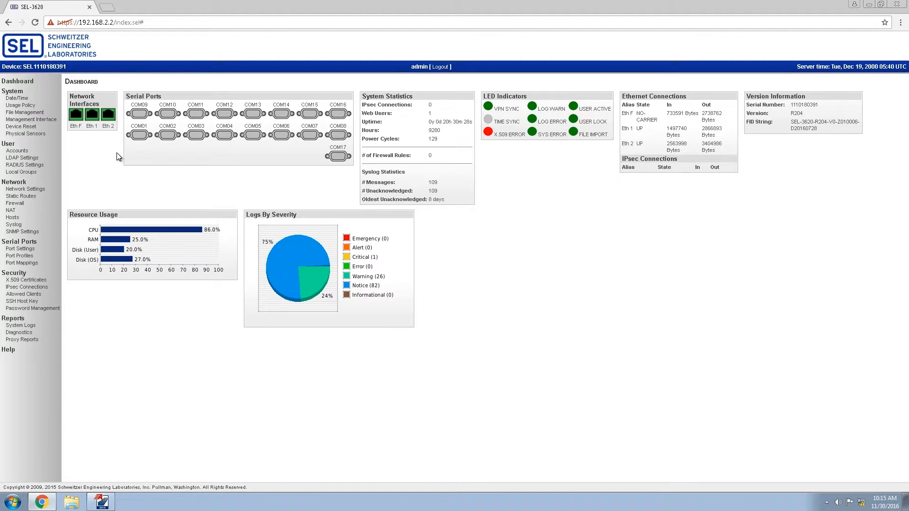
{"action": "mouse_move", "coordinate": [73, 163]}
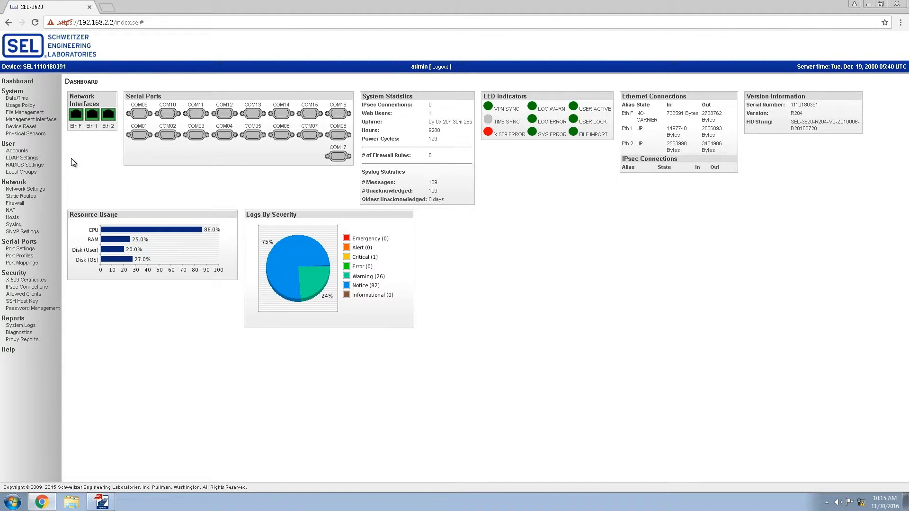
Start a new user account in User Accounts and name it TEAM.
{"action": "left_click", "coordinate": [17, 151]}
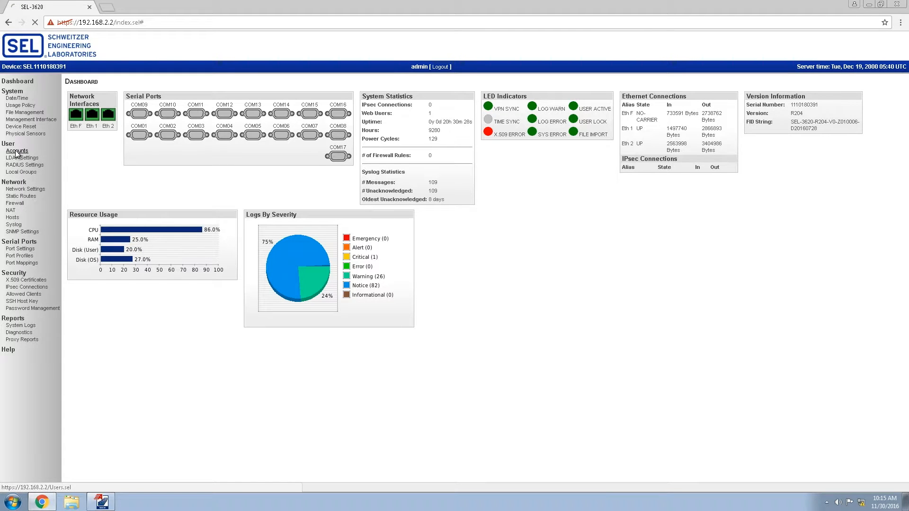
{"action": "left_click", "coordinate": [16, 150]}
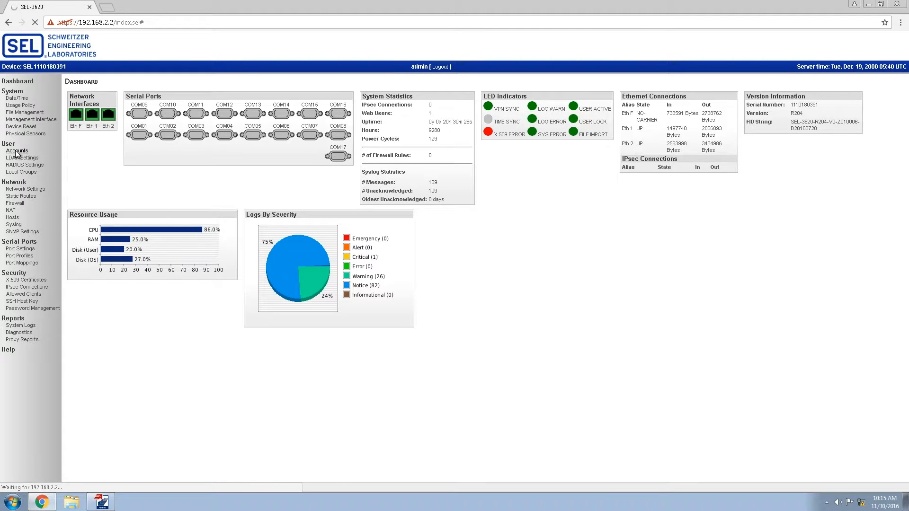
{"action": "left_click", "coordinate": [17, 151]}
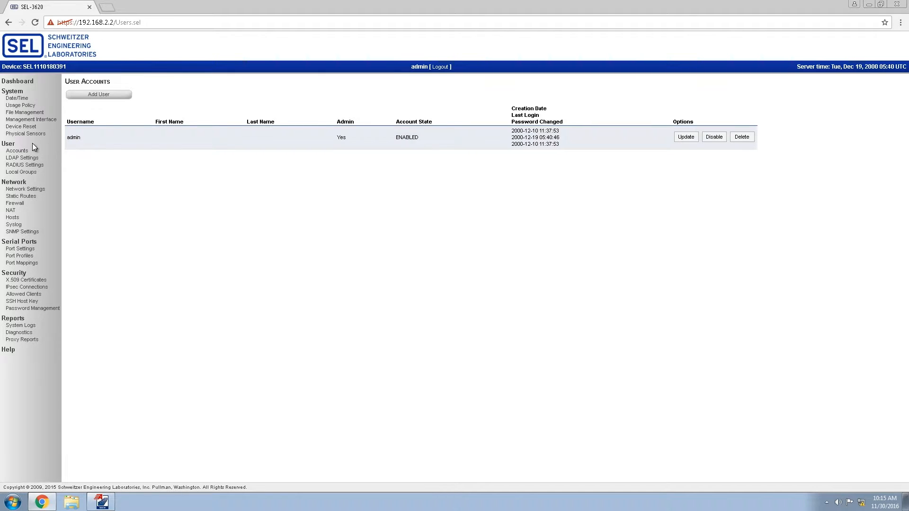
{"action": "left_click", "coordinate": [98, 94]}
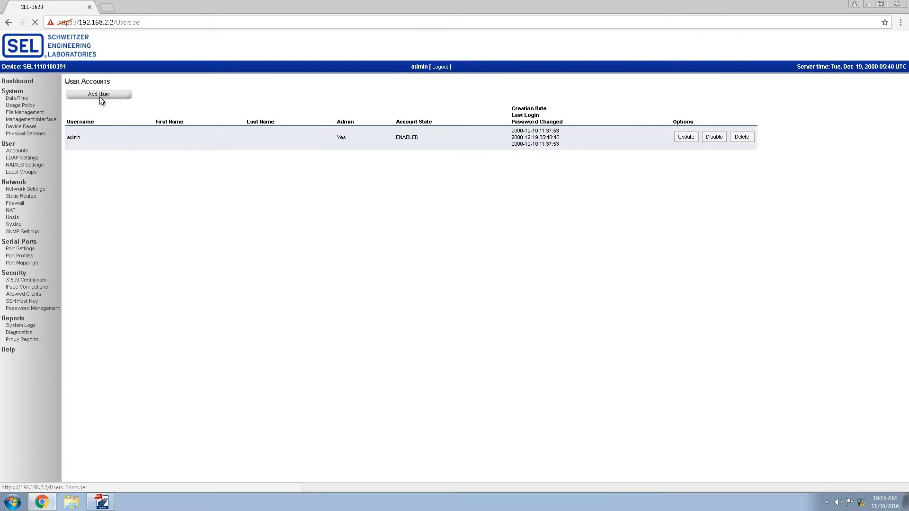
{"action": "left_click", "coordinate": [99, 94]}
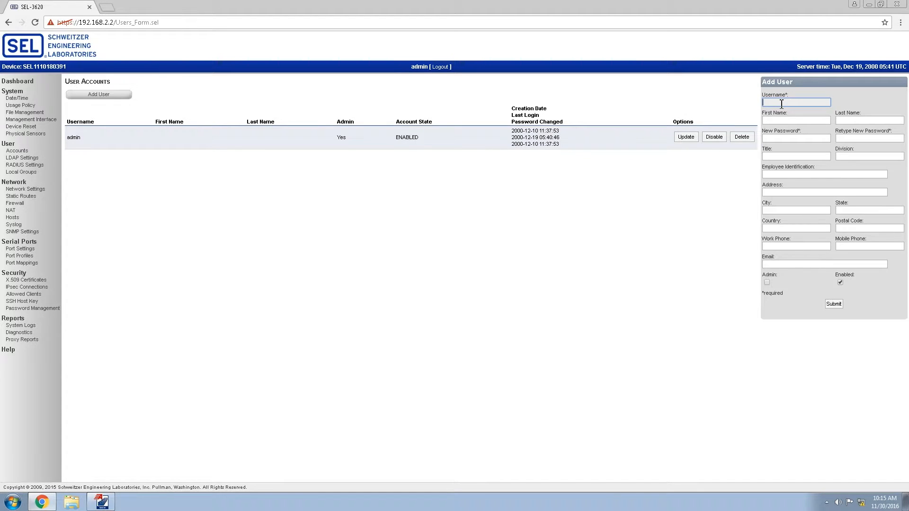
{"action": "type", "text": "TEAM"}
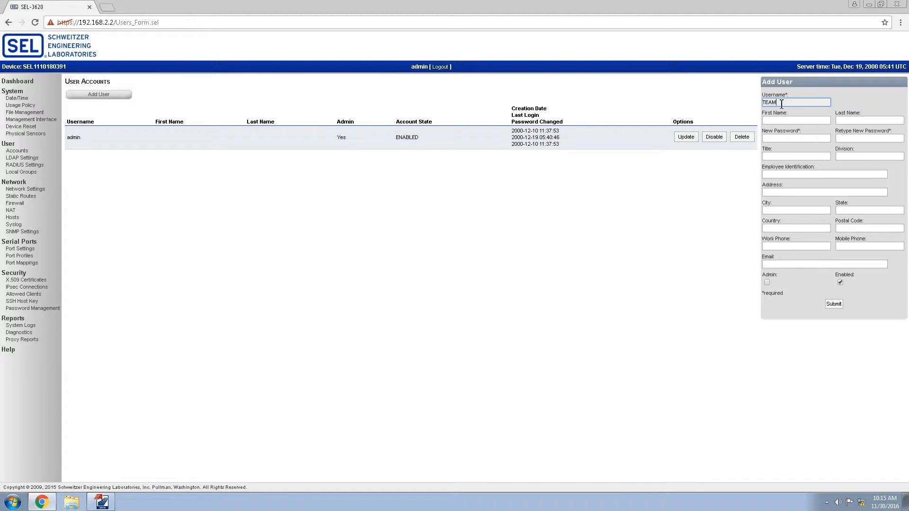
Enter and confirm the TEAM password and submit the enabled, non-admin account.
{"action": "left_click", "coordinate": [796, 138]}
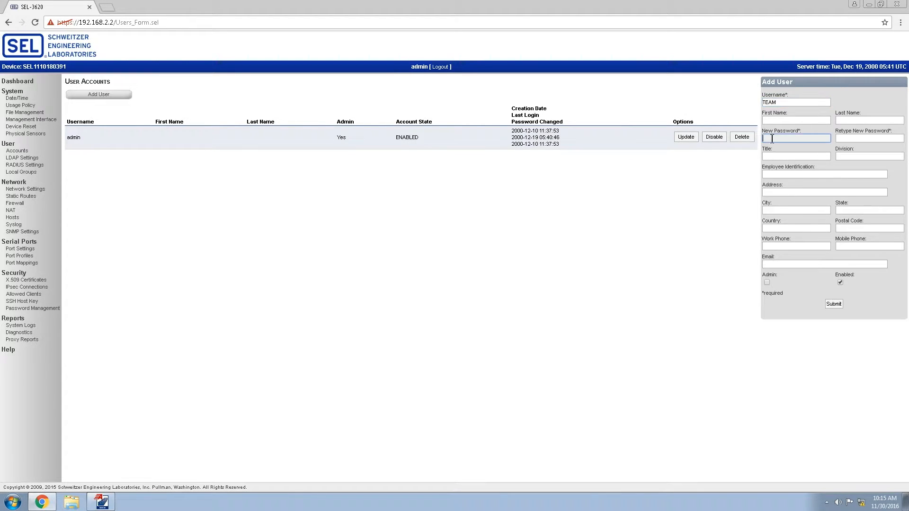
{"action": "type", "text": "••••"}
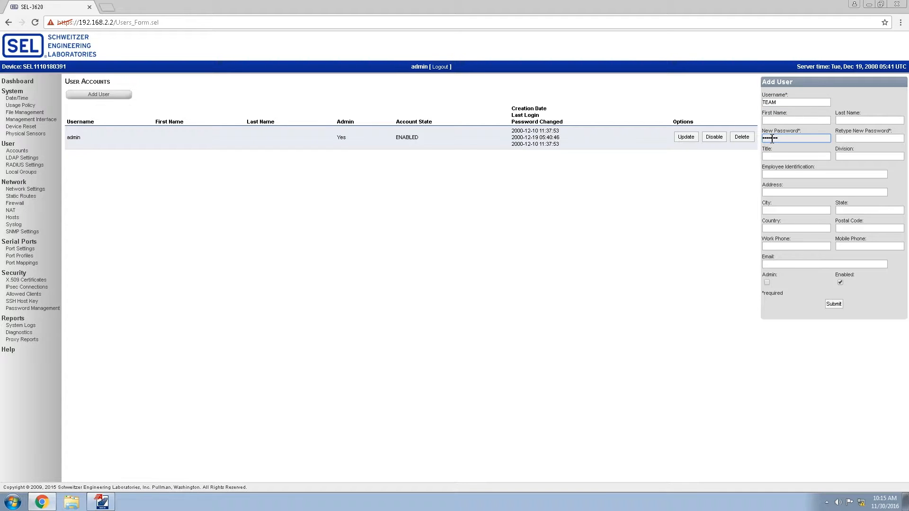
{"action": "left_click", "coordinate": [869, 138]}
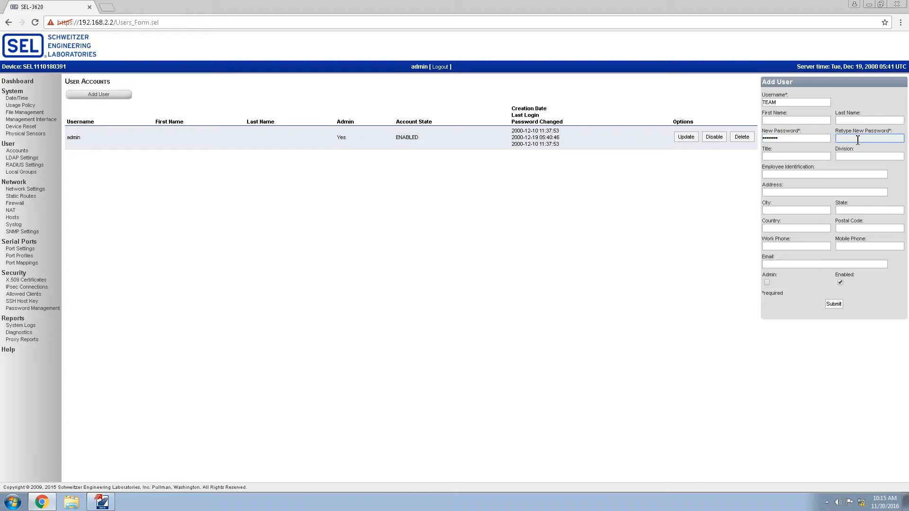
{"action": "type", "text": "•••••"}
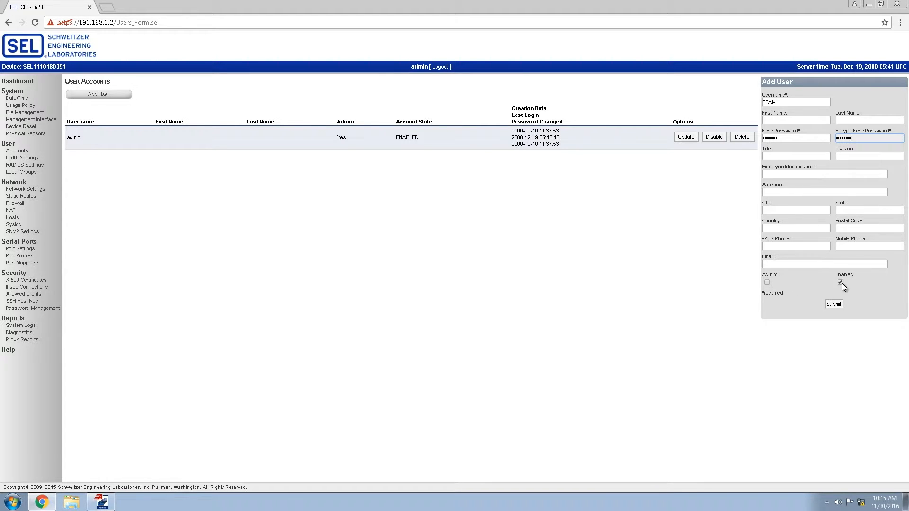
{"action": "left_click", "coordinate": [834, 304]}
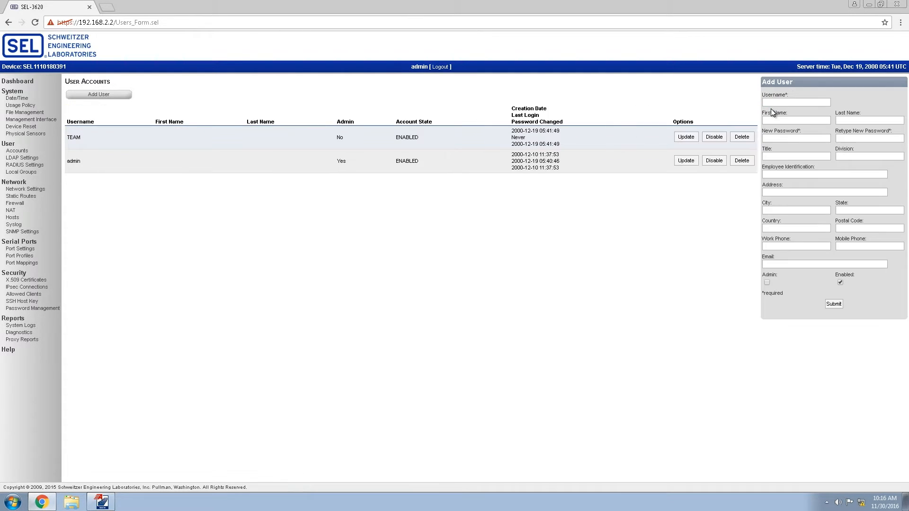
Add an enabled, non-admin user Engineer with its password and submit it.
{"action": "type", "text": "Engineer"}
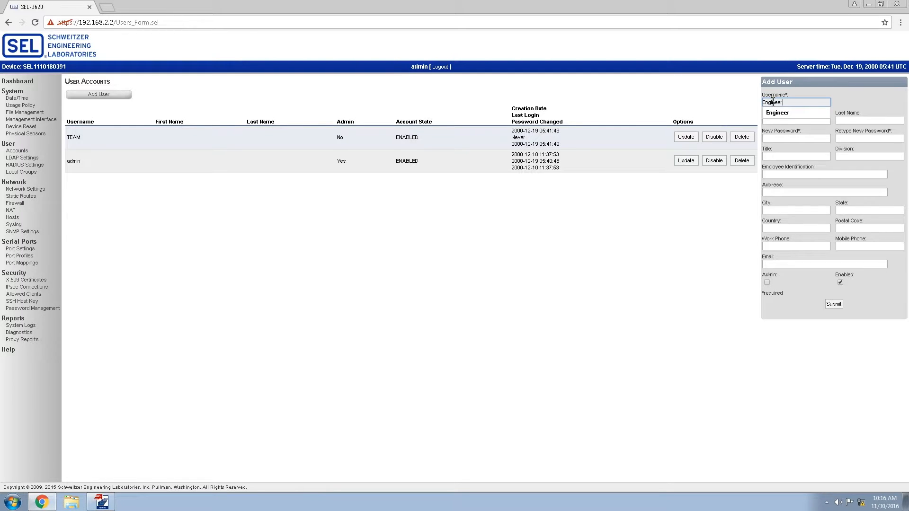
{"action": "left_click", "coordinate": [796, 138]}
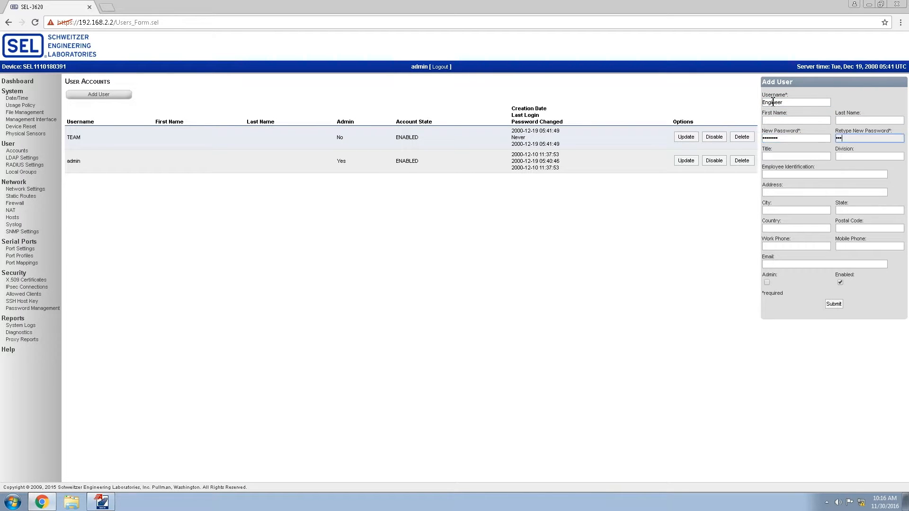
{"action": "type", "text": "••••••••"}
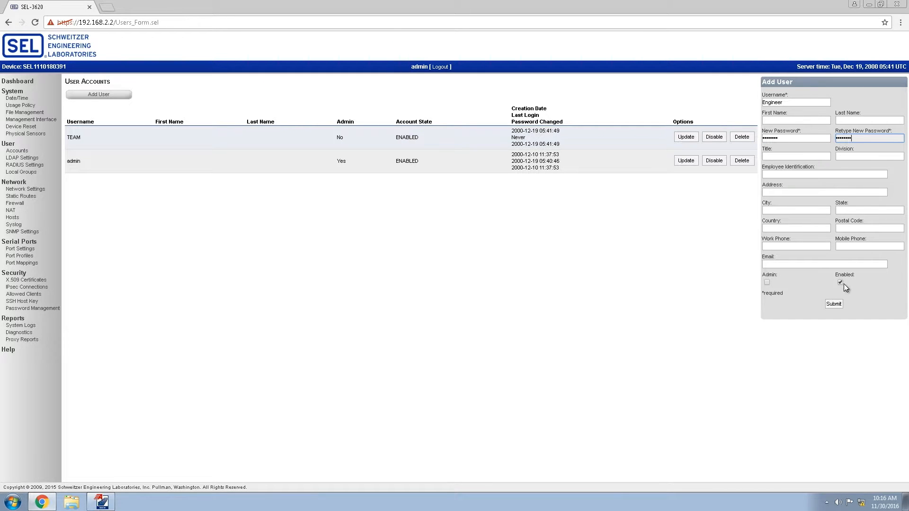
{"action": "left_click", "coordinate": [834, 304]}
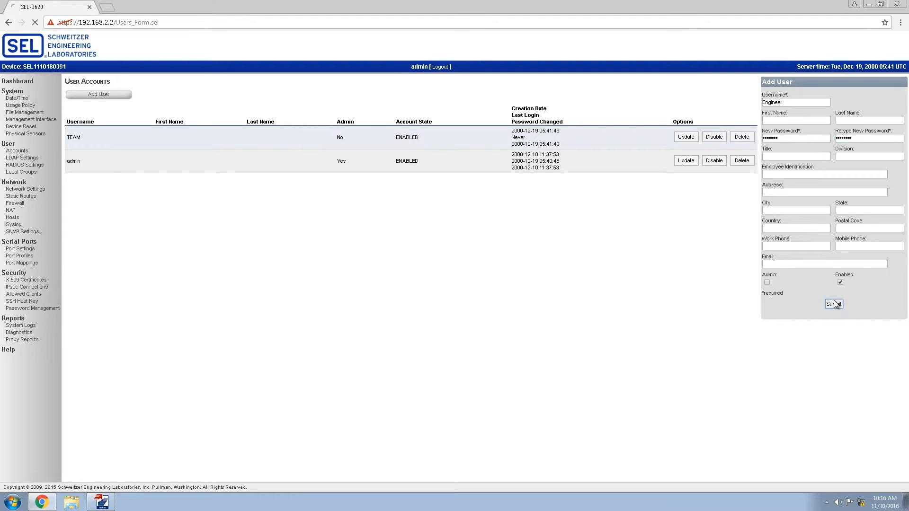
{"action": "left_click", "coordinate": [834, 304]}
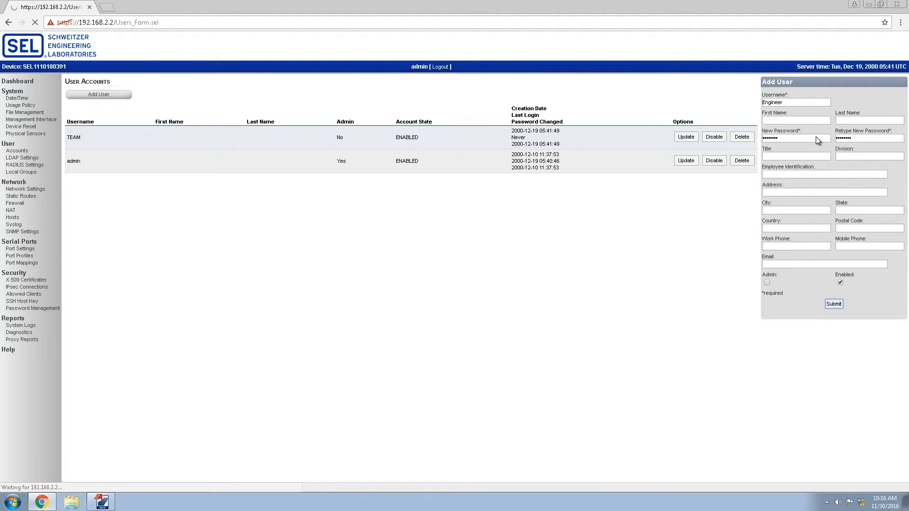
Add an enabled, non-admin user Technician with its password and submit it.
{"action": "left_click", "coordinate": [833, 303]}
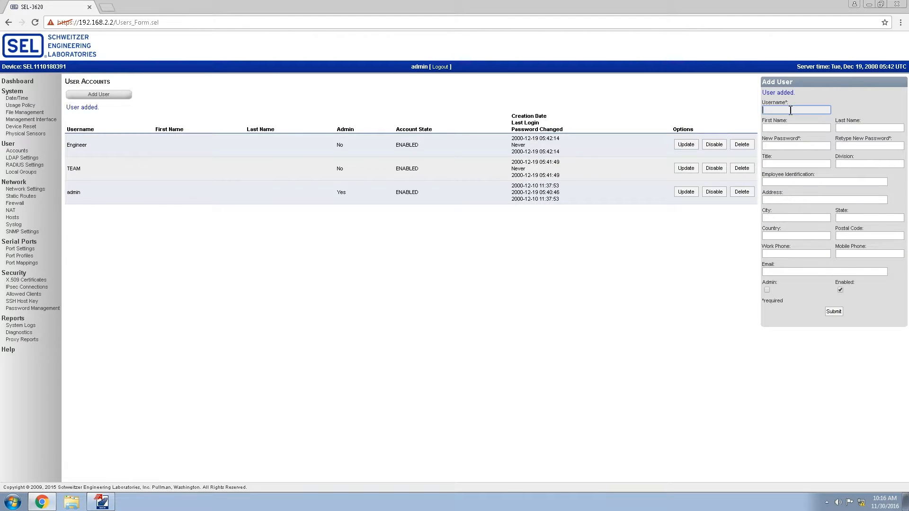
{"action": "type", "text": "Technici"}
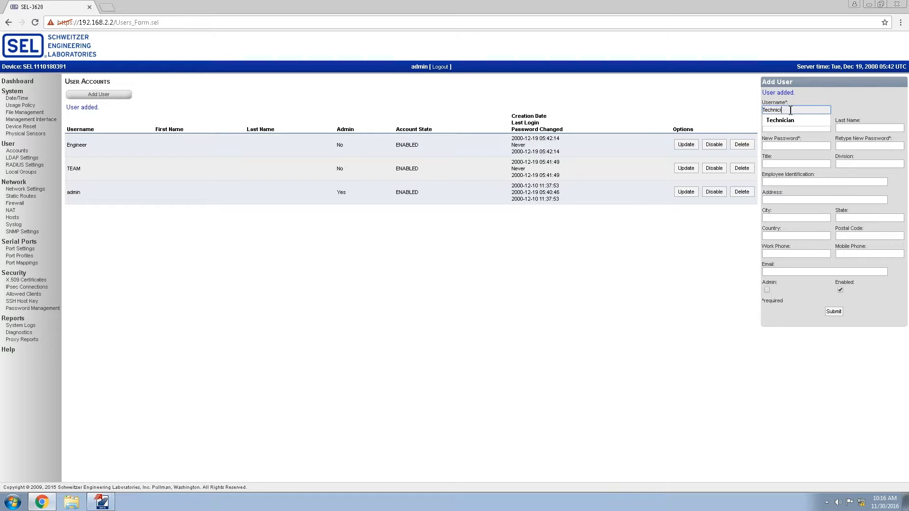
{"action": "left_click", "coordinate": [796, 144]}
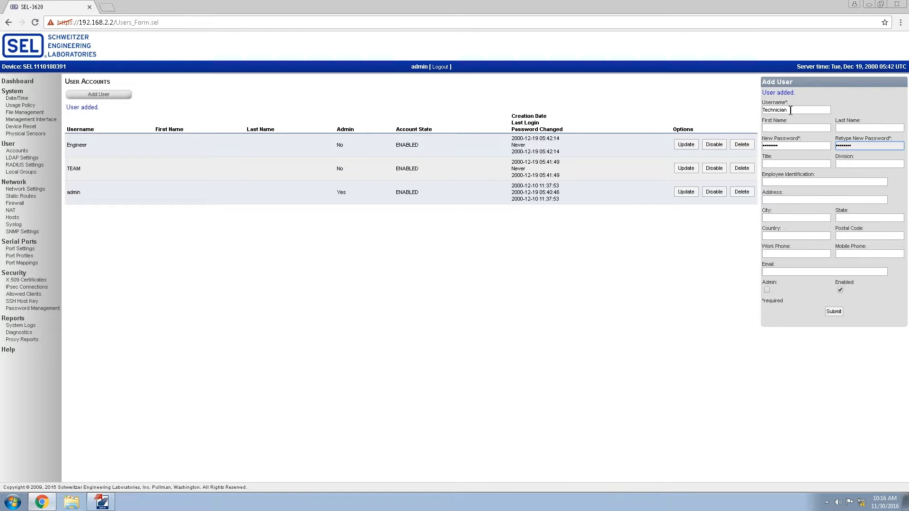
{"action": "mouse_move", "coordinate": [777, 209]}
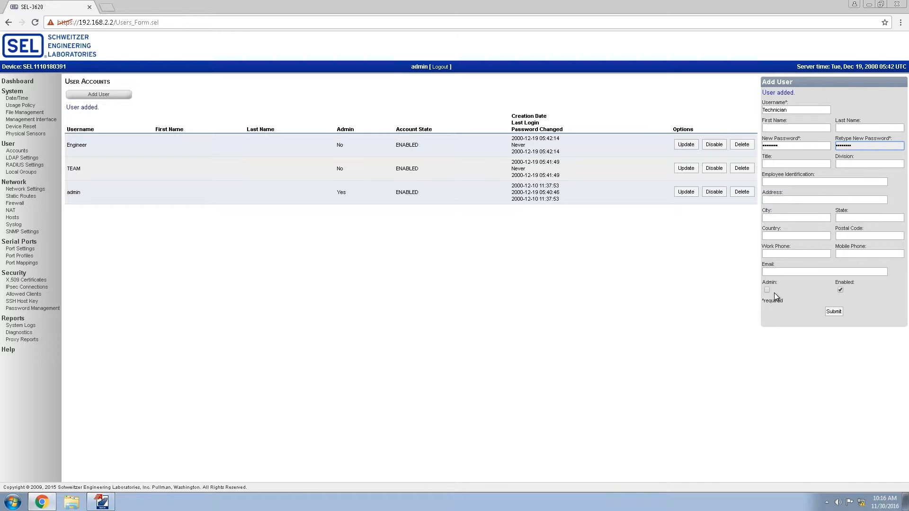
{"action": "left_click", "coordinate": [834, 312]}
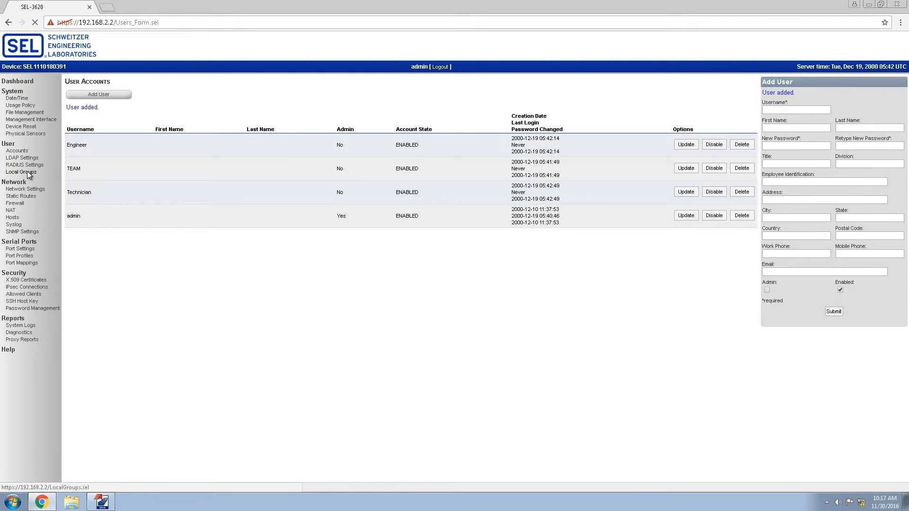
Create local group Team_grp with TEAM as its member and submit it.
{"action": "left_click", "coordinate": [21, 172]}
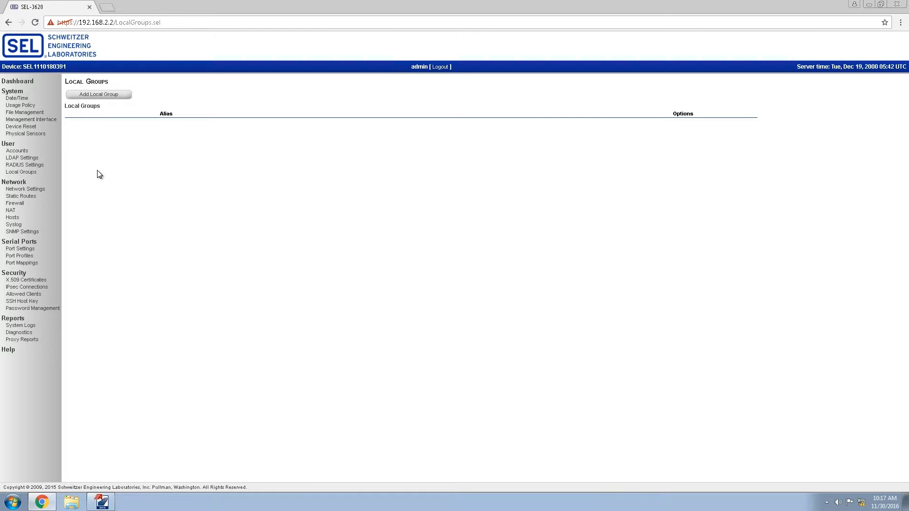
{"action": "mouse_move", "coordinate": [91, 145]}
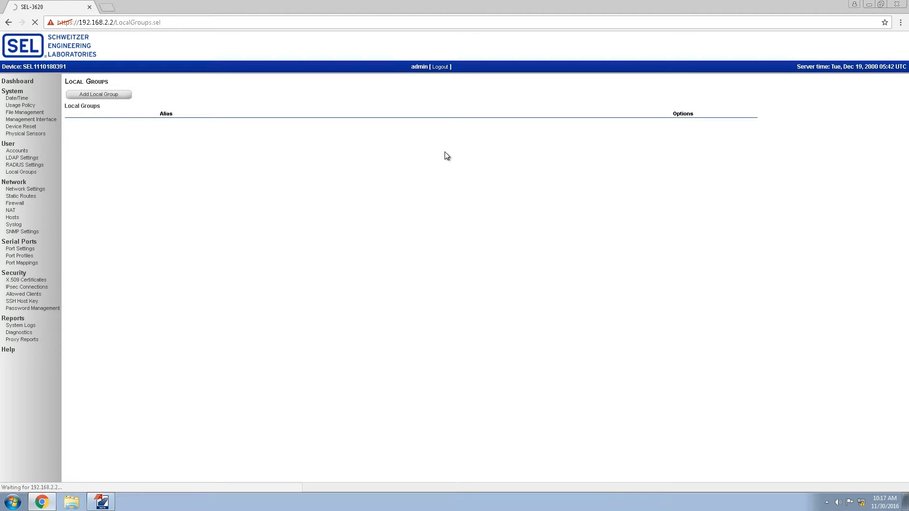
{"action": "left_click", "coordinate": [98, 94]}
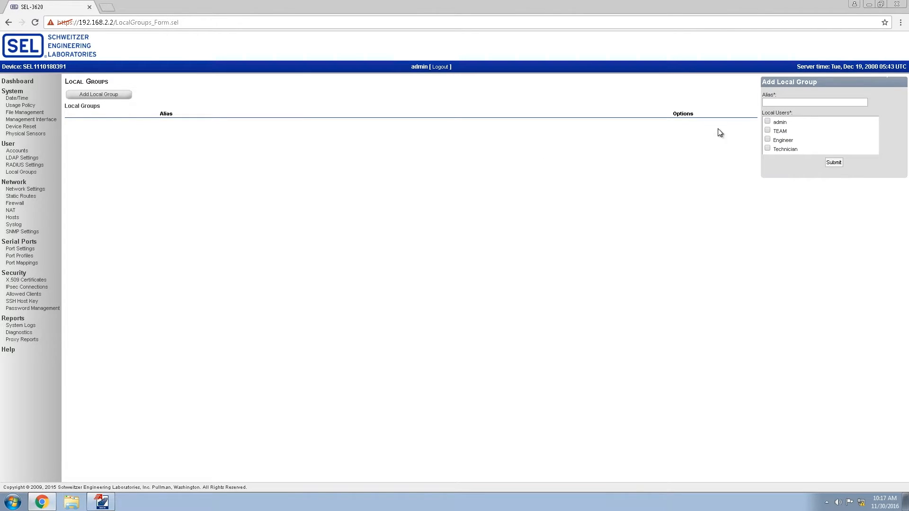
{"action": "type", "text": "Team_Grp"}
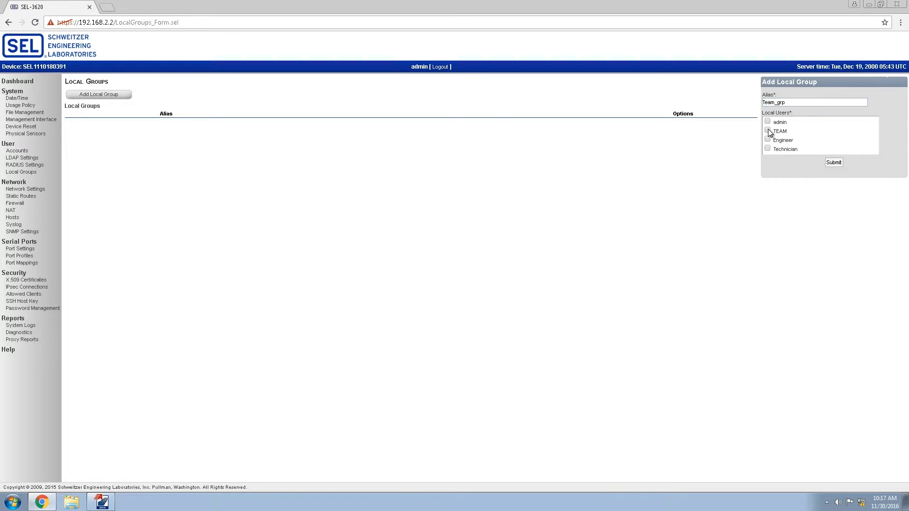
{"action": "left_click", "coordinate": [767, 131]}
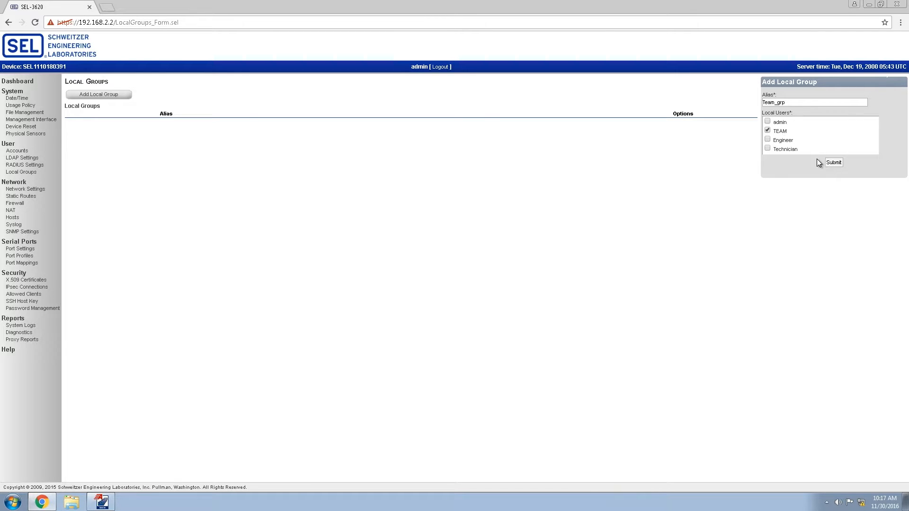
{"action": "left_click", "coordinate": [833, 162]}
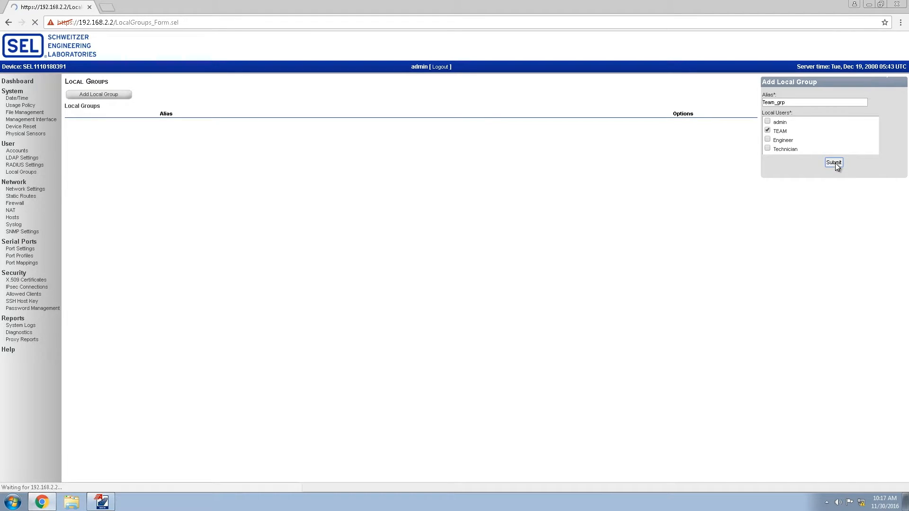
{"action": "left_click", "coordinate": [834, 162]}
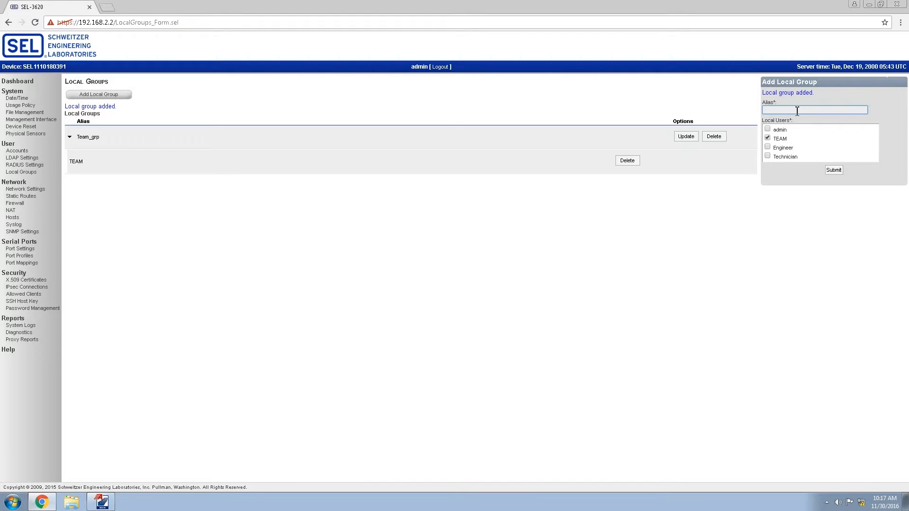
Create local group Eng_grp containing the Engineer user.
{"action": "type", "text": "Eng_grp"}
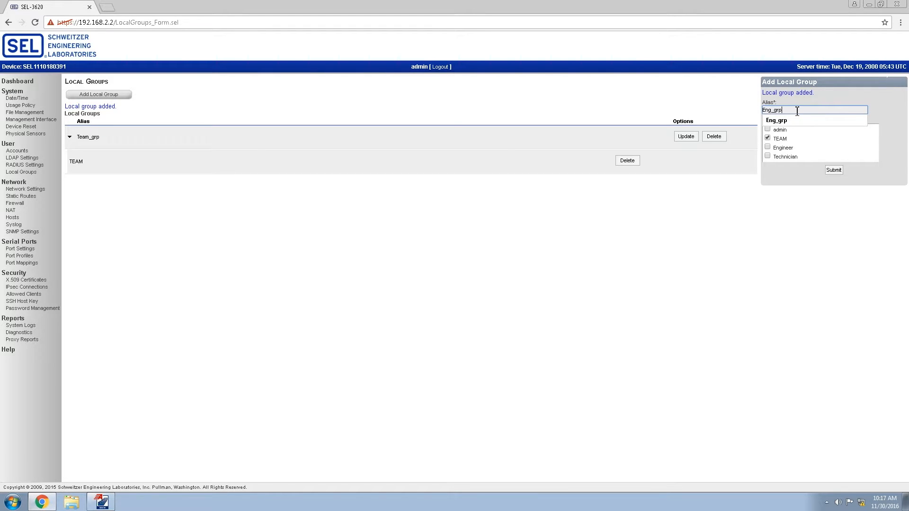
{"action": "left_click", "coordinate": [767, 147]}
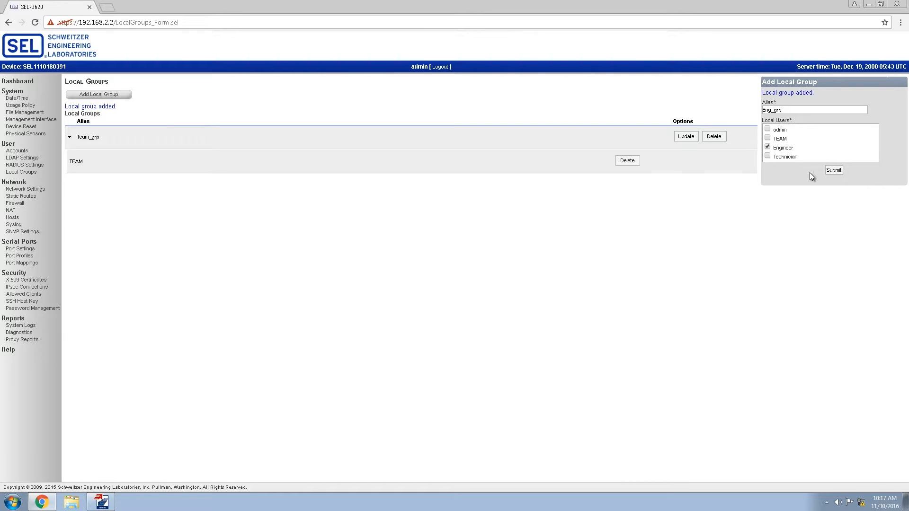
{"action": "left_click", "coordinate": [834, 171]}
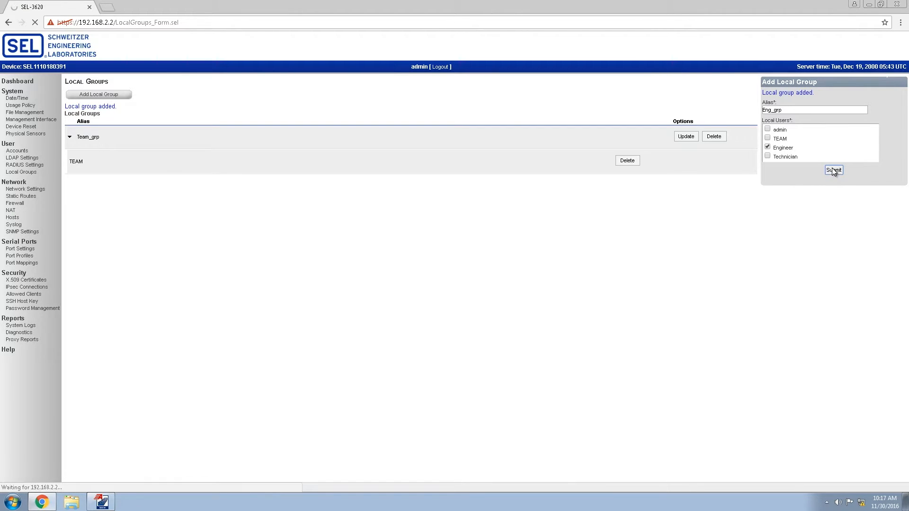
{"action": "left_click", "coordinate": [834, 170]}
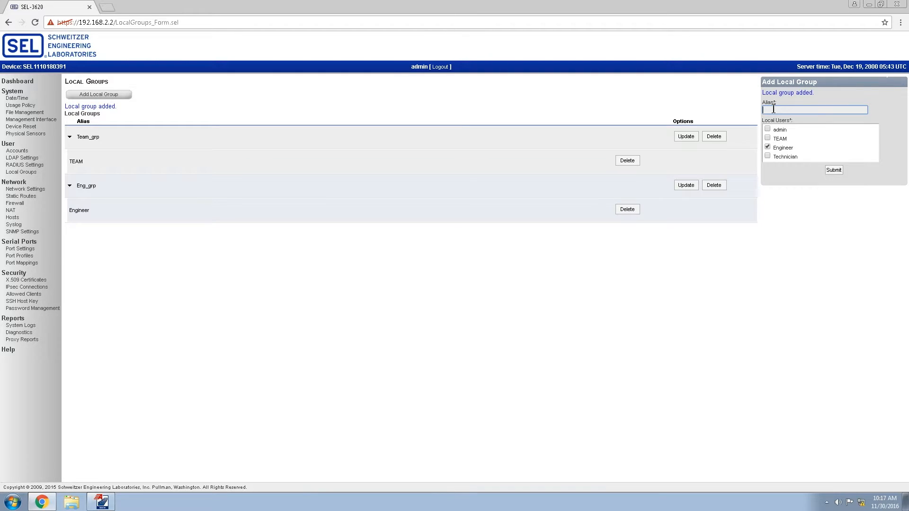
Create local group Tech_grp containing the Technician user.
{"action": "type", "text": "Tech_grp"}
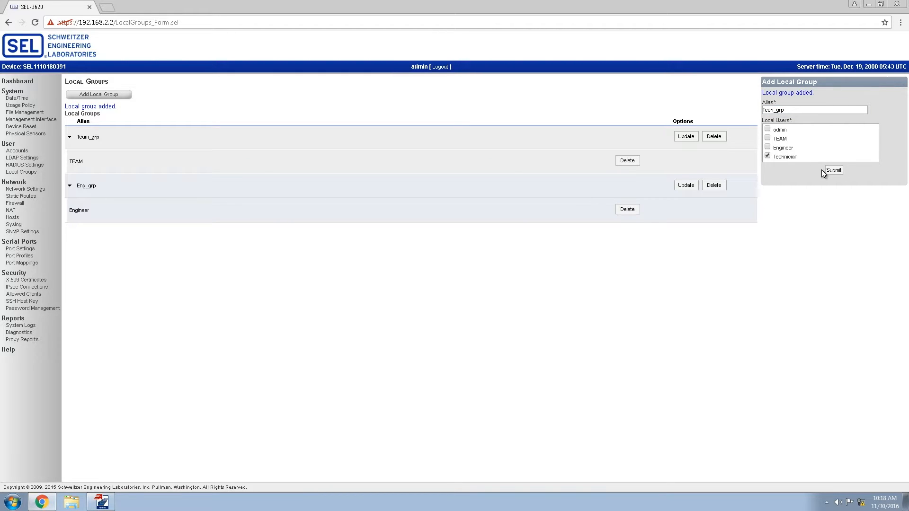
{"action": "left_click", "coordinate": [833, 170]}
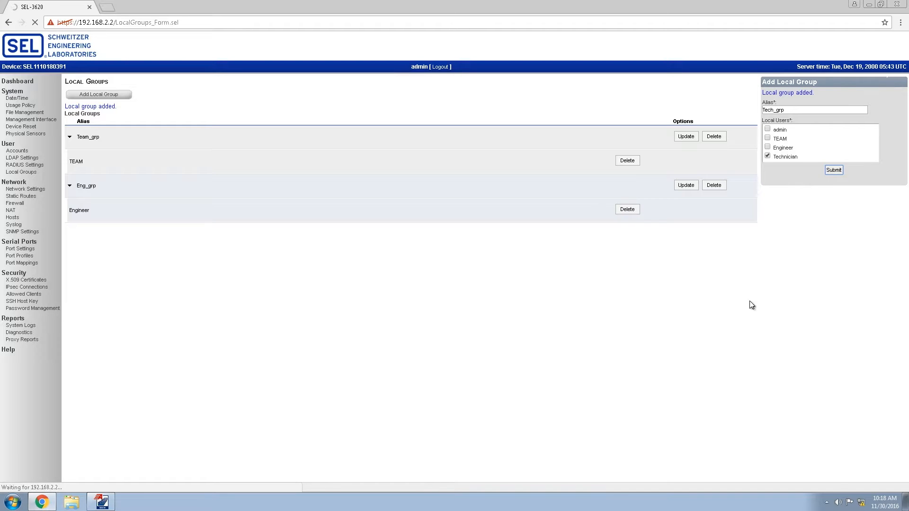
{"action": "left_click", "coordinate": [834, 170]}
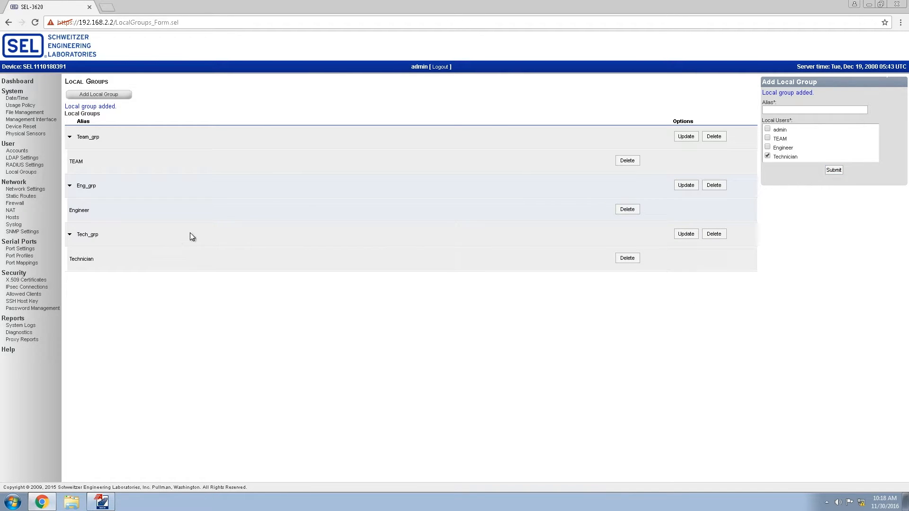
{"action": "mouse_move", "coordinate": [21, 263]}
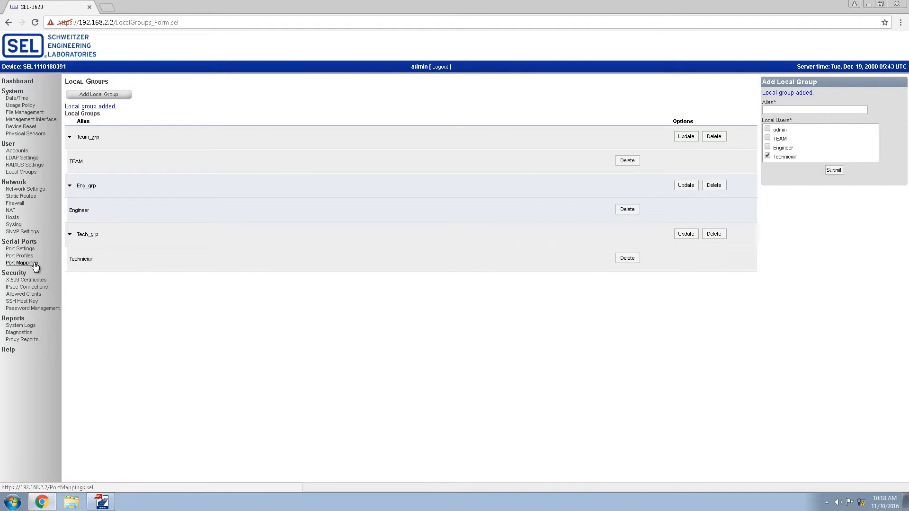
In Serial Ports > Port Mappings, add a group with alias Eng_acc and submit it.
{"action": "left_click", "coordinate": [21, 262]}
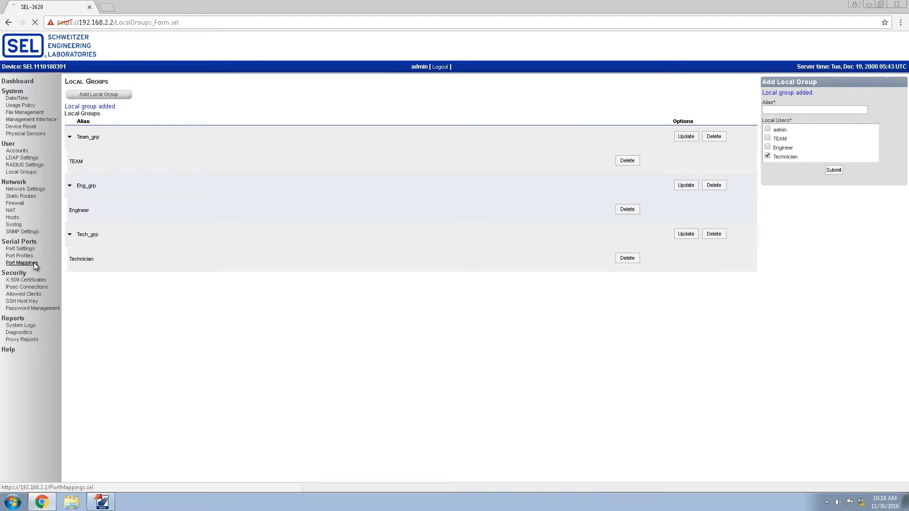
{"action": "left_click", "coordinate": [21, 263]}
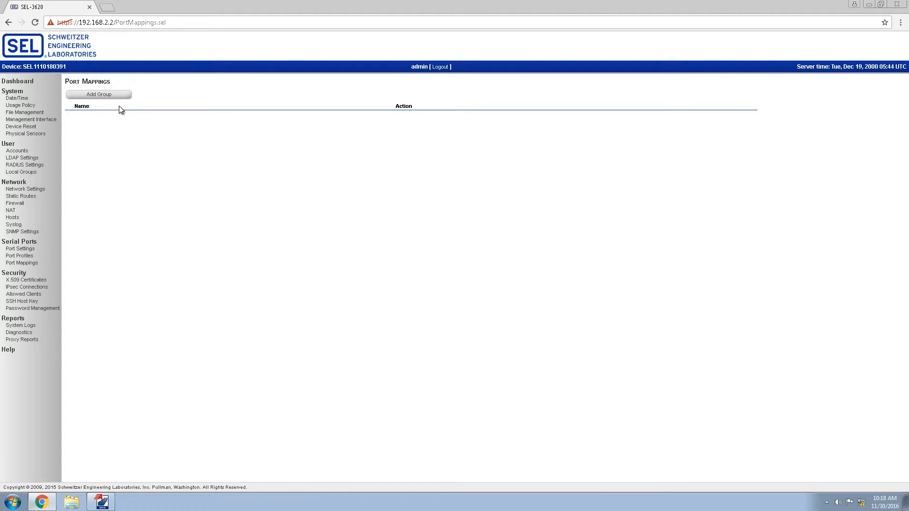
{"action": "left_click", "coordinate": [99, 94]}
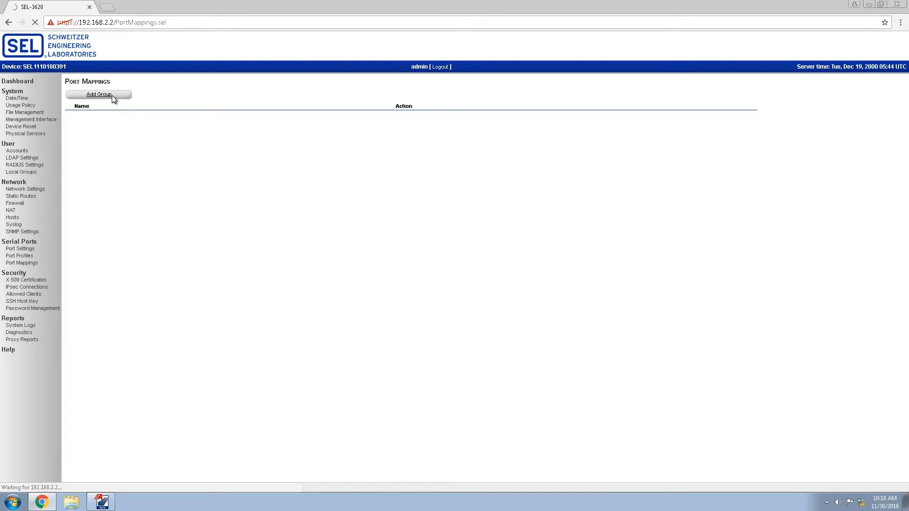
{"action": "left_click", "coordinate": [99, 93]}
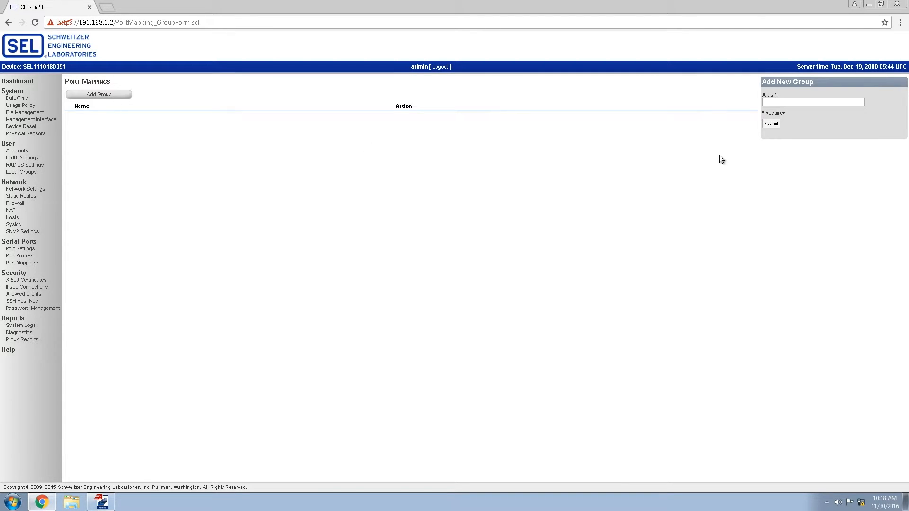
{"action": "left_click", "coordinate": [813, 102]}
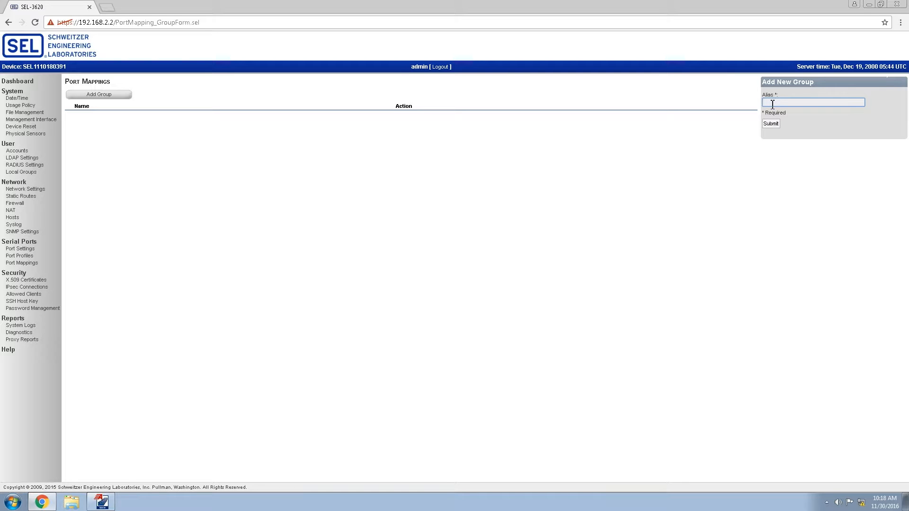
{"action": "type", "text": "Eng_acc"}
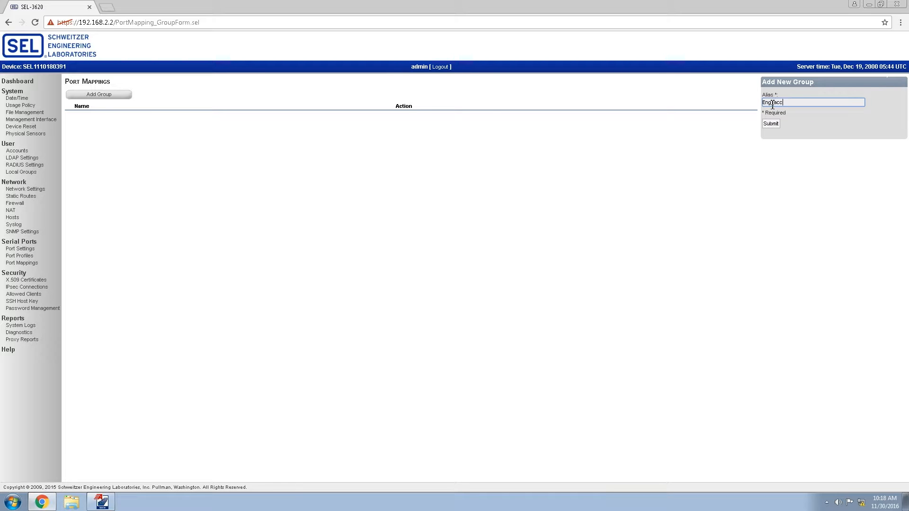
{"action": "left_click", "coordinate": [770, 123]}
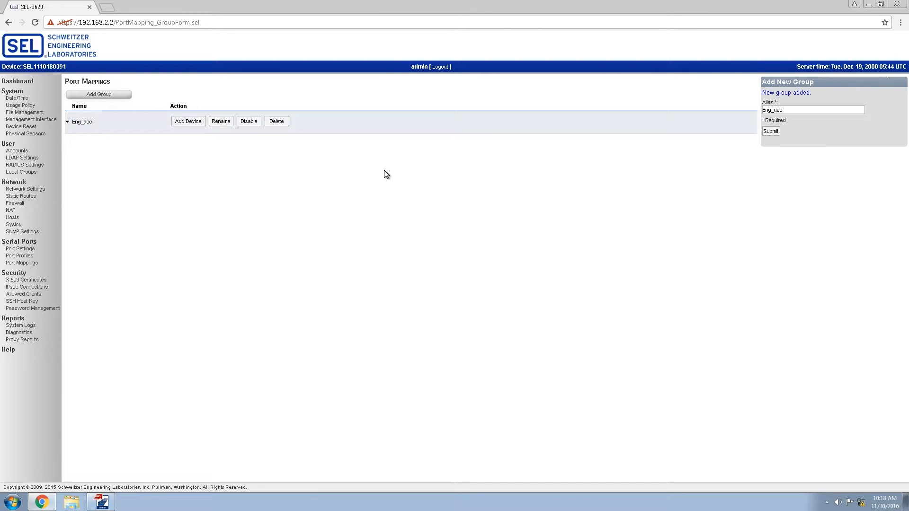
{"action": "mouse_move", "coordinate": [176, 141]}
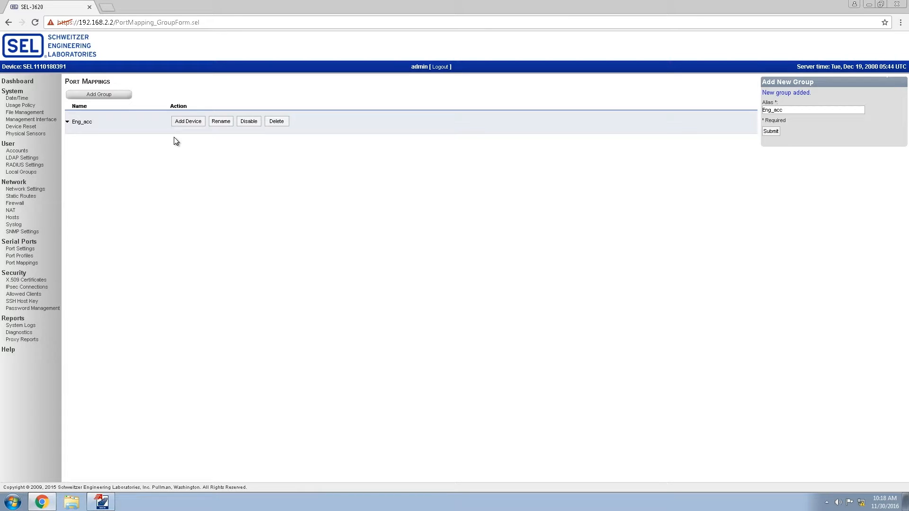
{"action": "mouse_move", "coordinate": [158, 127]}
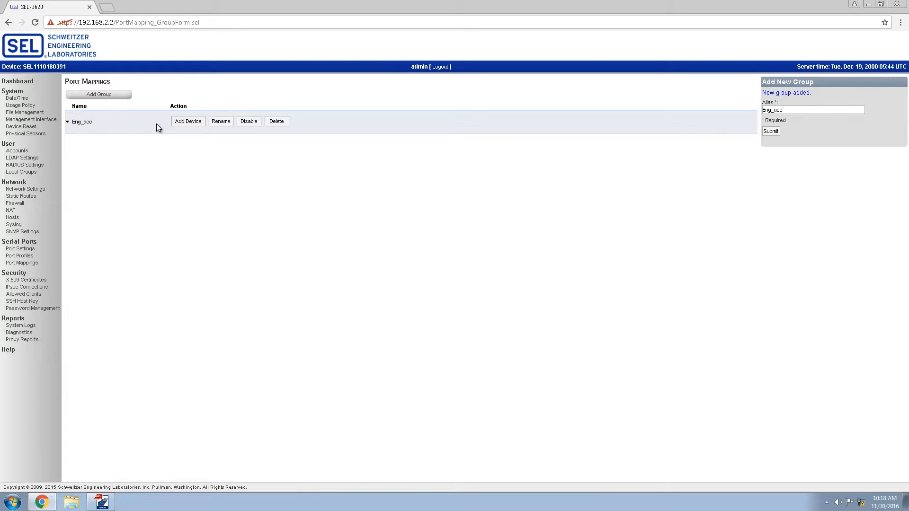
{"action": "mouse_move", "coordinate": [125, 133]}
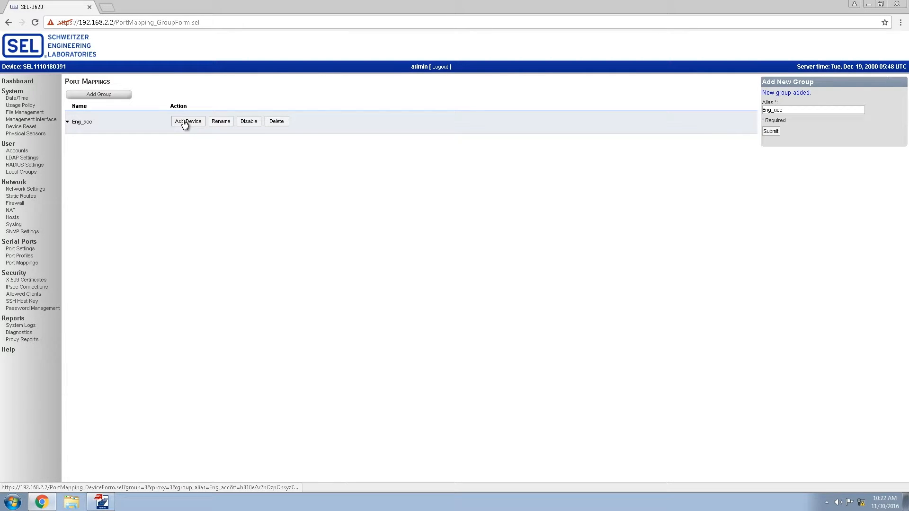
Add a device to Eng_acc choosing Ethernet Listen Local as its connection type.
{"action": "left_click", "coordinate": [188, 121]}
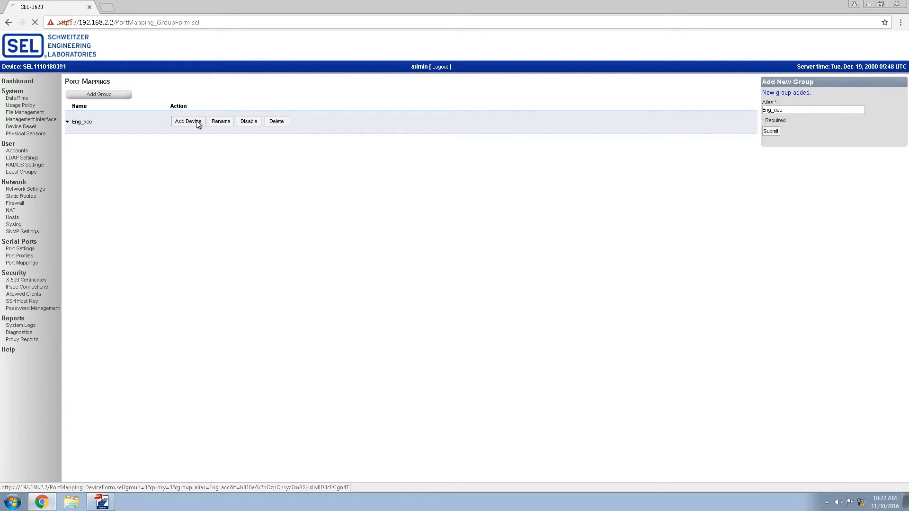
{"action": "left_click", "coordinate": [188, 121]}
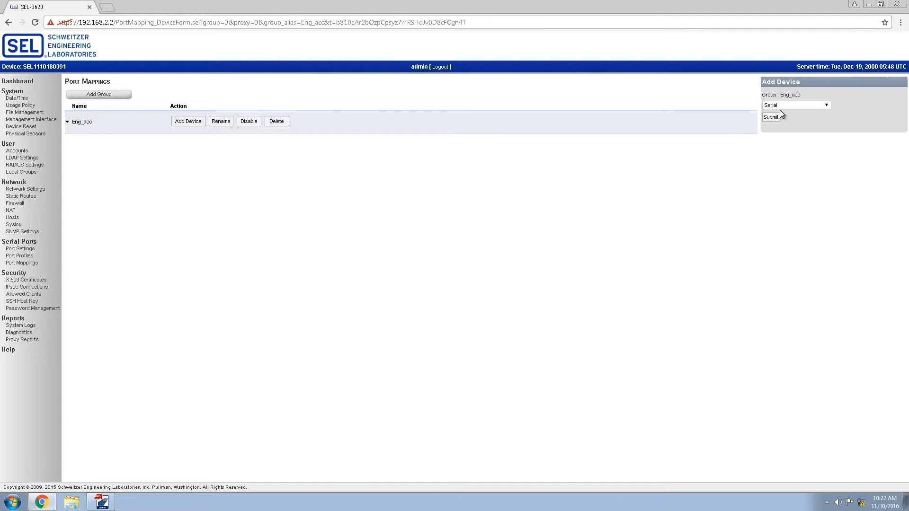
{"action": "left_click", "coordinate": [794, 105]}
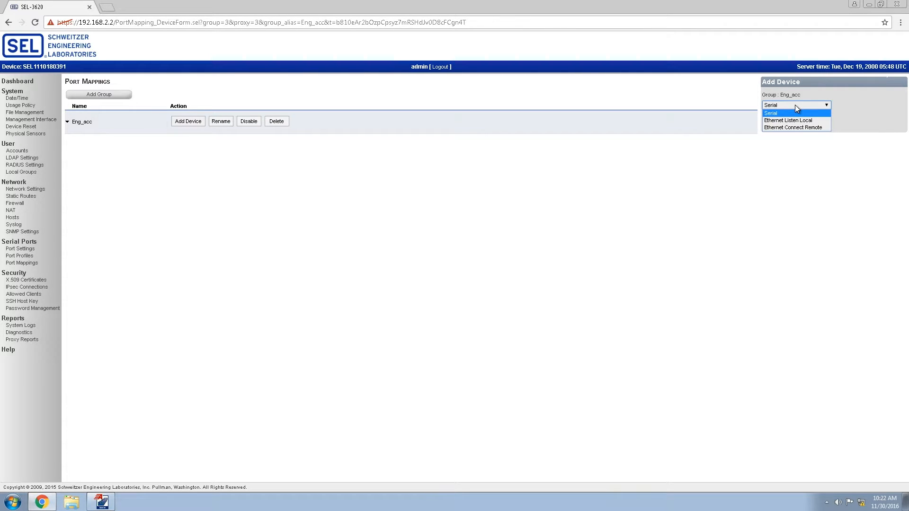
{"action": "mouse_move", "coordinate": [789, 120]}
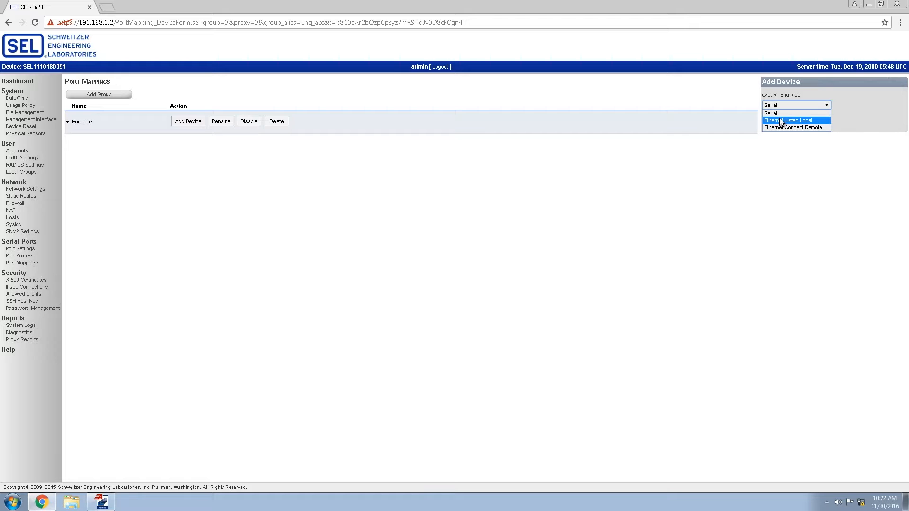
{"action": "mouse_move", "coordinate": [816, 123]}
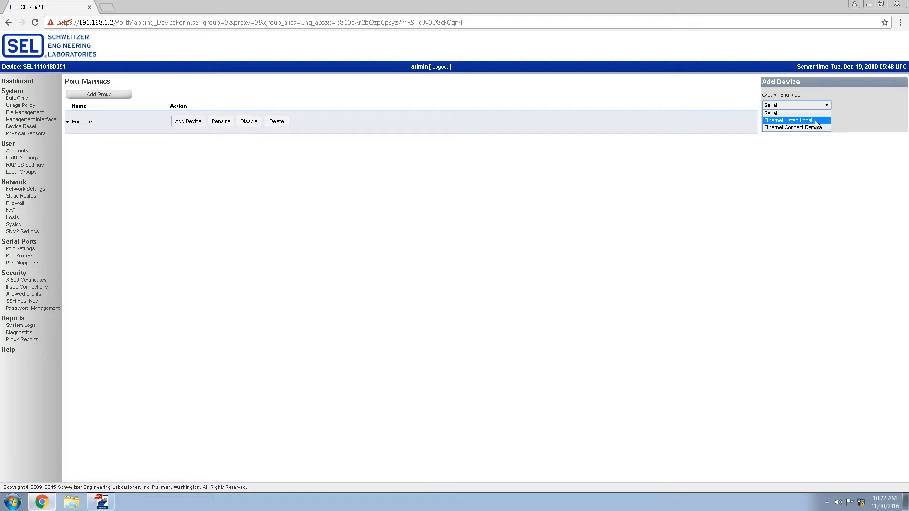
{"action": "left_click", "coordinate": [796, 120]}
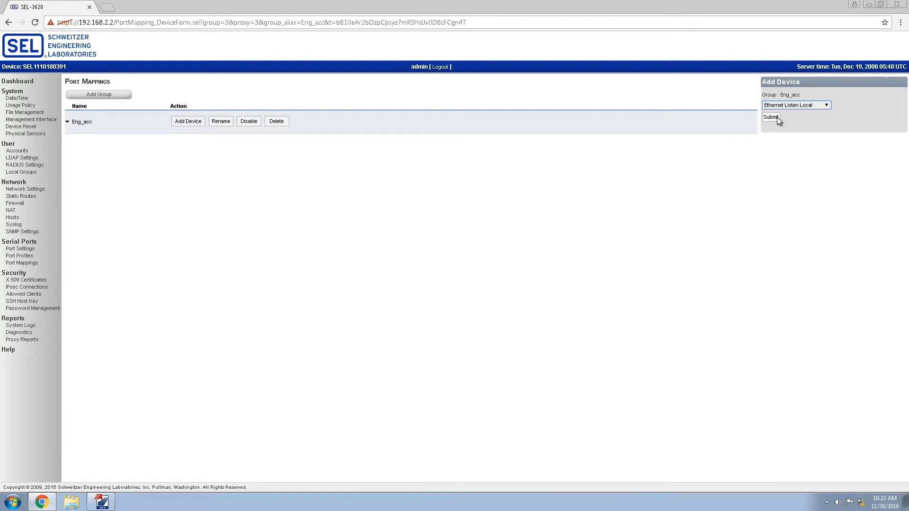
{"action": "left_click", "coordinate": [771, 117]}
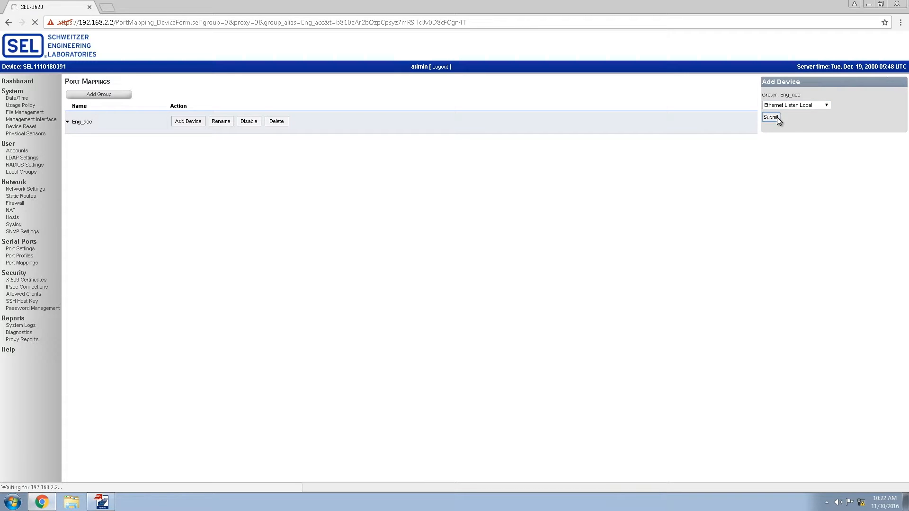
{"action": "left_click", "coordinate": [770, 118]}
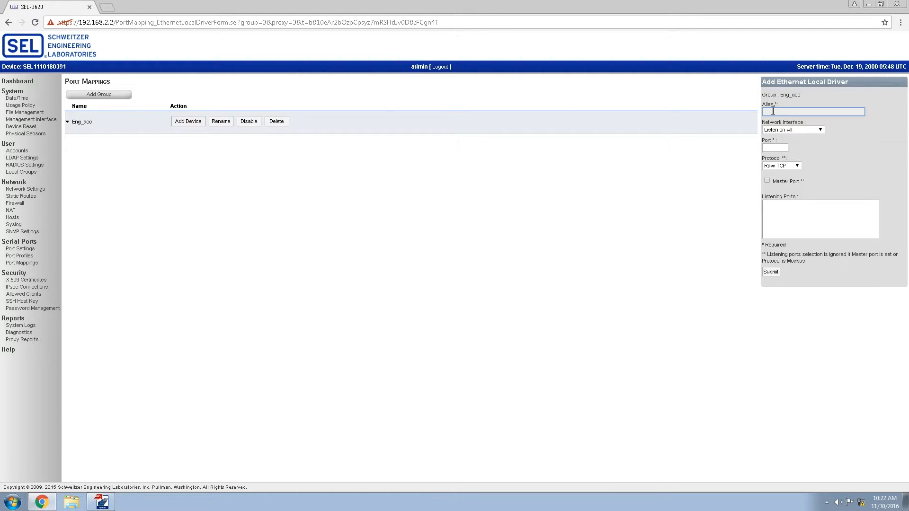
Give the driver alias Eng_acc, port 2001 and protocol SSH.
{"action": "type", "text": "Eng_"}
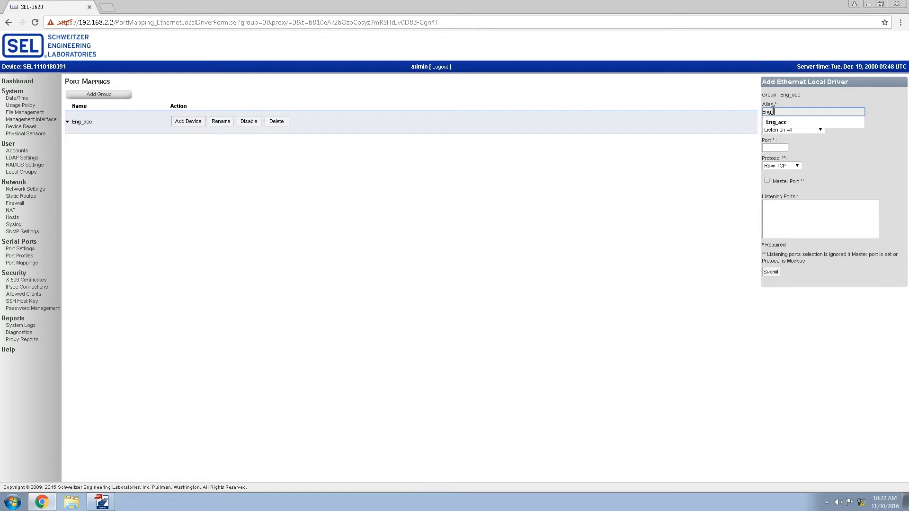
{"action": "left_click", "coordinate": [776, 121]}
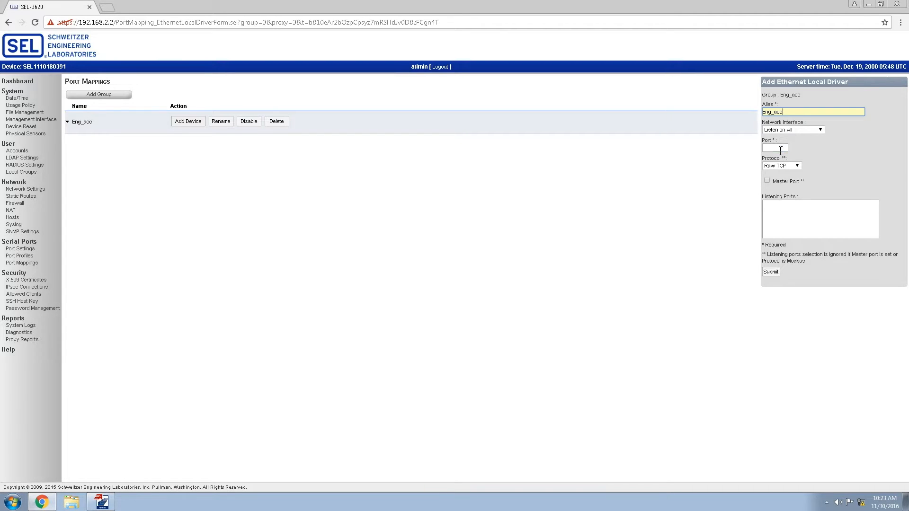
{"action": "type", "text": "2001"}
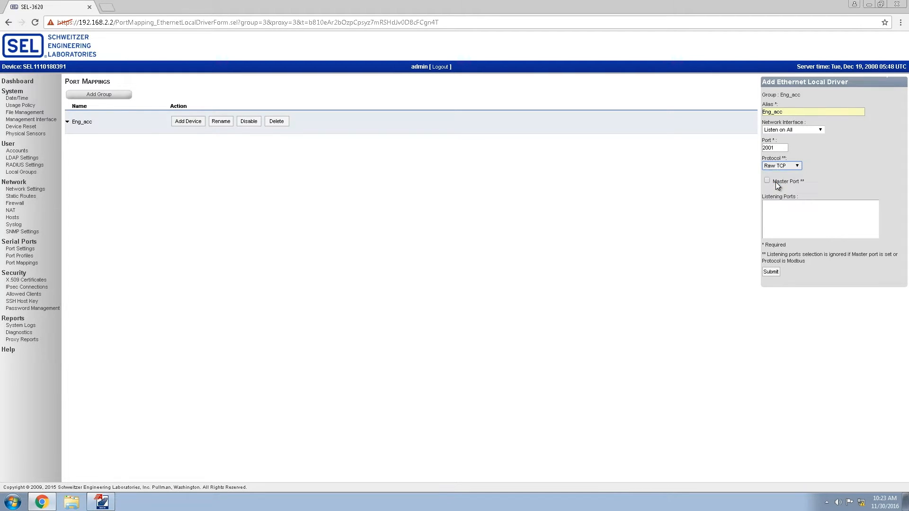
{"action": "left_click", "coordinate": [781, 166]}
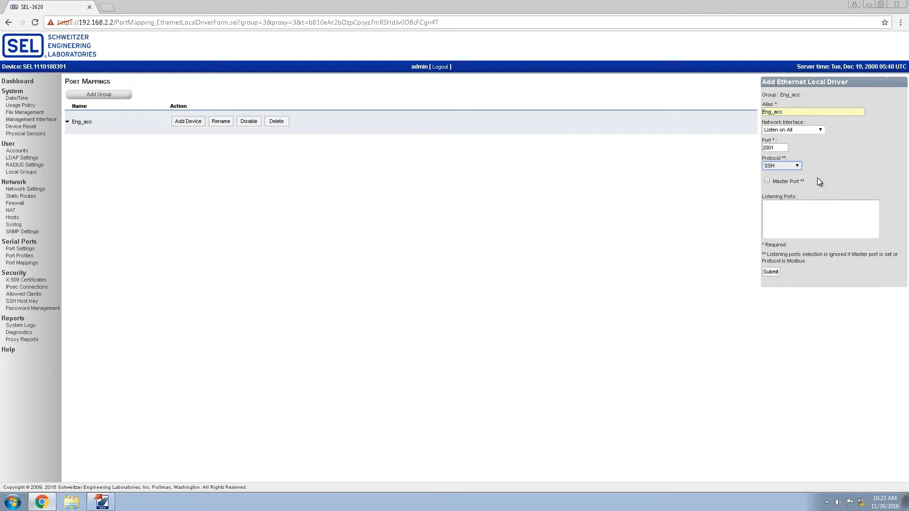
{"action": "mouse_move", "coordinate": [809, 184]}
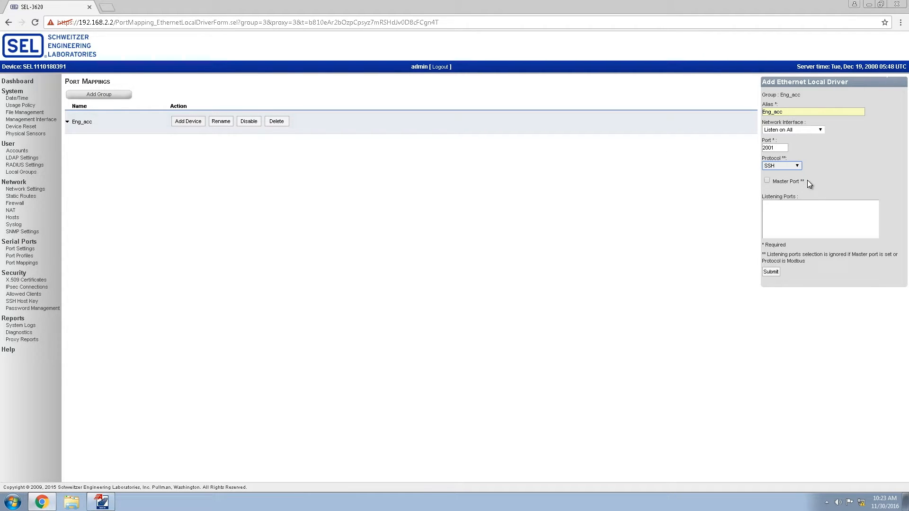
Enable Master Port and Allow Script, then submit the Eng_acc driver.
{"action": "left_click", "coordinate": [766, 181]}
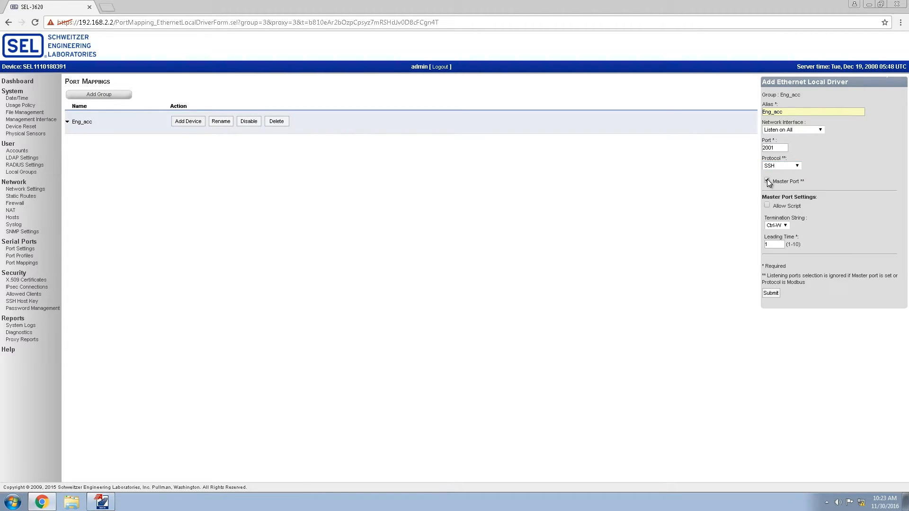
{"action": "left_click", "coordinate": [767, 181]}
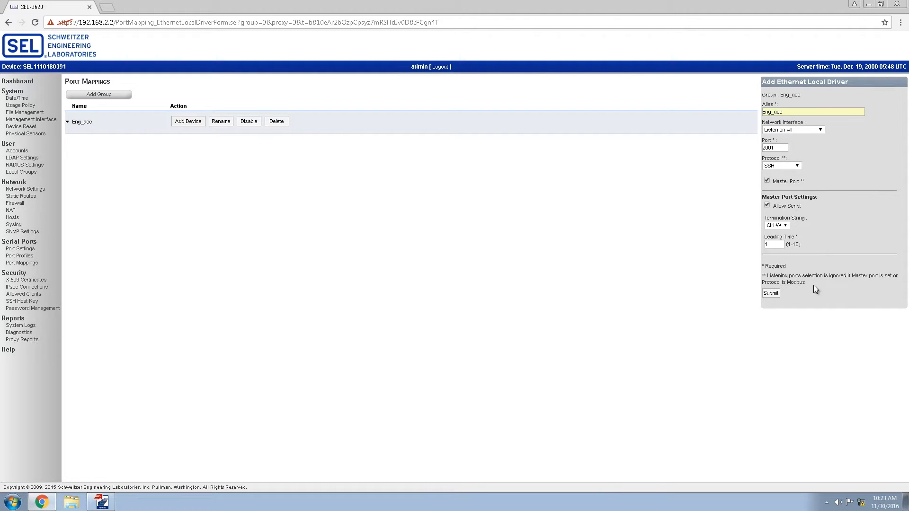
{"action": "left_click", "coordinate": [772, 293]}
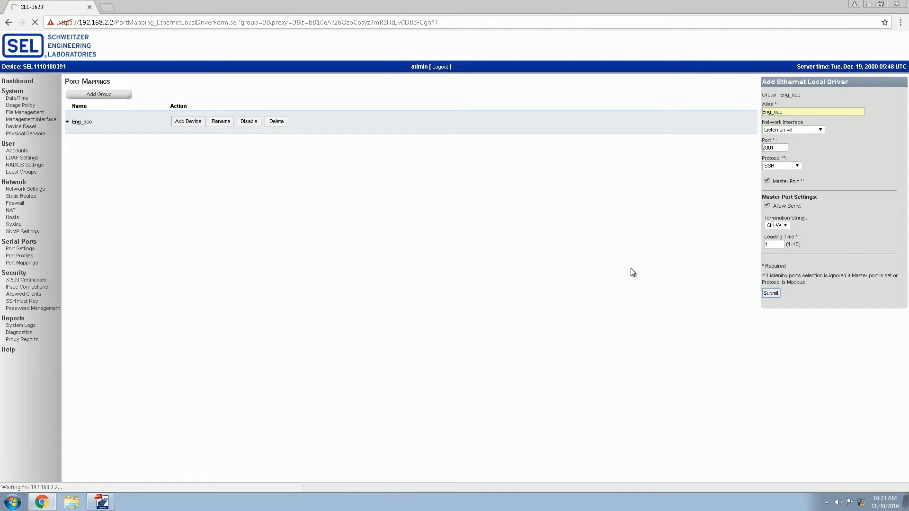
{"action": "left_click", "coordinate": [771, 292]}
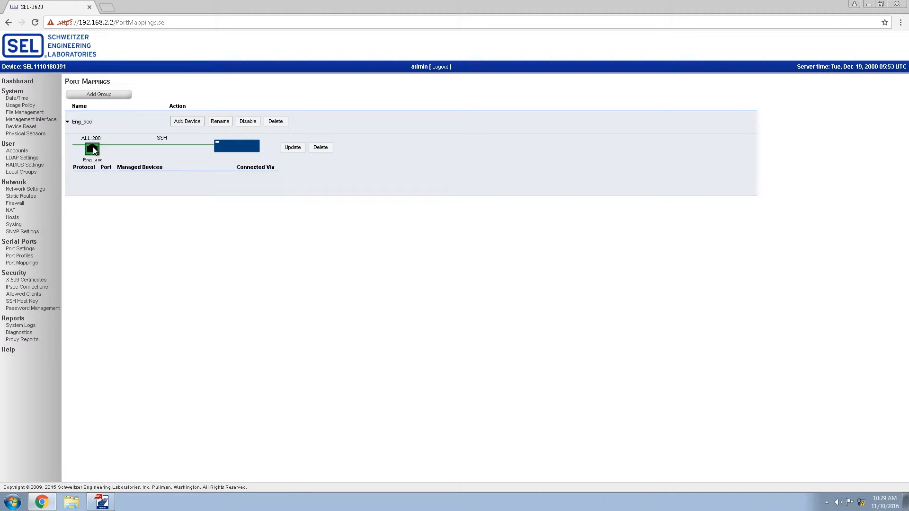
{"action": "mouse_move", "coordinate": [164, 148]}
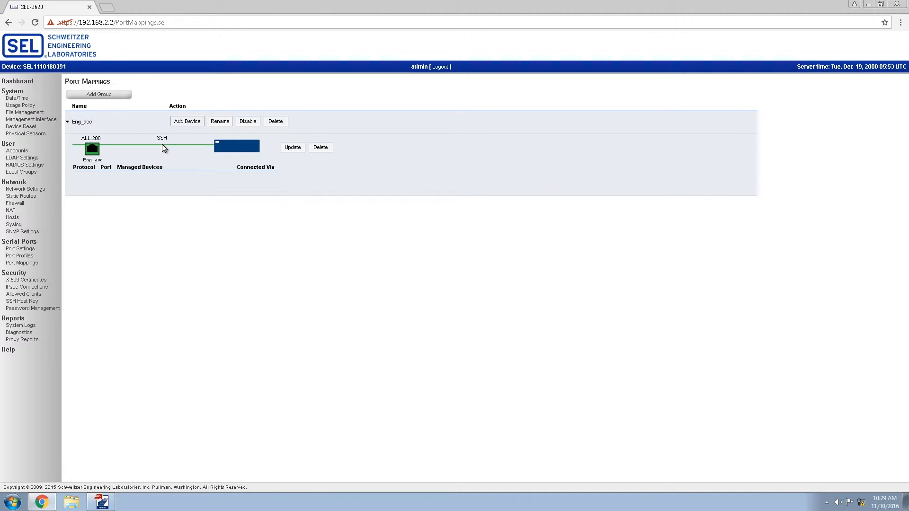
{"action": "mouse_move", "coordinate": [142, 446]}
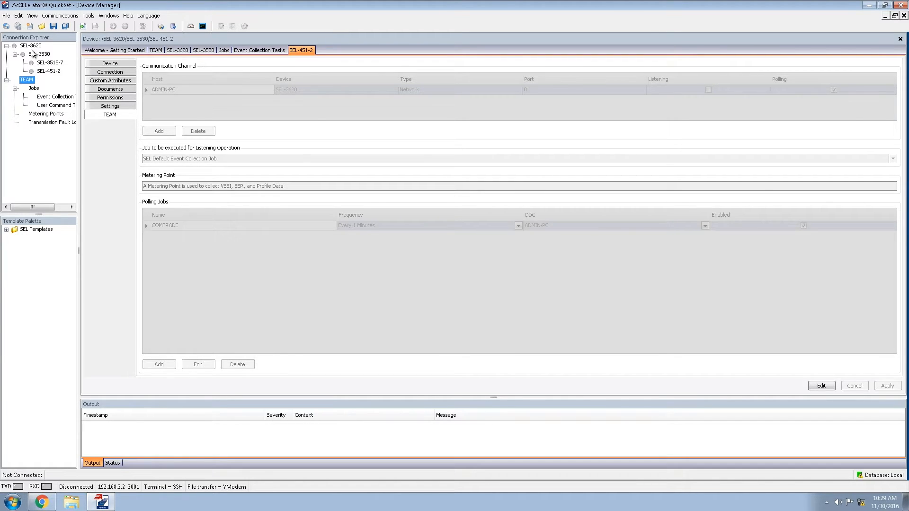
{"action": "mouse_move", "coordinate": [88, 15]}
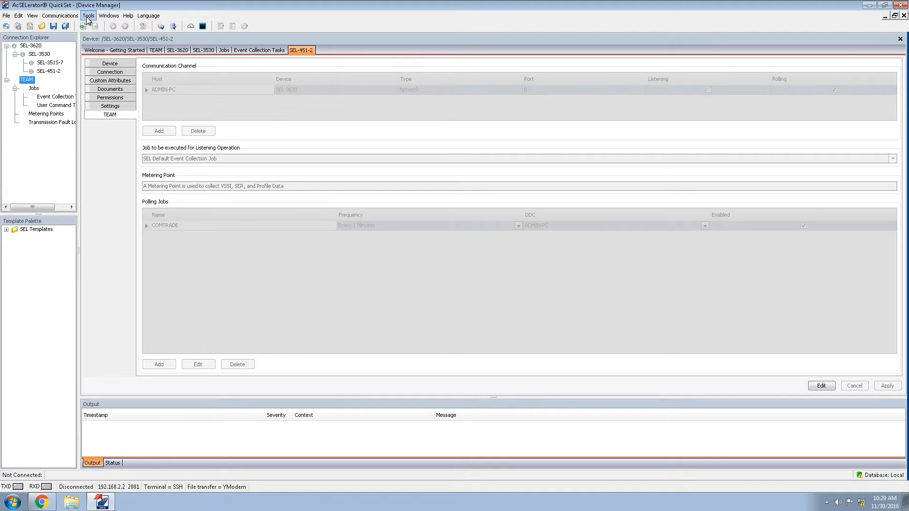
Bring up the User Manager from Tools > Device Manager > Users.
{"action": "left_click", "coordinate": [88, 15]}
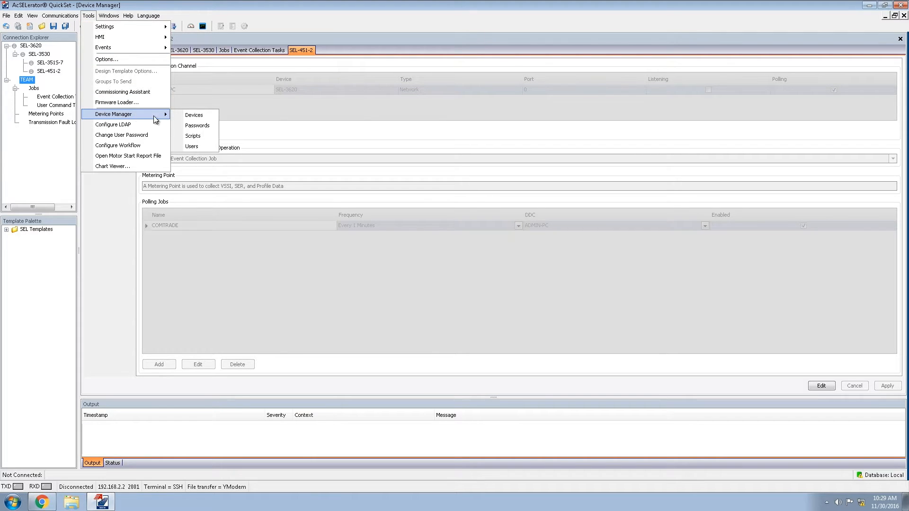
{"action": "left_click", "coordinate": [191, 145]}
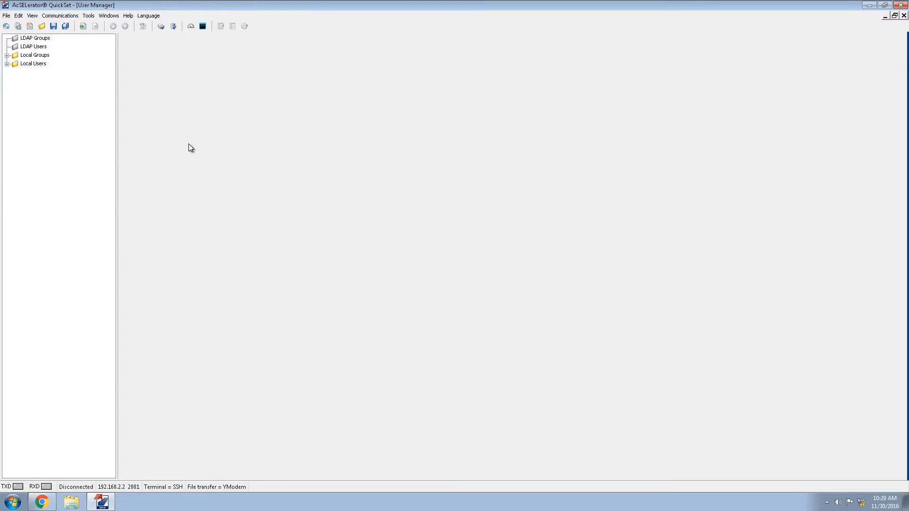
Add local user TEAM with its password entered twice and confirmed.
{"action": "left_click", "coordinate": [33, 63]}
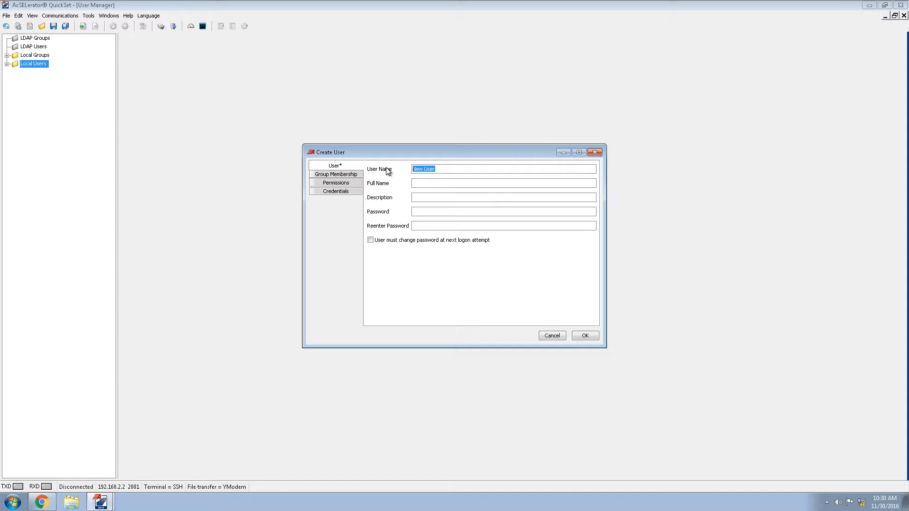
{"action": "type", "text": "TEAM"}
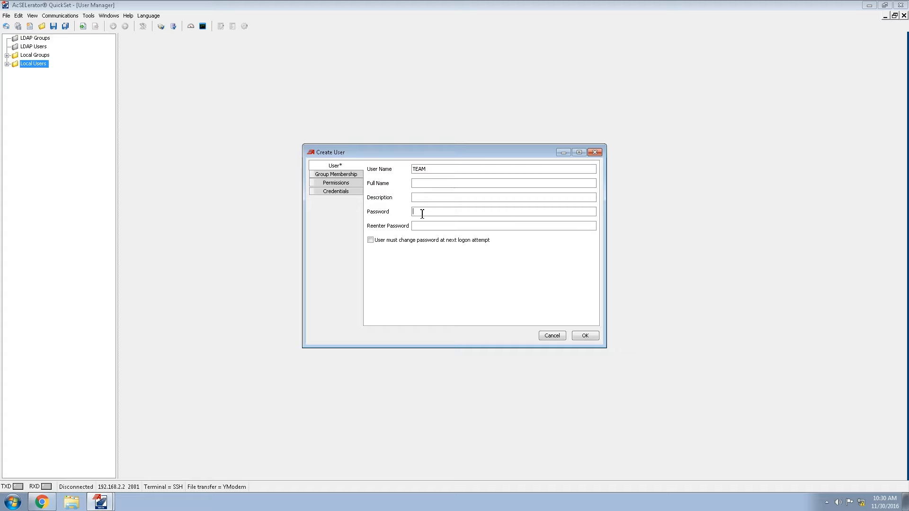
{"action": "type", "text": "****"}
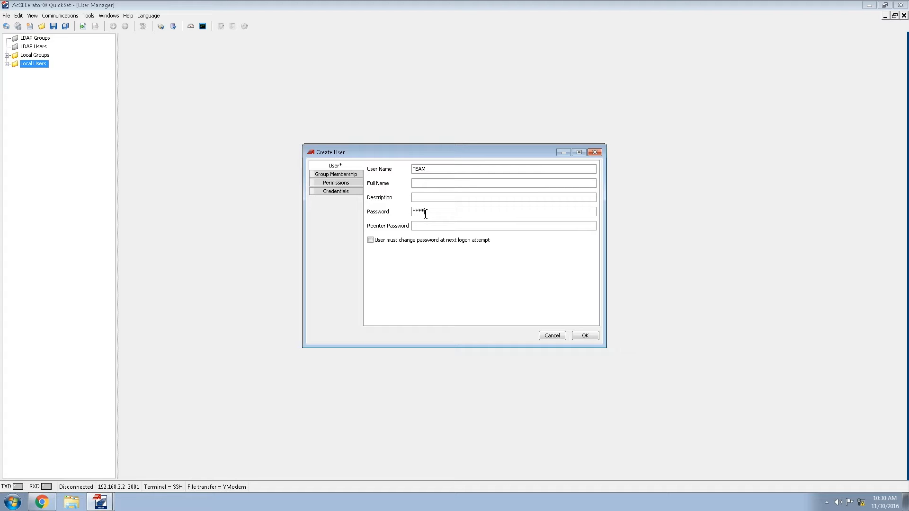
{"action": "type", "text": "***"}
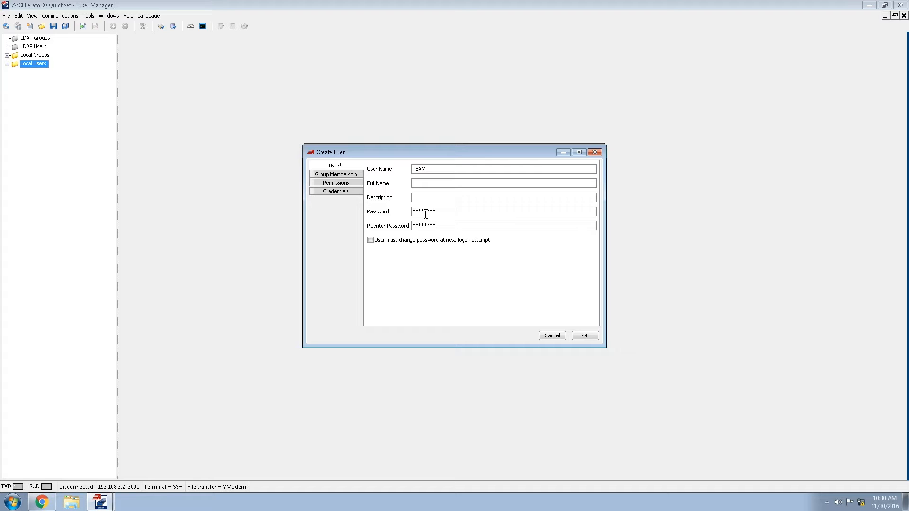
{"action": "left_click", "coordinate": [584, 336]}
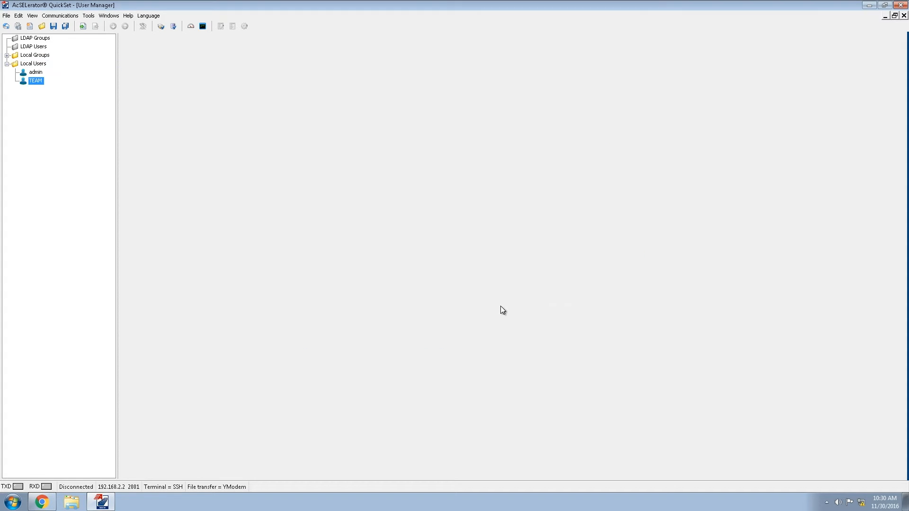
Add local user Engineer with a password.
{"action": "right_click", "coordinate": [33, 63]}
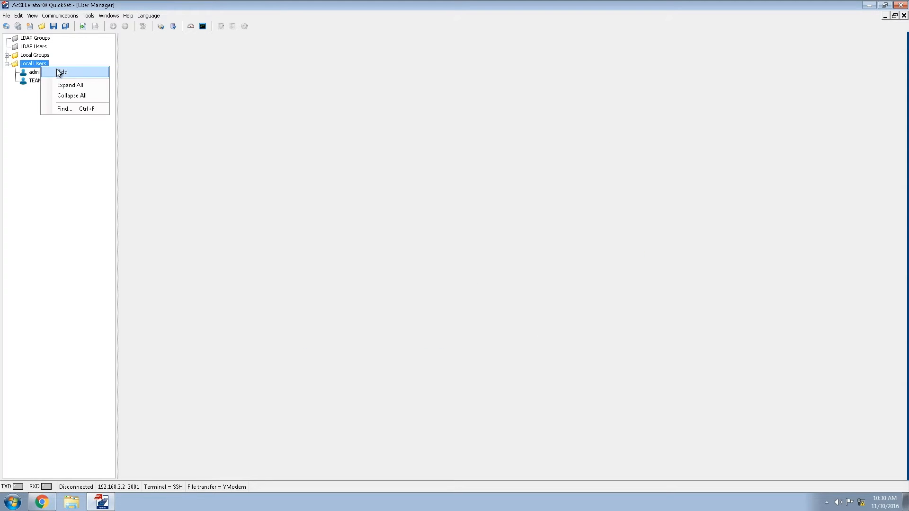
{"action": "left_click", "coordinate": [63, 71]}
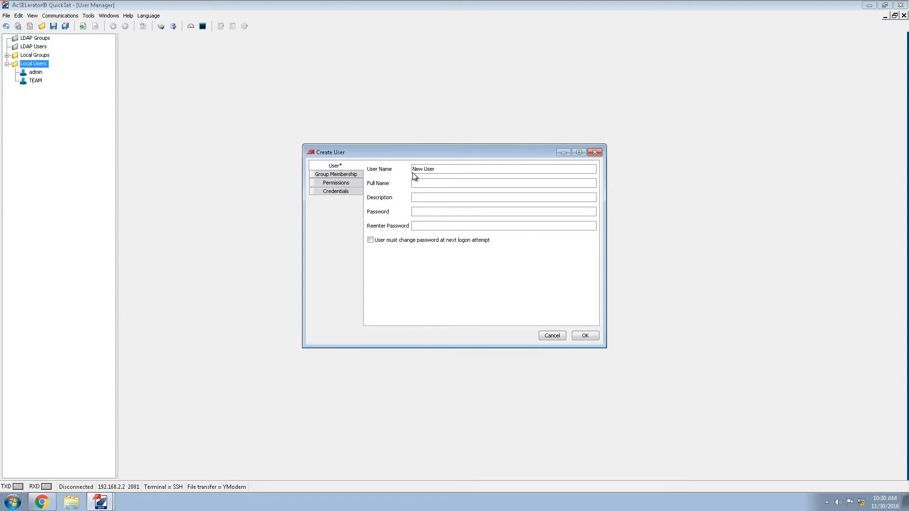
{"action": "type", "text": "Engineer"}
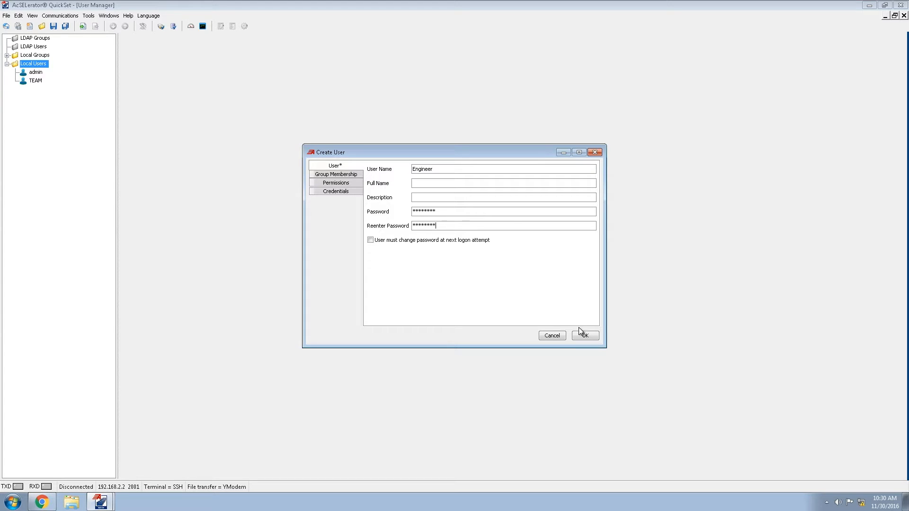
{"action": "left_click", "coordinate": [585, 335]}
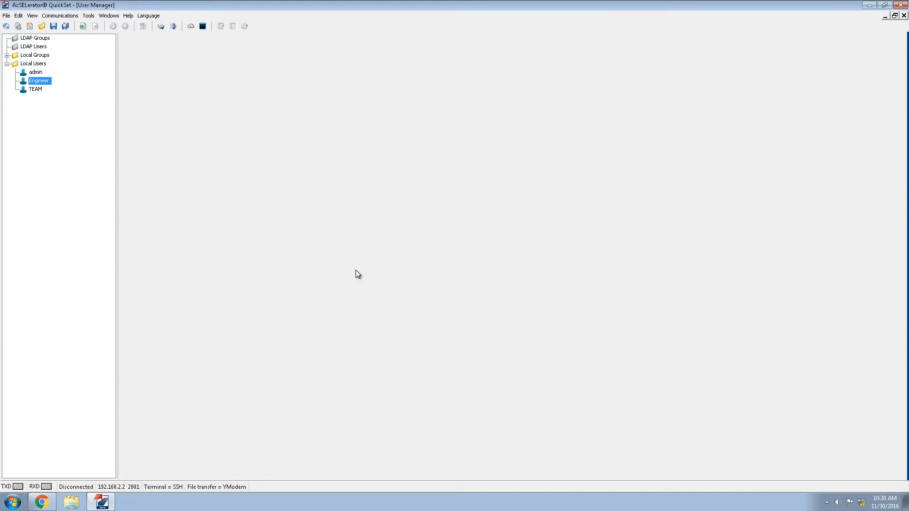
Add local user Technician with a password.
{"action": "right_click", "coordinate": [34, 63]}
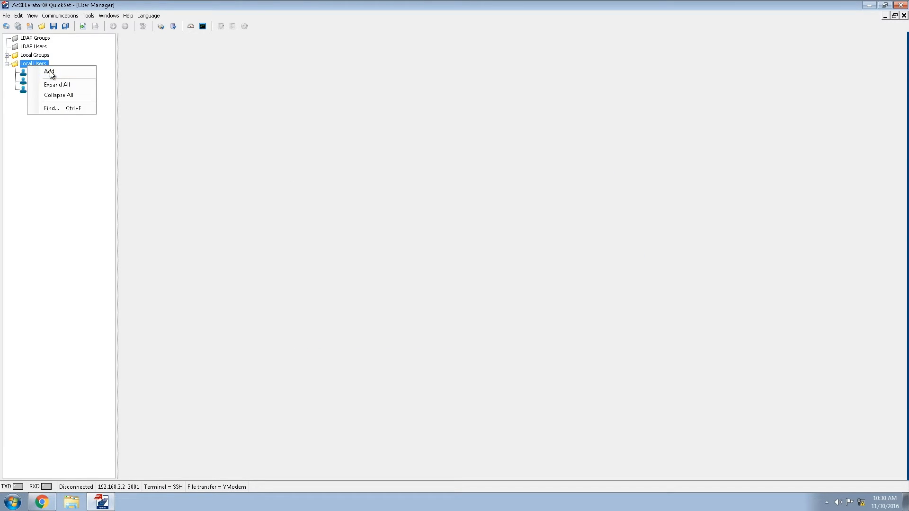
{"action": "left_click", "coordinate": [50, 72]}
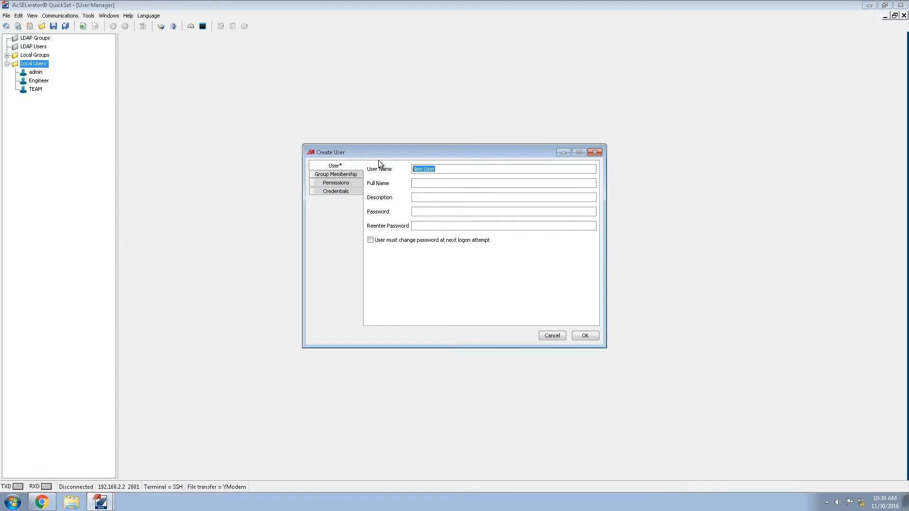
{"action": "type", "text": "Technician"}
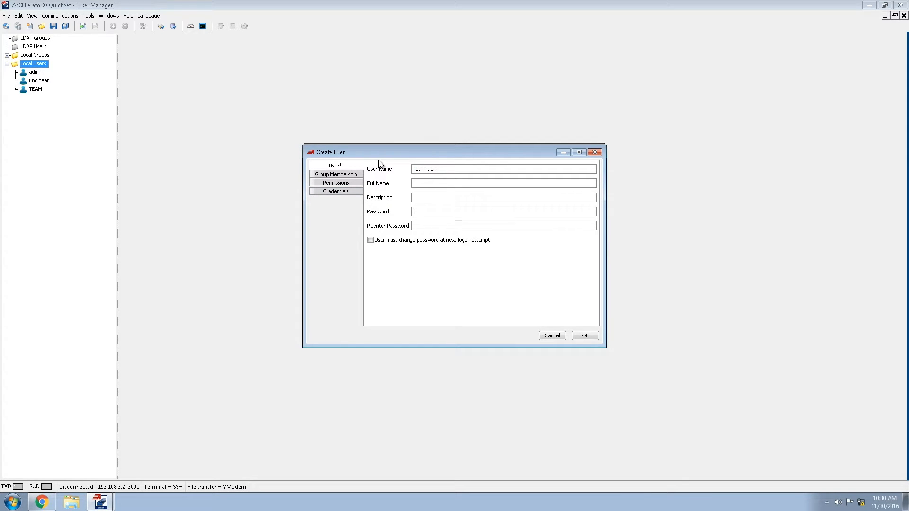
{"action": "type", "text": "**"}
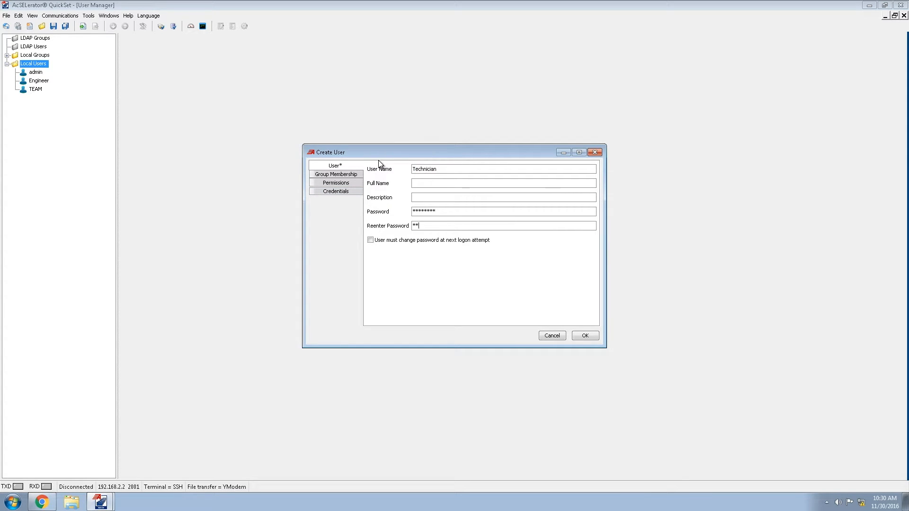
{"action": "left_click", "coordinate": [584, 335]}
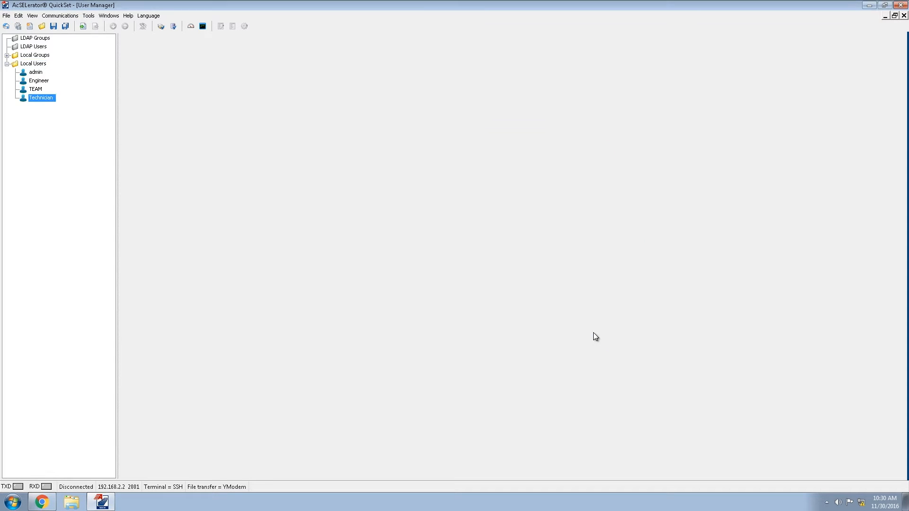
{"action": "mouse_move", "coordinate": [31, 59]}
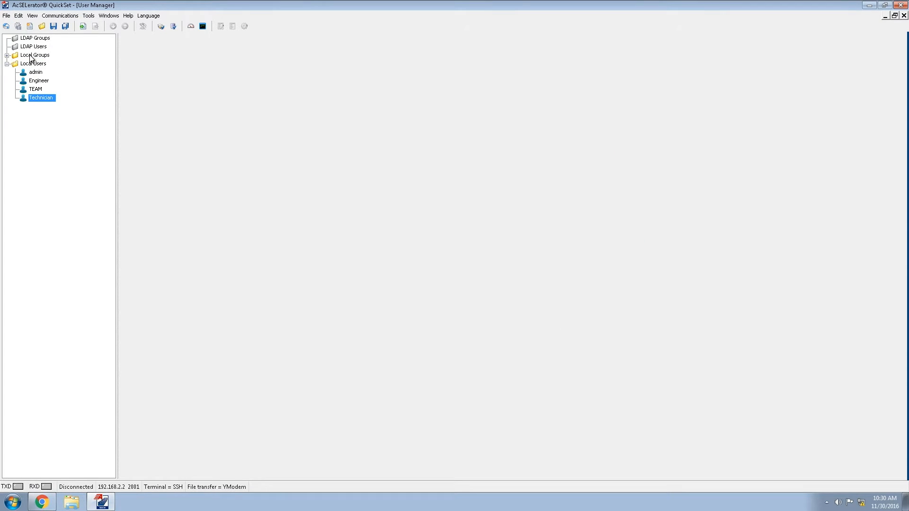
Create local group Team_grp with TEAM as its member.
{"action": "right_click", "coordinate": [34, 55]}
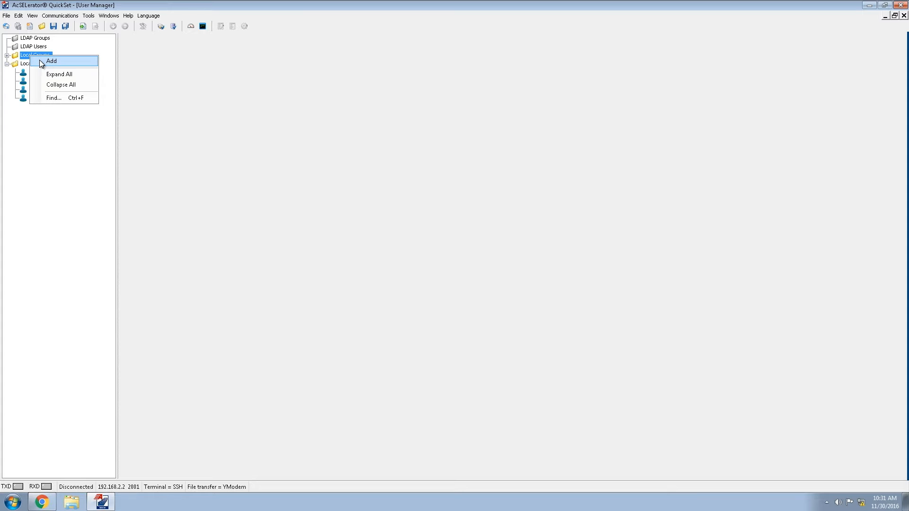
{"action": "left_click", "coordinate": [52, 61]}
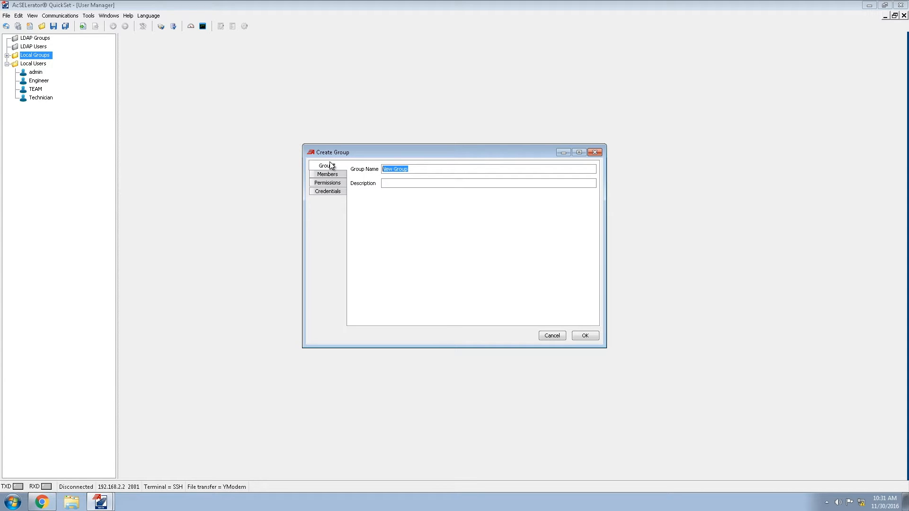
{"action": "type", "text": "T"}
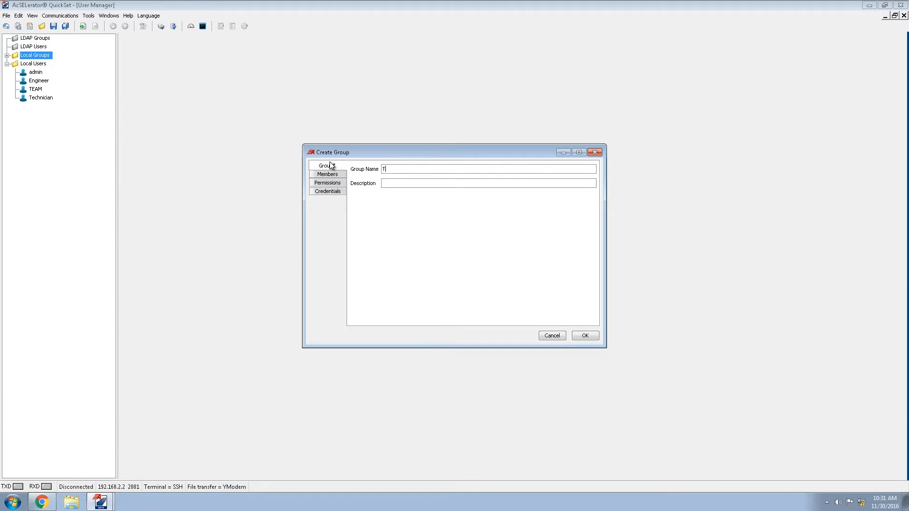
{"action": "type", "text": "eam_g"}
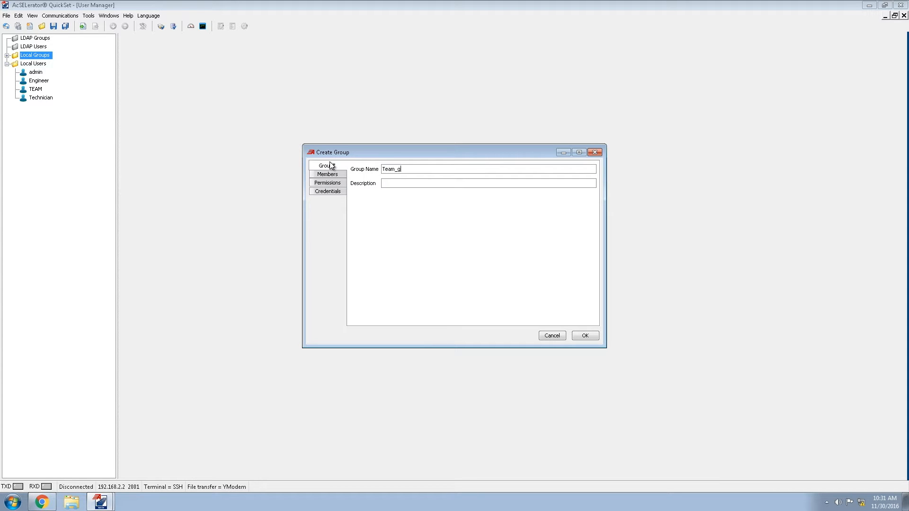
{"action": "left_click", "coordinate": [327, 174]}
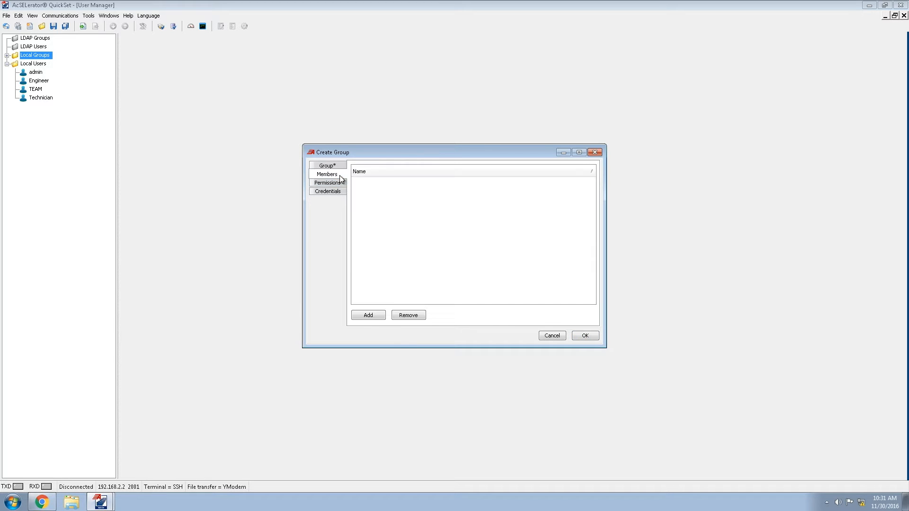
{"action": "left_click", "coordinate": [368, 315]}
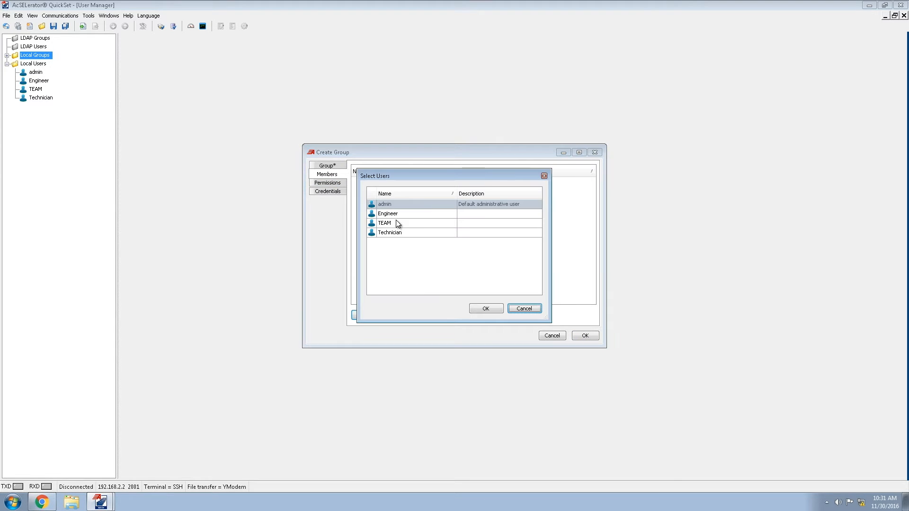
{"action": "left_click", "coordinate": [485, 308]}
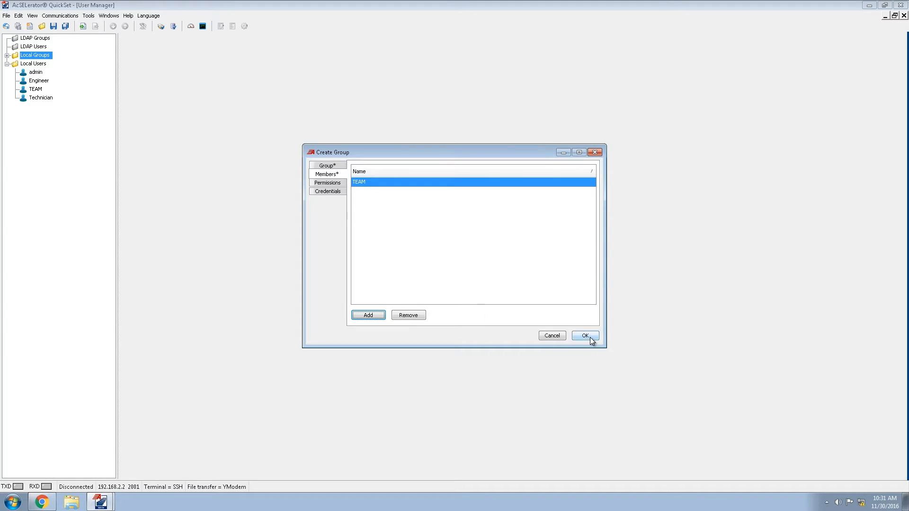
{"action": "left_click", "coordinate": [585, 335]}
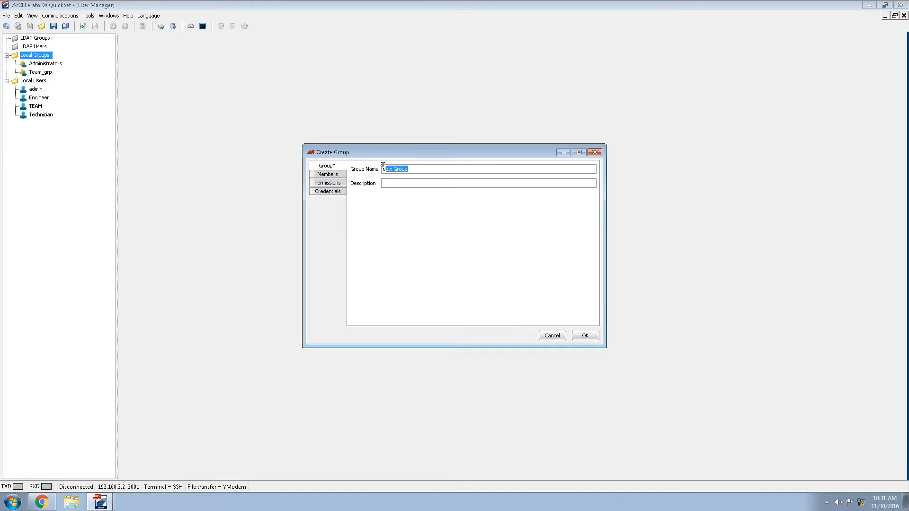
Create local group Eng_grp with Engineer as its member.
{"action": "type", "text": "Eng_grp"}
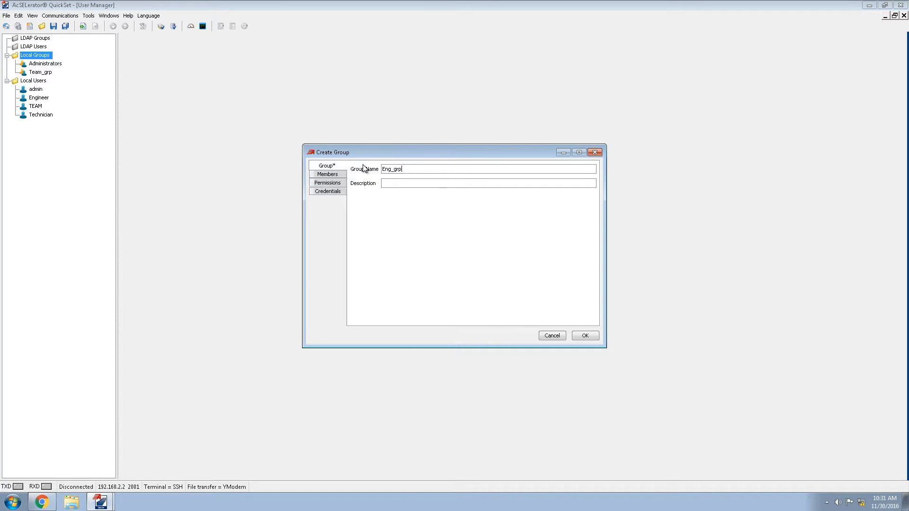
{"action": "left_click", "coordinate": [327, 174]}
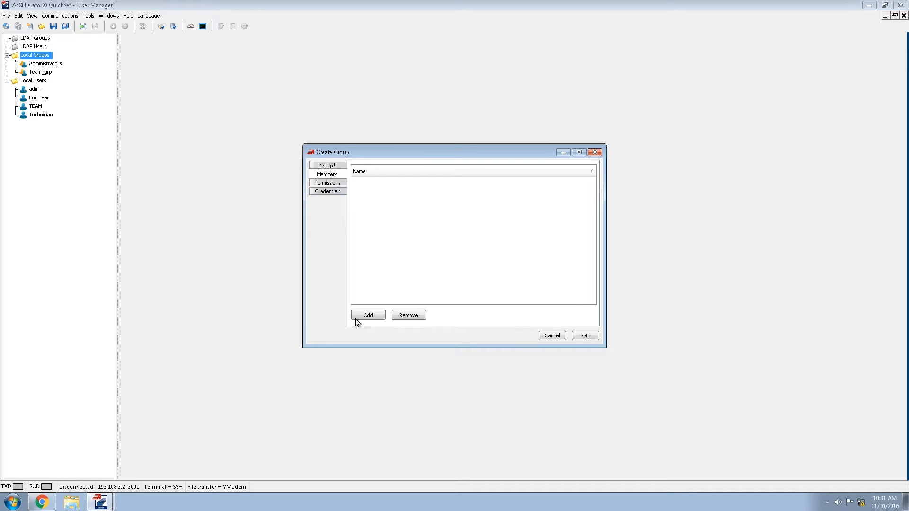
{"action": "left_click", "coordinate": [368, 314]}
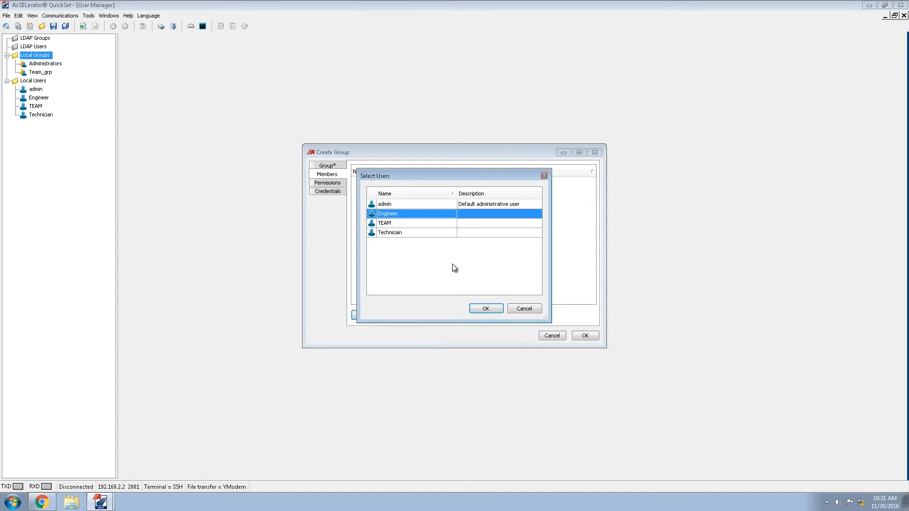
{"action": "left_click", "coordinate": [485, 308]}
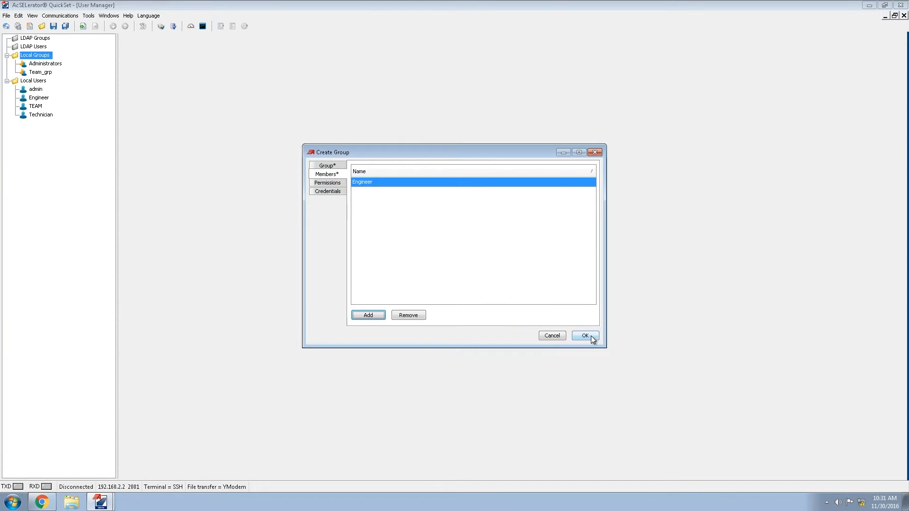
{"action": "left_click", "coordinate": [584, 336]}
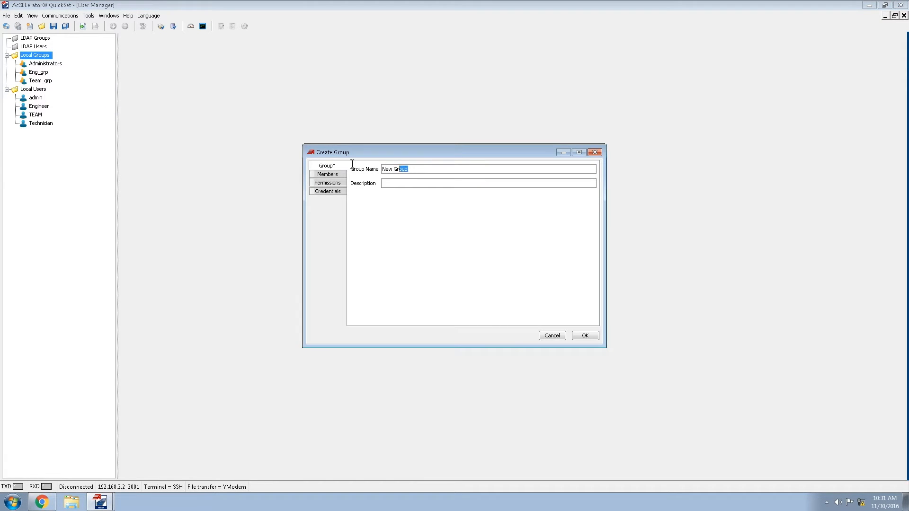
Create local group Tech_grp with Technician as its member.
{"action": "type", "text": "Tech_grp"}
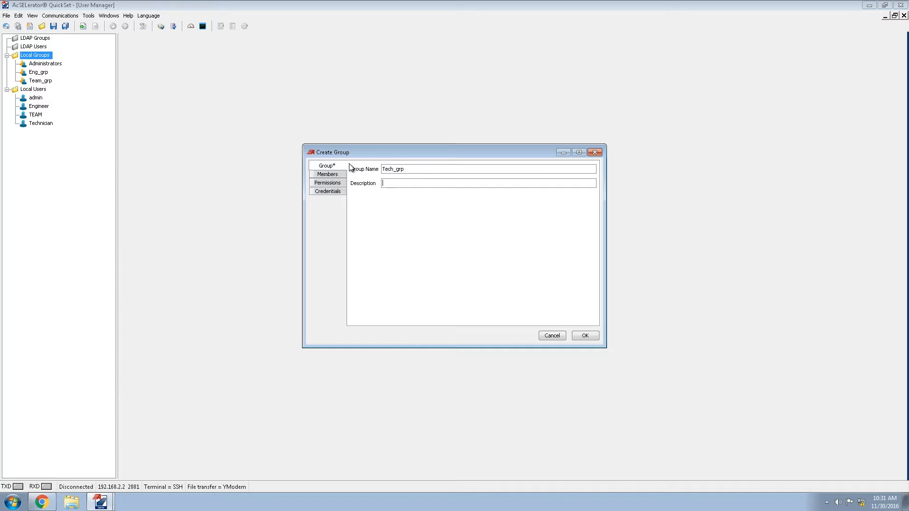
{"action": "left_click", "coordinate": [327, 174]}
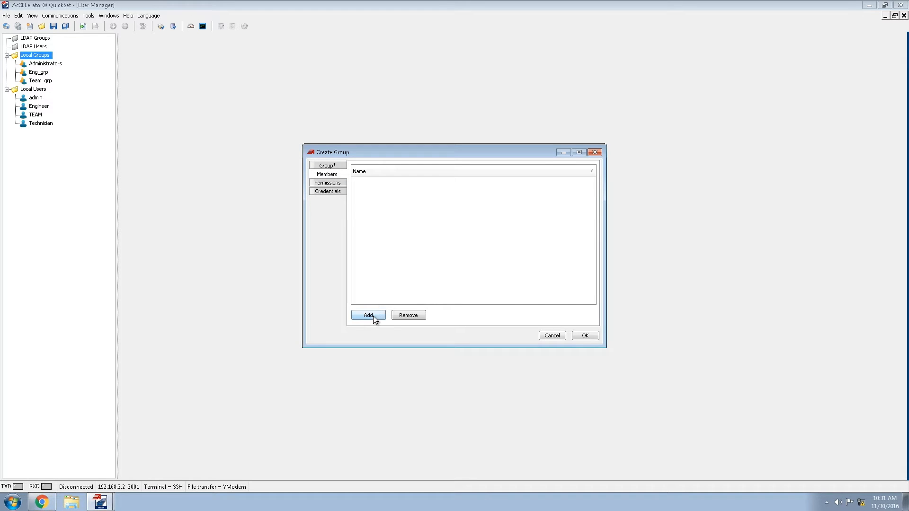
{"action": "left_click", "coordinate": [369, 315]}
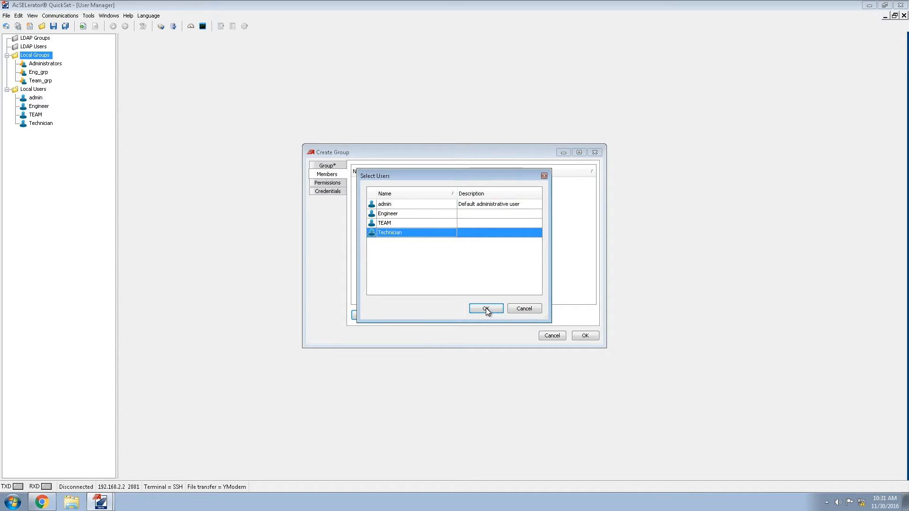
{"action": "left_click", "coordinate": [486, 308]}
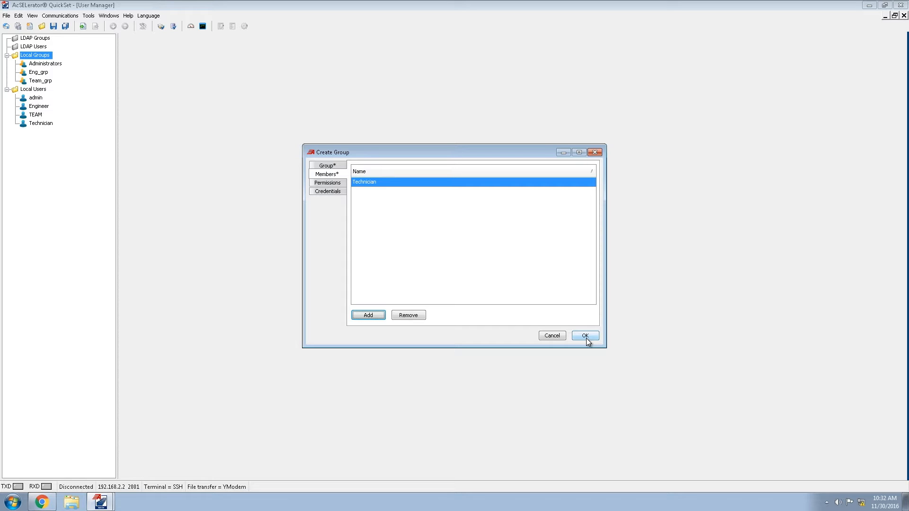
{"action": "left_click", "coordinate": [584, 335]}
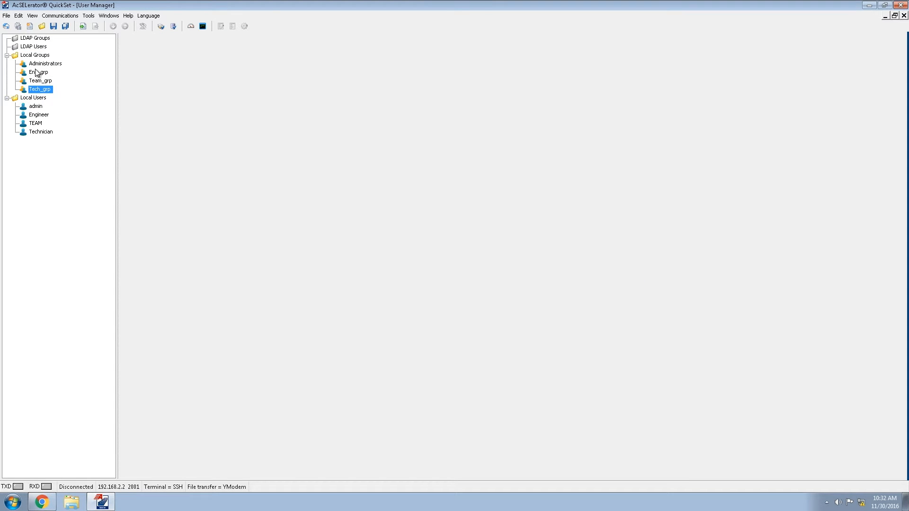
{"action": "mouse_move", "coordinate": [39, 72]}
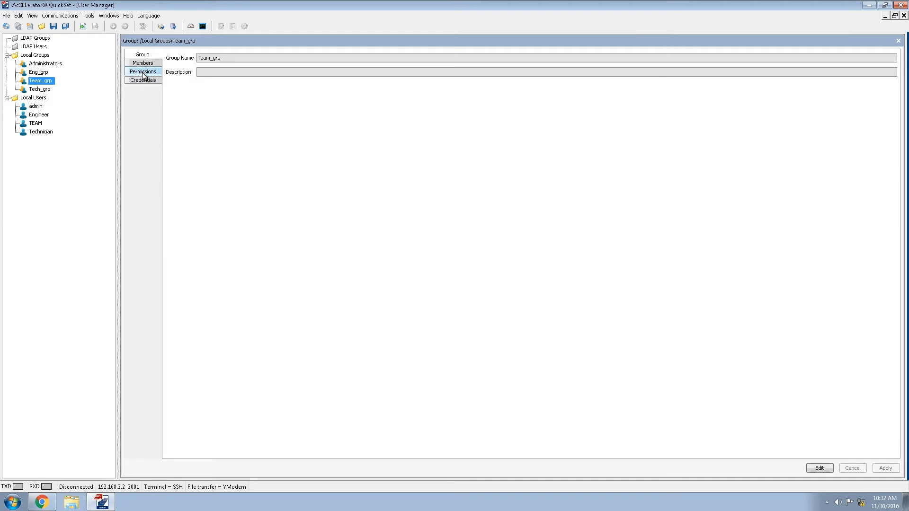
Grant Team_grp Connect and ACC on SEL-3530 and apply the change to the database.
{"action": "left_click", "coordinate": [142, 72]}
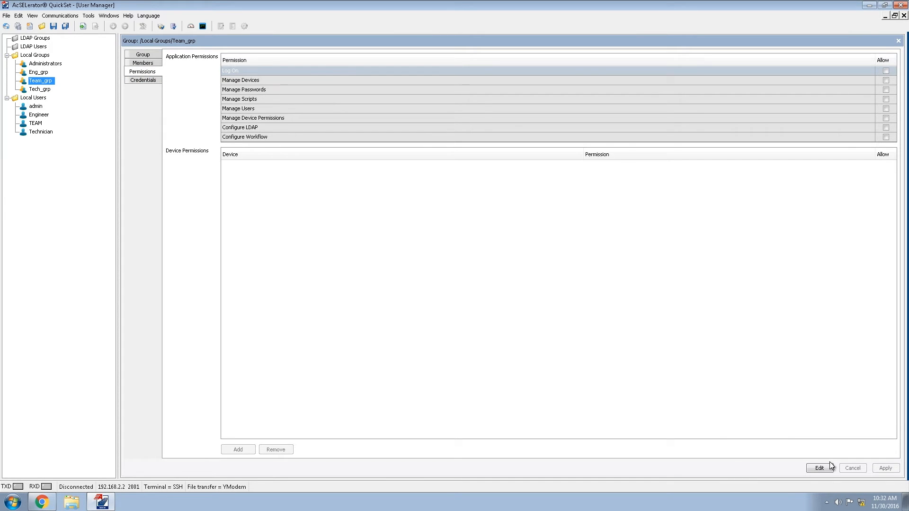
{"action": "left_click", "coordinate": [238, 449]}
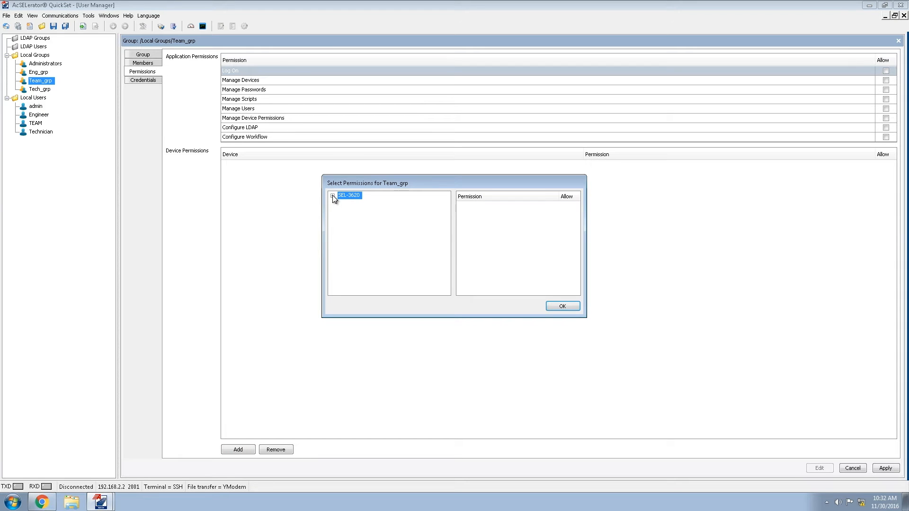
{"action": "left_click", "coordinate": [332, 196]}
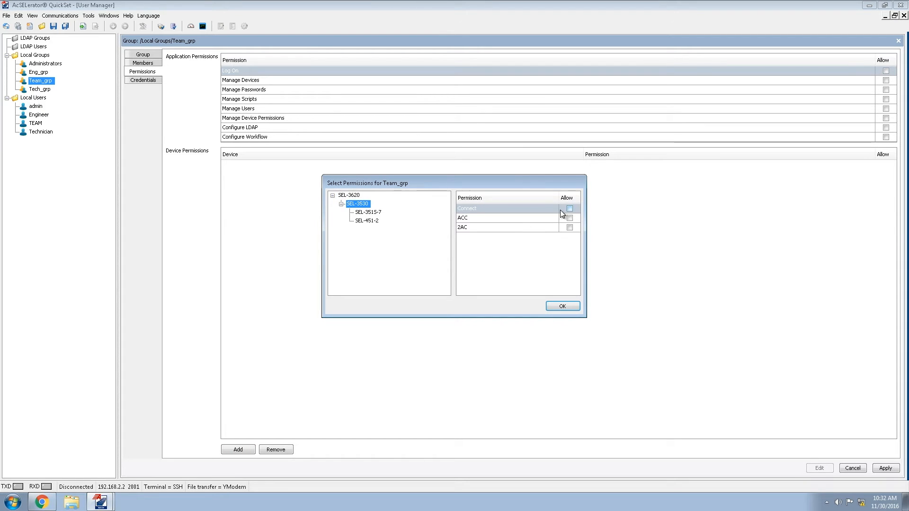
{"action": "left_click", "coordinate": [569, 217]}
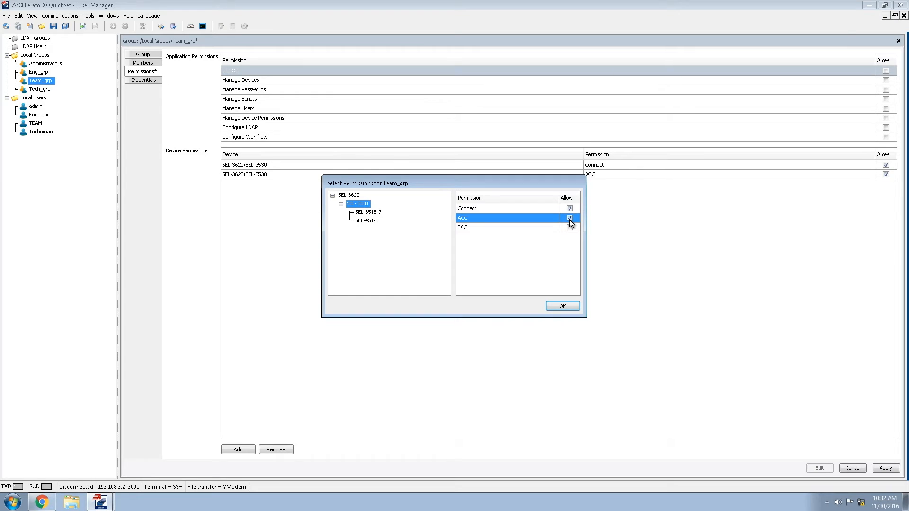
{"action": "left_click", "coordinate": [561, 306]}
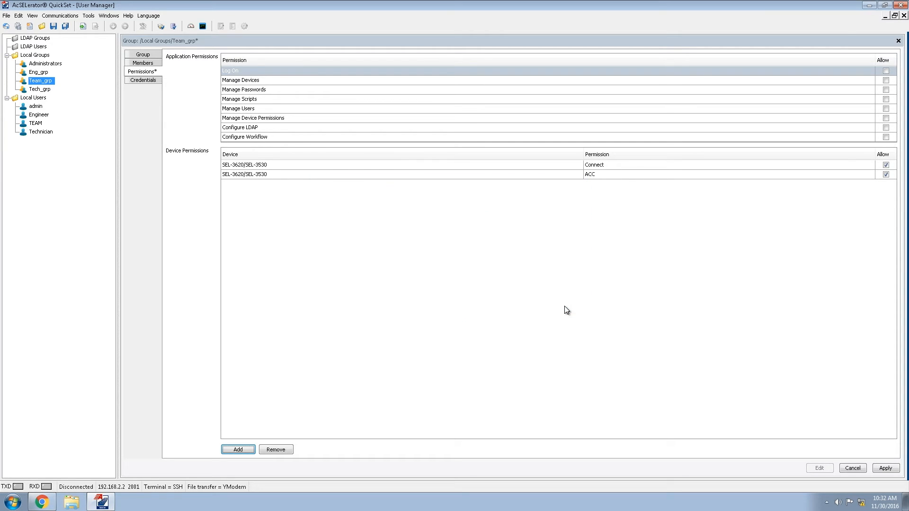
{"action": "left_click", "coordinate": [885, 468]}
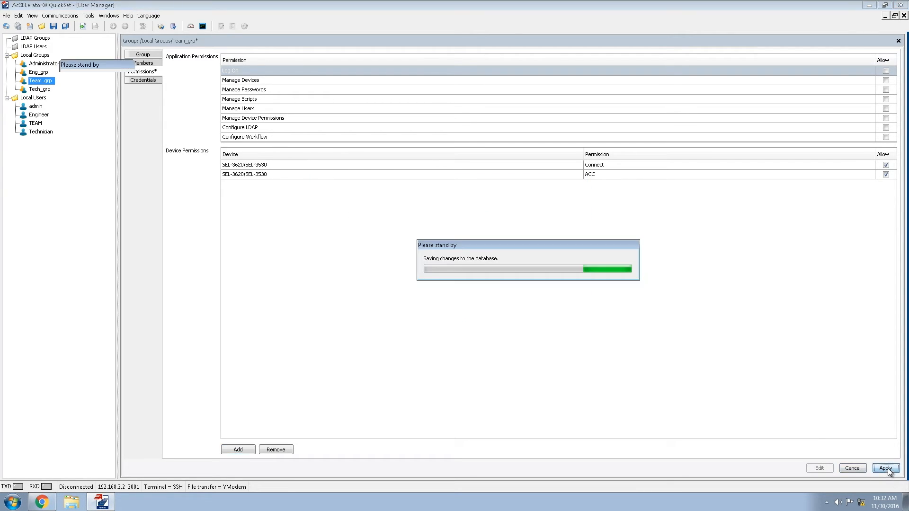
{"action": "left_click", "coordinate": [885, 468]}
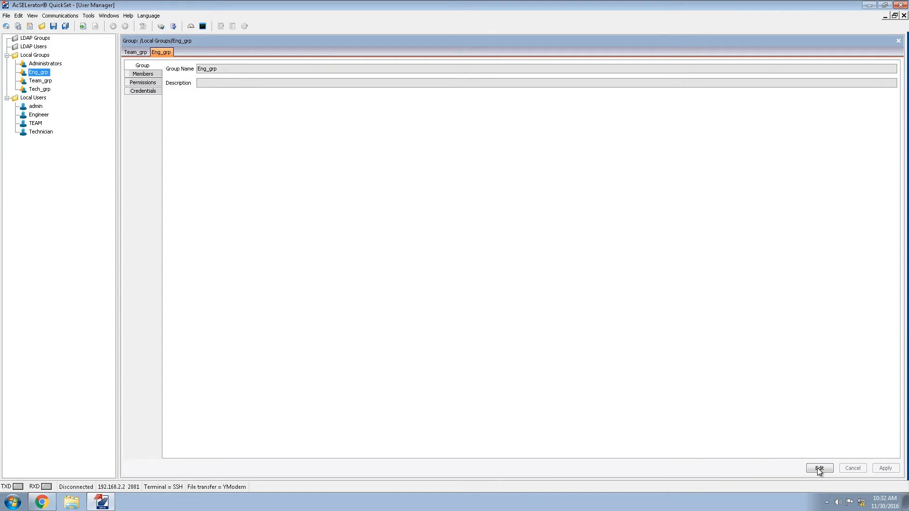
Edit Eng_grp and allow Connect and ACC on SEL-3530 under the SEL-3620 tree.
{"action": "left_click", "coordinate": [142, 82]}
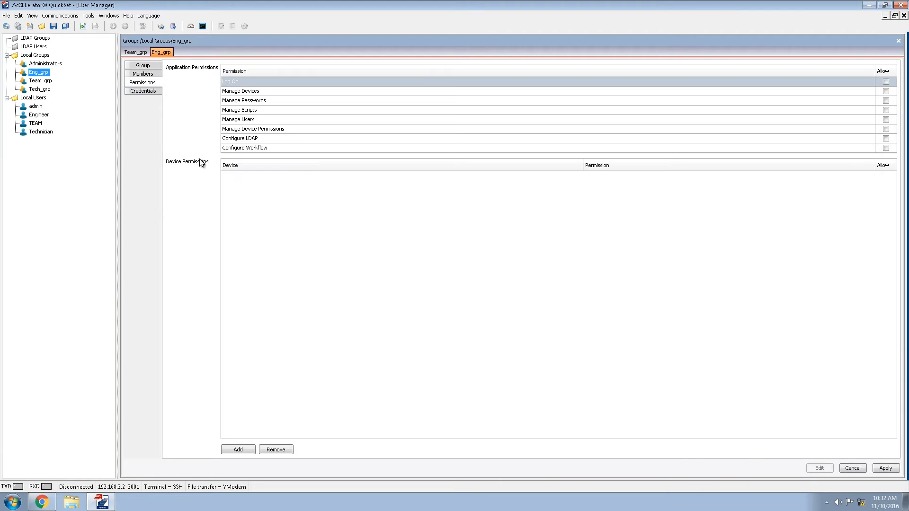
{"action": "left_click", "coordinate": [237, 449]}
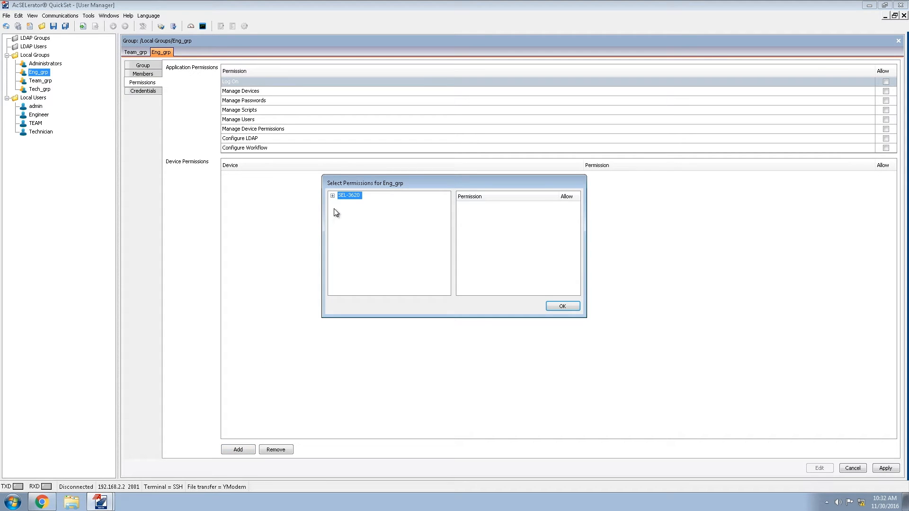
{"action": "left_click", "coordinate": [333, 196]}
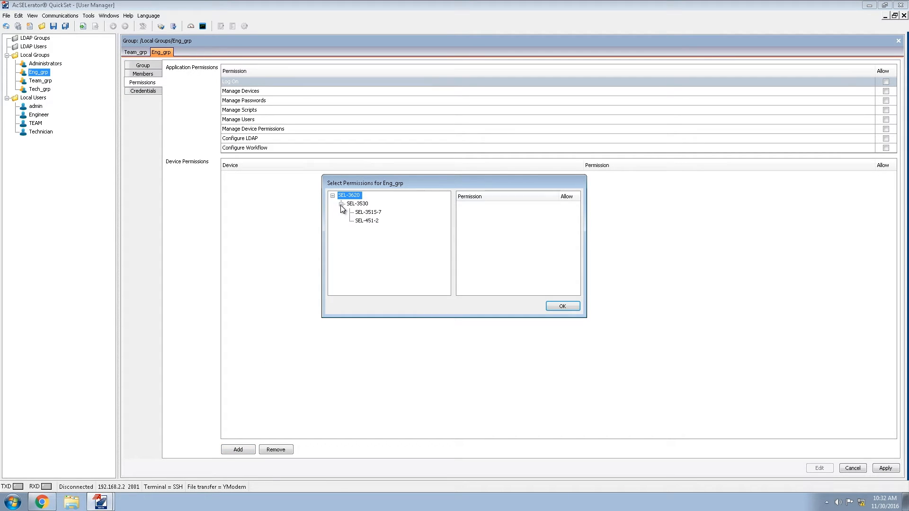
{"action": "left_click", "coordinate": [356, 203]}
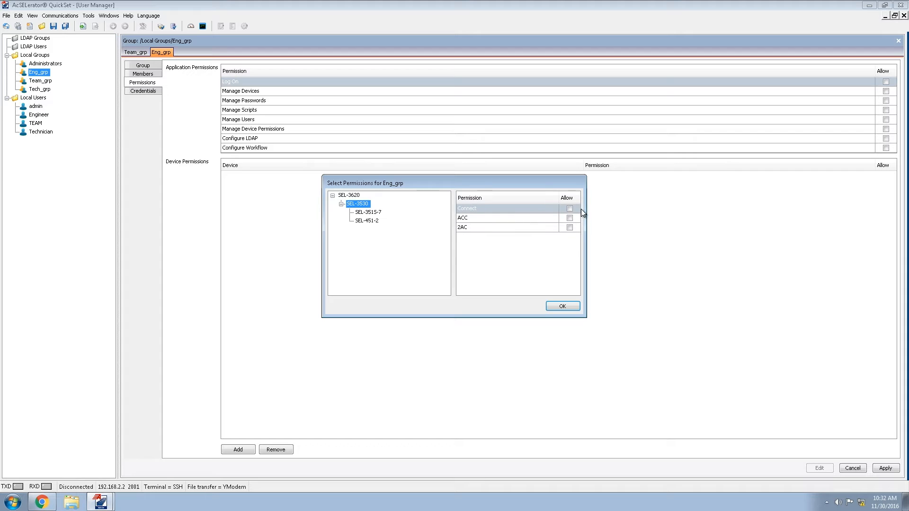
{"action": "left_click", "coordinate": [568, 217]}
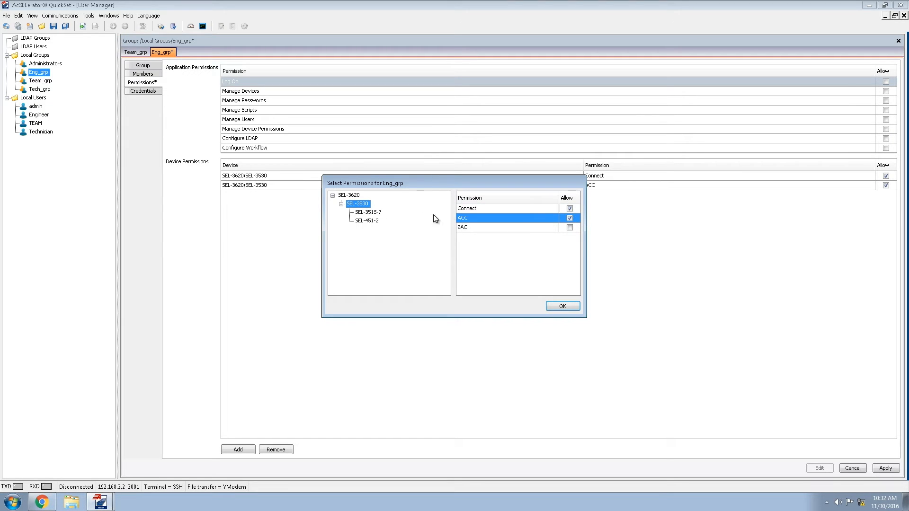
{"action": "left_click", "coordinate": [367, 211]}
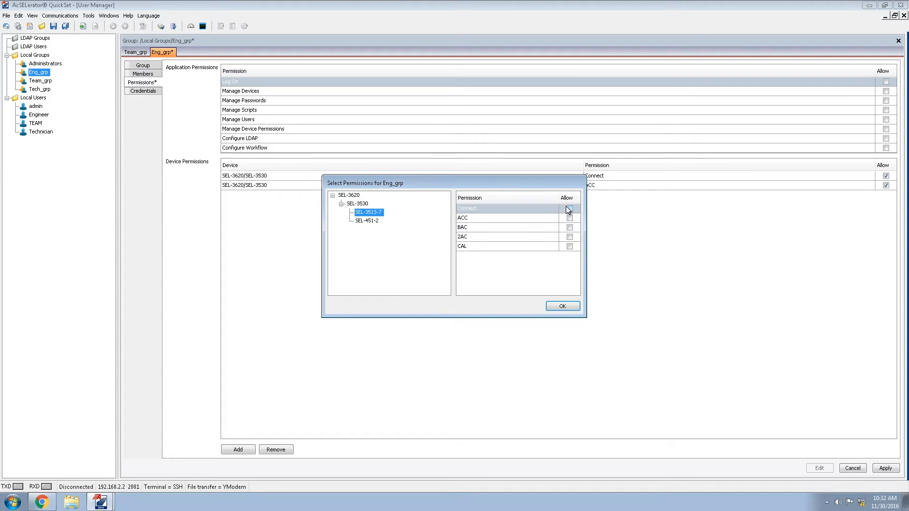
Allow Connect and further permissions on SEL-3515-7 and SEL-451-2 for Eng_grp.
{"action": "left_click", "coordinate": [569, 217]}
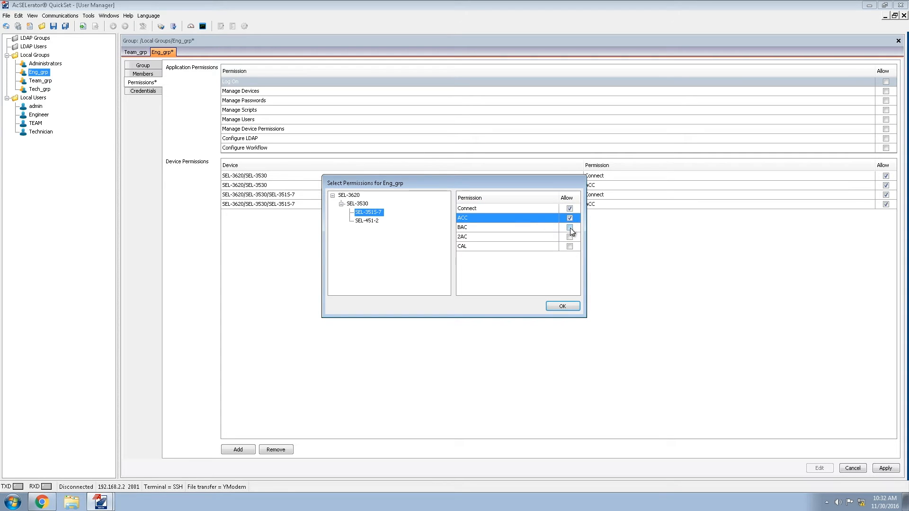
{"action": "left_click", "coordinate": [569, 246]}
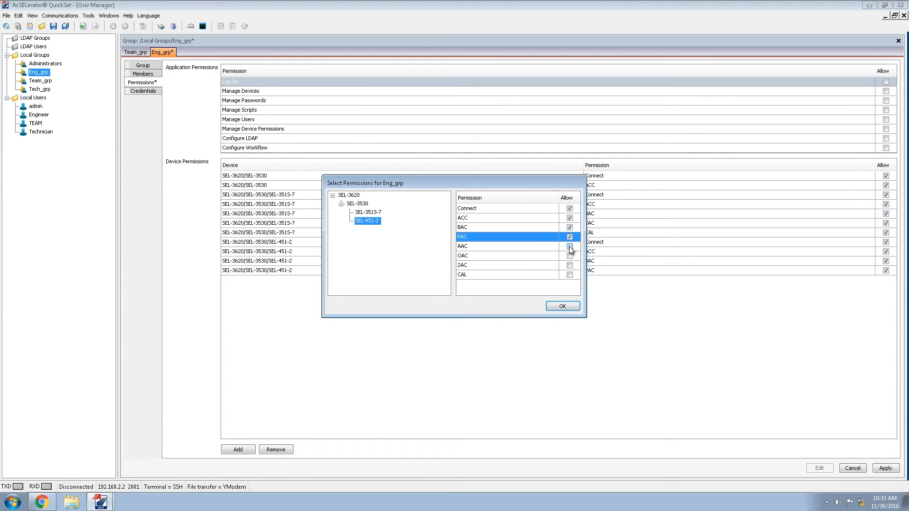
{"action": "left_click", "coordinate": [561, 306]}
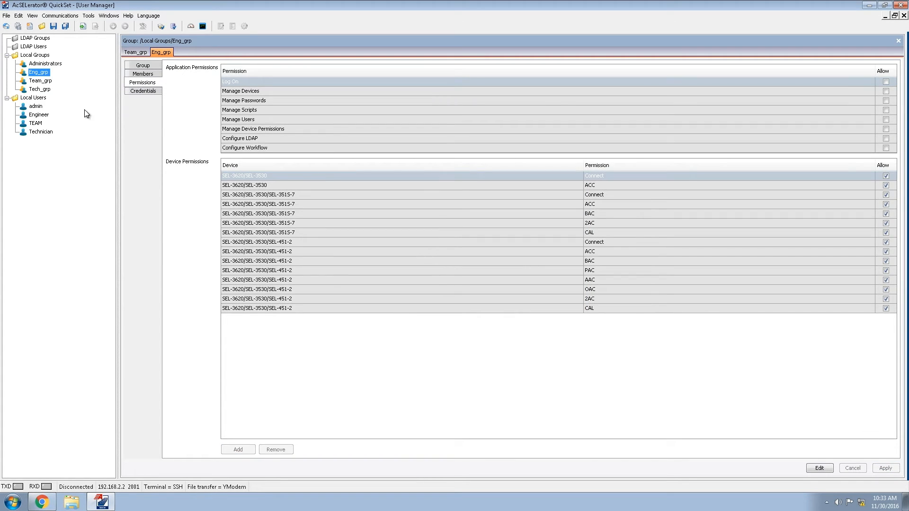
Edit Tech_grp and allow Connect and ACC access on SEL-3530.
{"action": "left_click", "coordinate": [40, 89]}
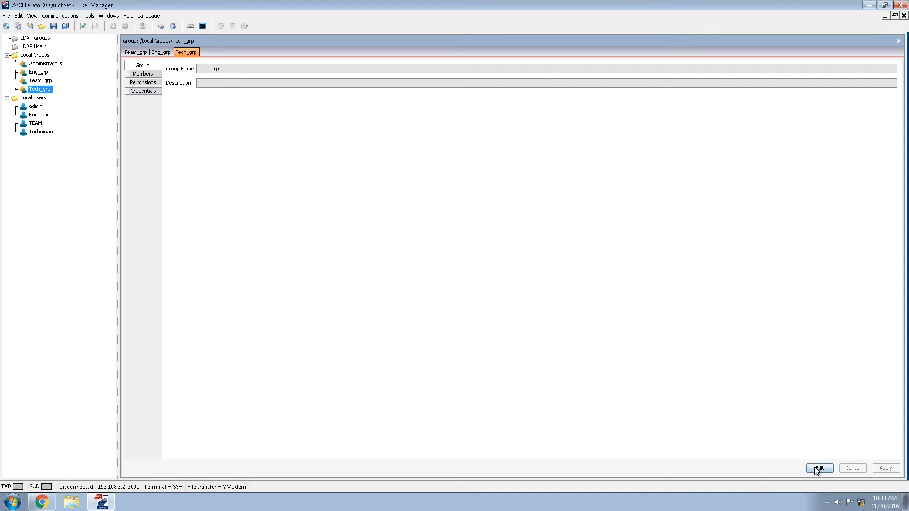
{"action": "left_click", "coordinate": [142, 82]}
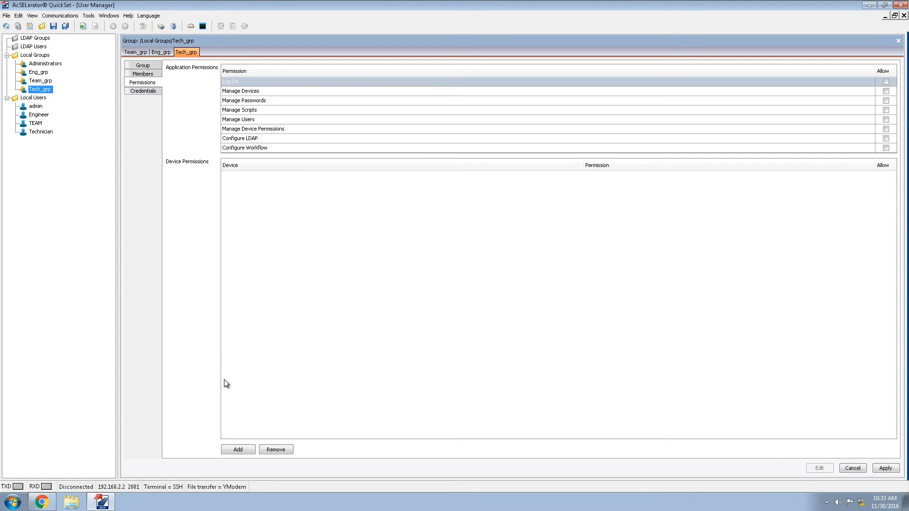
{"action": "left_click", "coordinate": [237, 449]}
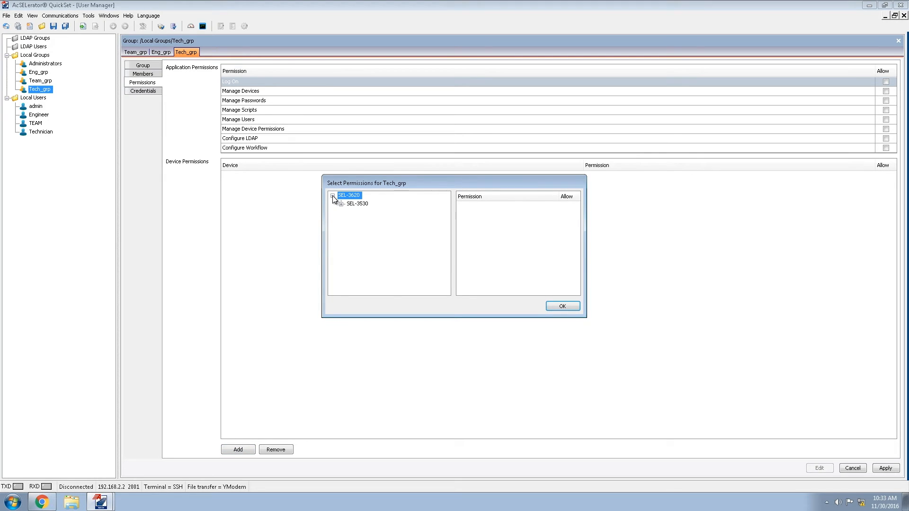
{"action": "left_click", "coordinate": [351, 203]}
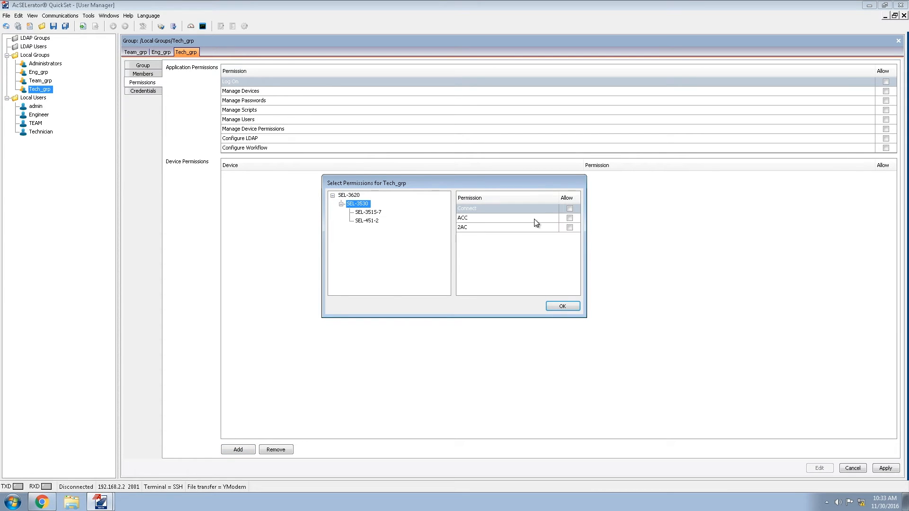
{"action": "left_click", "coordinate": [568, 217]}
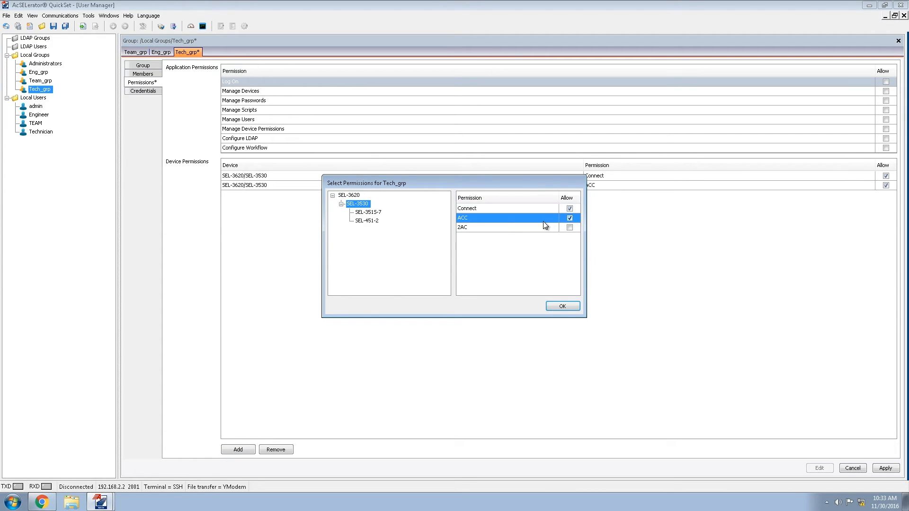
Allow Connect and ACC on SEL-3515-7 for Tech_grp, confirm and apply.
{"action": "left_click", "coordinate": [366, 212]}
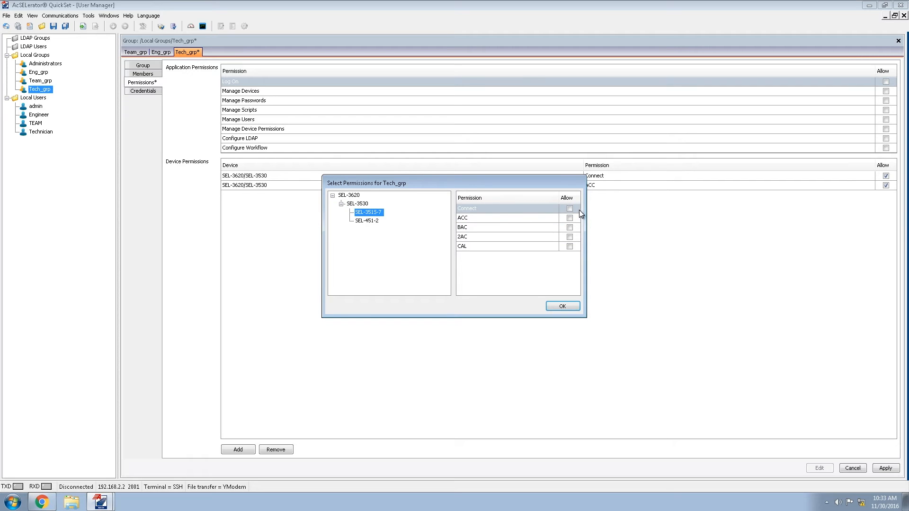
{"action": "left_click", "coordinate": [569, 209]}
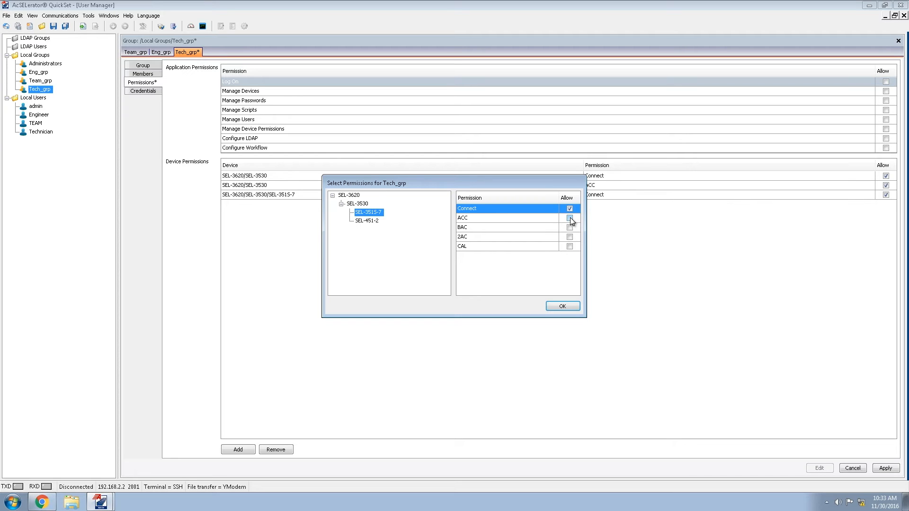
{"action": "left_click", "coordinate": [569, 217]}
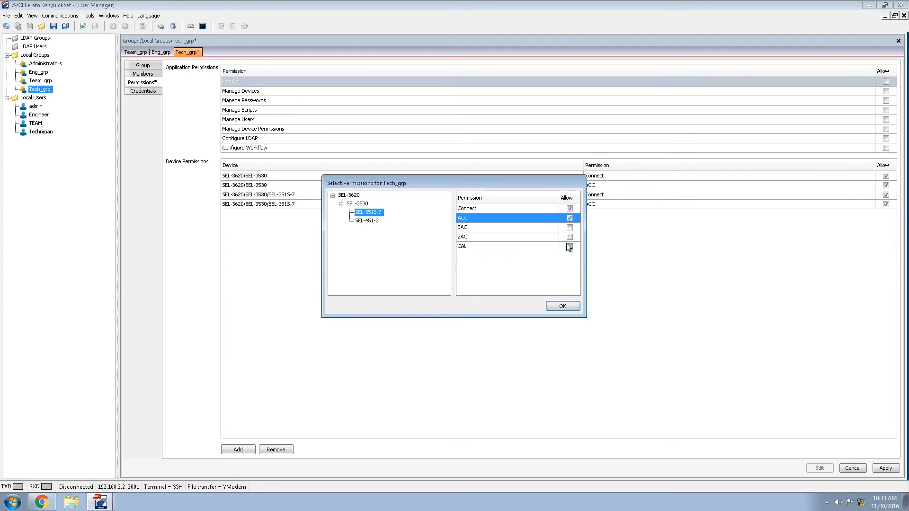
{"action": "left_click", "coordinate": [561, 306]}
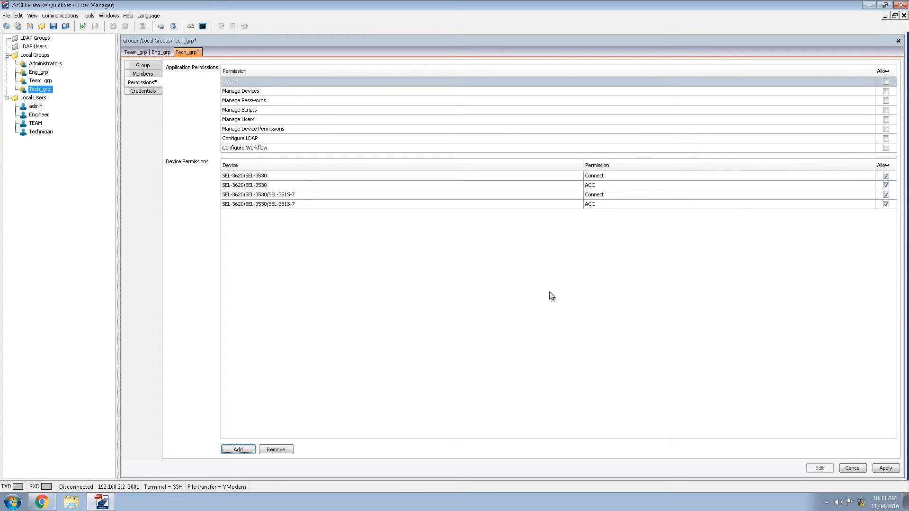
{"action": "left_click", "coordinate": [885, 467]}
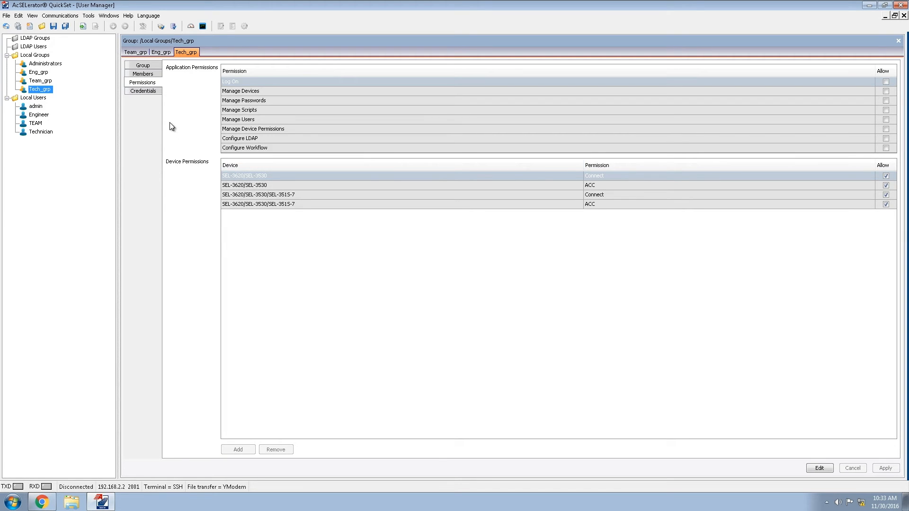
{"action": "mouse_move", "coordinate": [344, 85]}
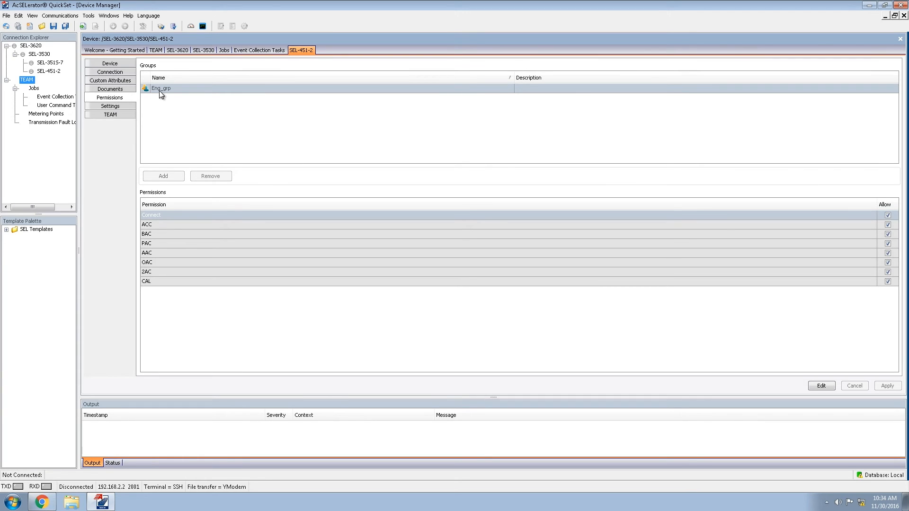
Show SEL-3515-7's Permissions, listing Eng_grp and Tech_grp as groups.
{"action": "left_click", "coordinate": [154, 204]}
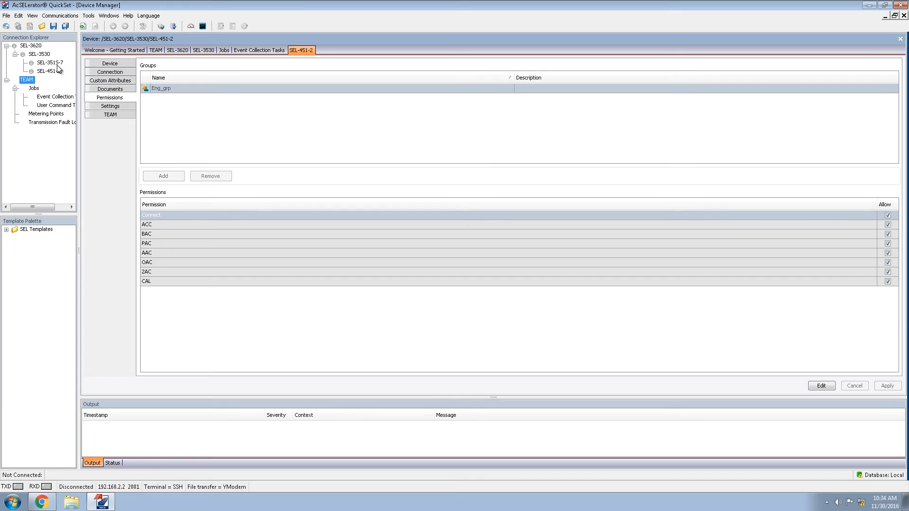
{"action": "left_click", "coordinate": [50, 62]}
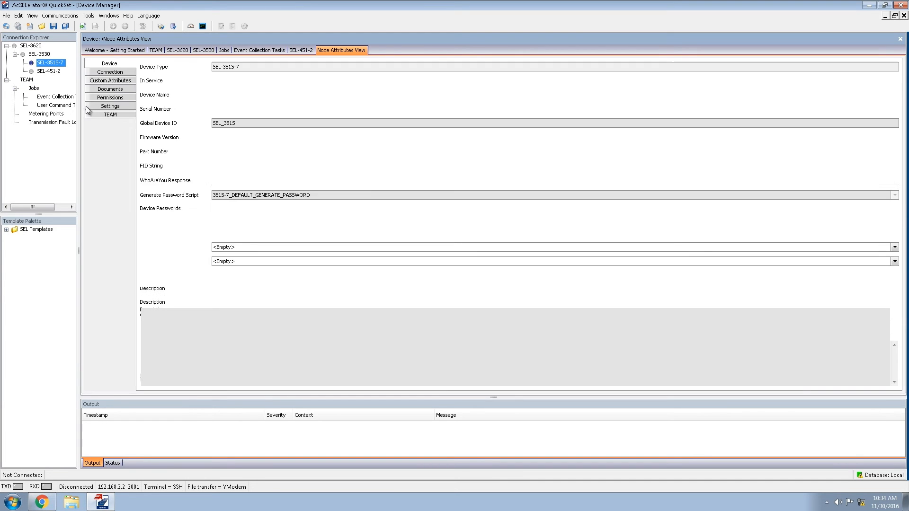
{"action": "left_click", "coordinate": [109, 97]}
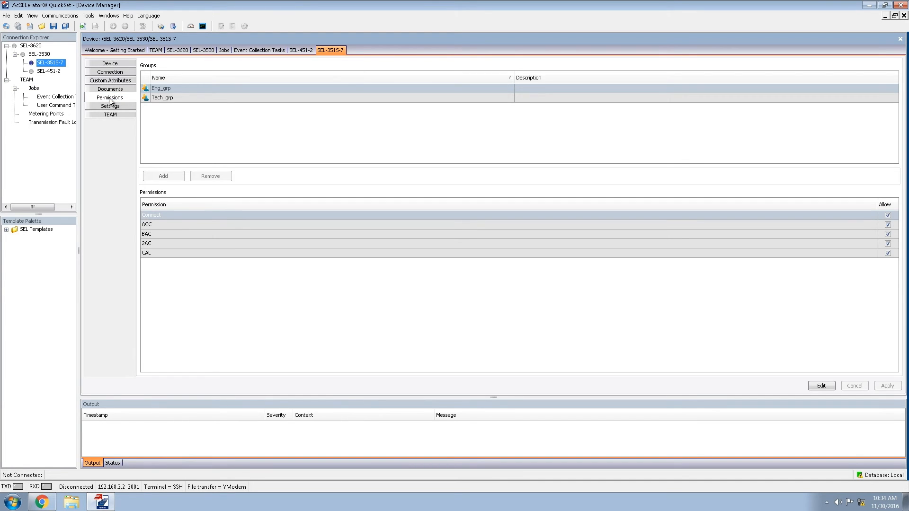
{"action": "mouse_move", "coordinate": [178, 110]}
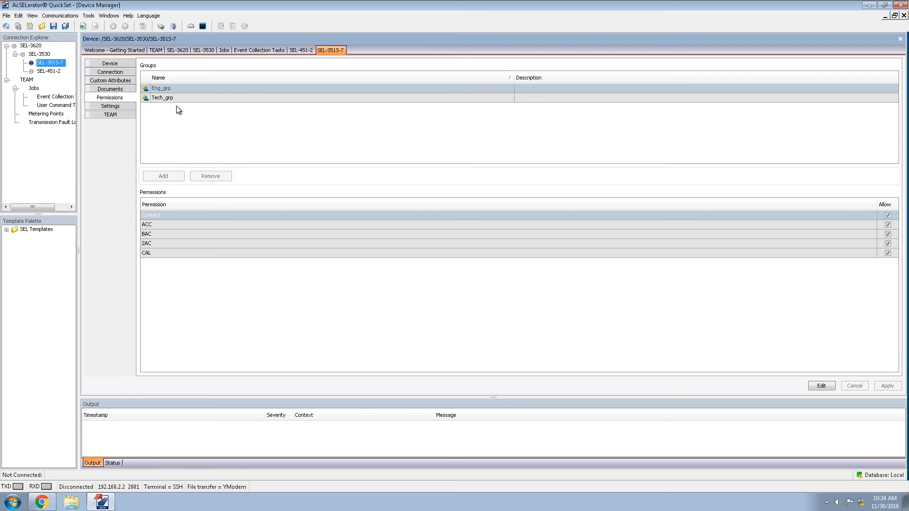
{"action": "mouse_move", "coordinate": [49, 56]}
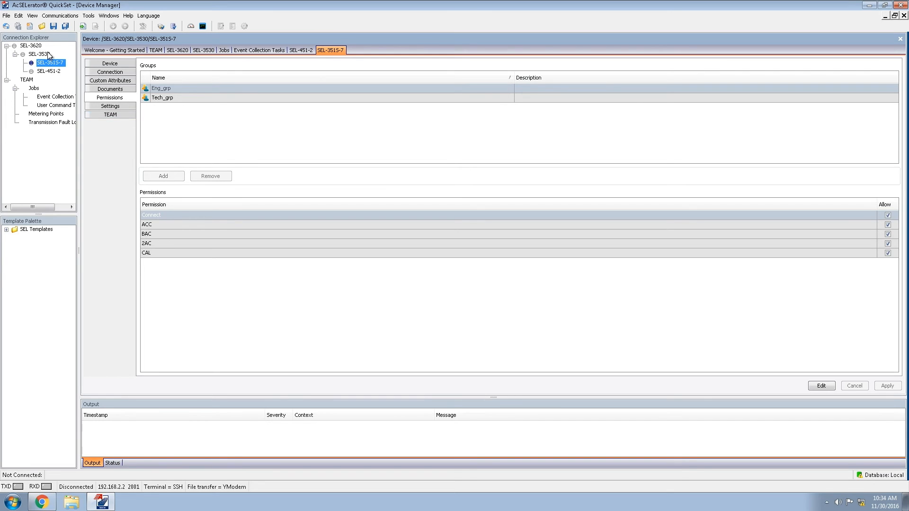
Send the connection directory to SEL-3620, confirming overwrite, credentials and certificate.
{"action": "right_click", "coordinate": [31, 46]}
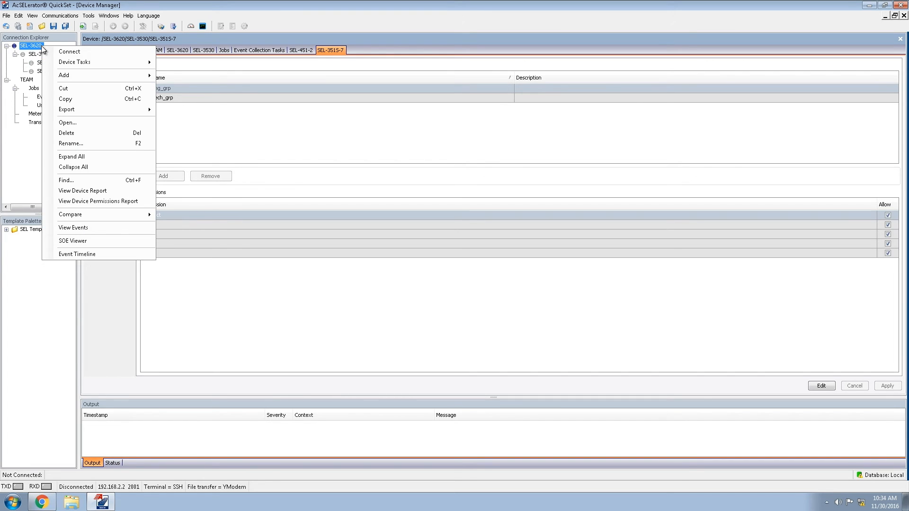
{"action": "mouse_move", "coordinate": [51, 55]}
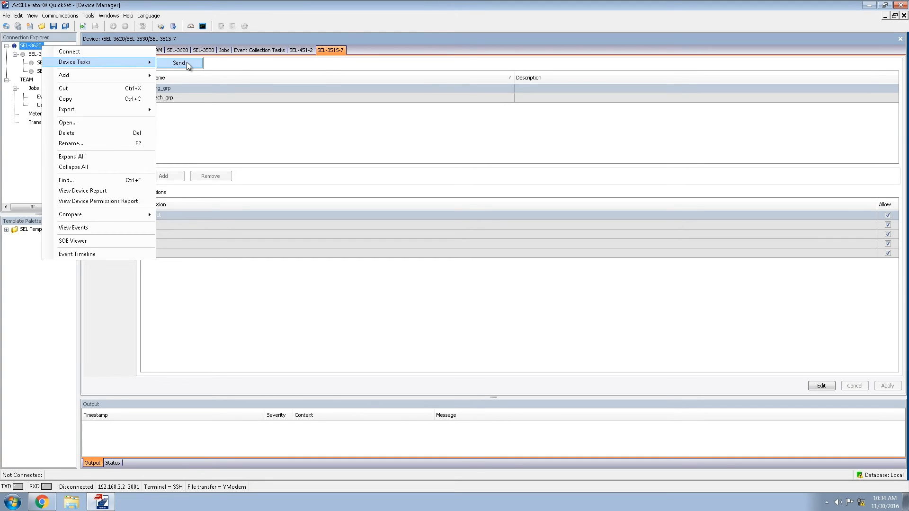
{"action": "left_click", "coordinate": [178, 62]}
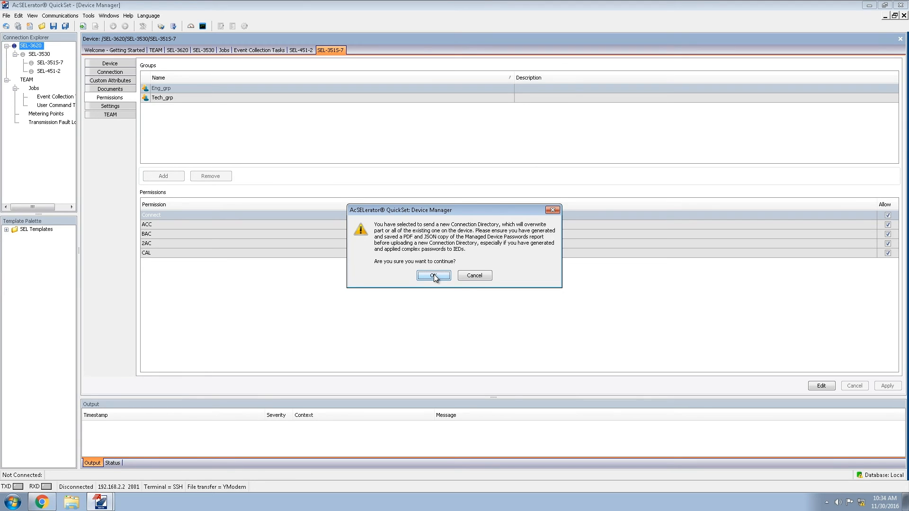
{"action": "left_click", "coordinate": [434, 276]}
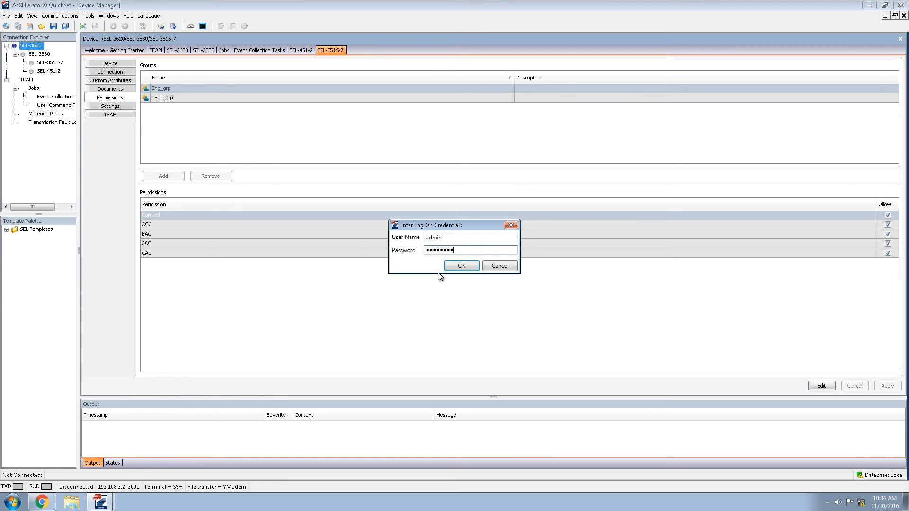
{"action": "left_click", "coordinate": [461, 266]}
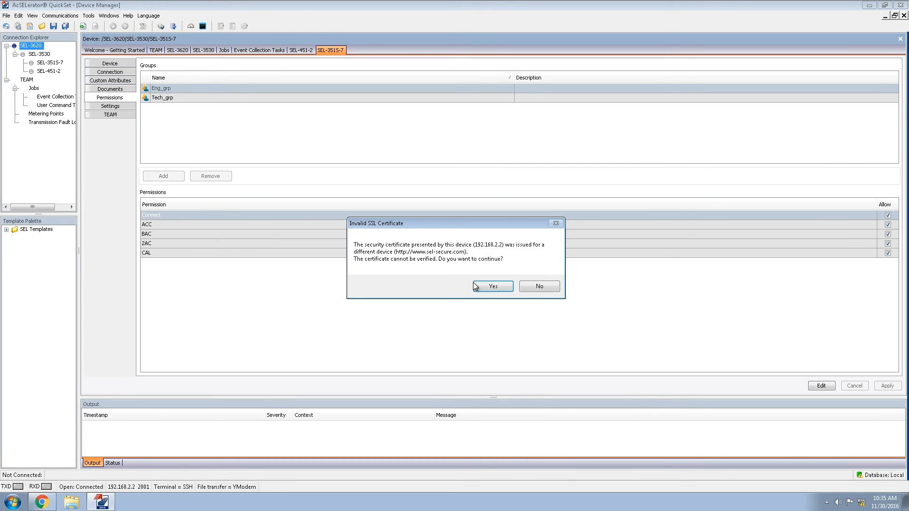
{"action": "left_click", "coordinate": [492, 286]}
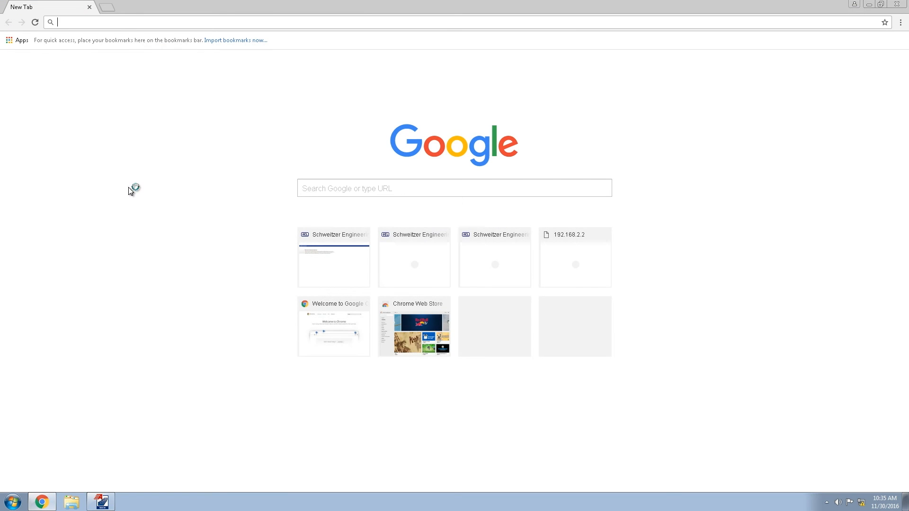
{"action": "type", "text": "https://192.168.2.2/Login.sel"}
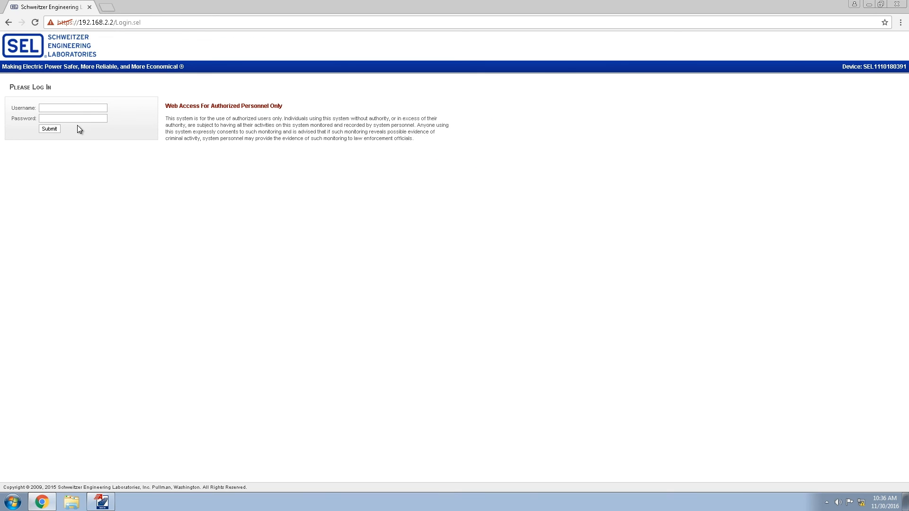
{"action": "type", "text": "admi"}
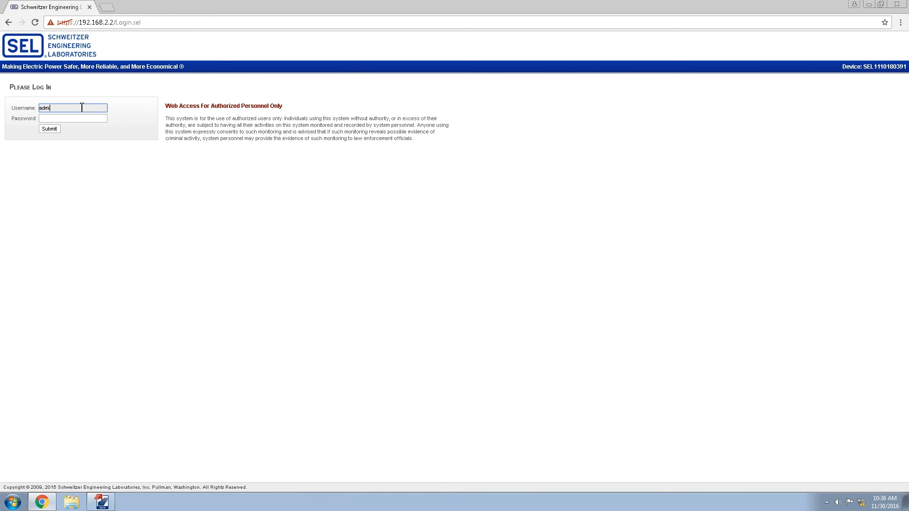
{"action": "left_click", "coordinate": [48, 129]}
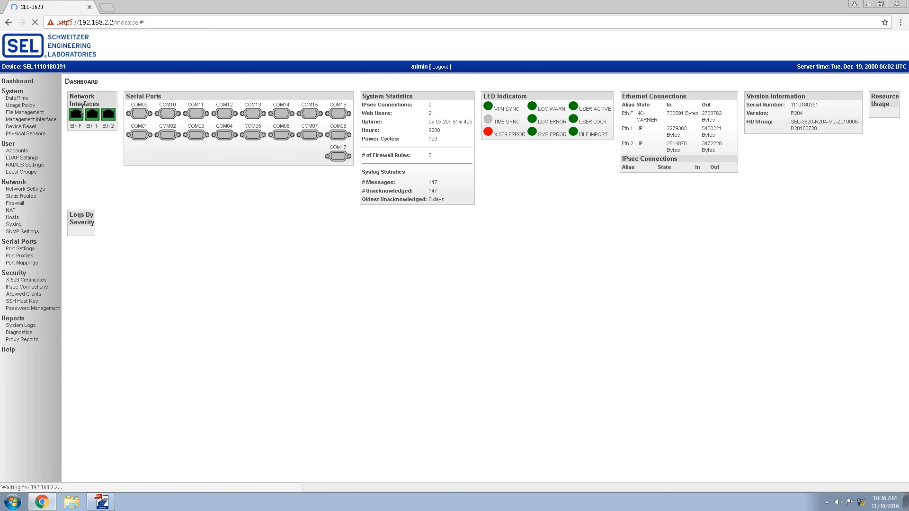
Show Port Mappings listing SEL_3530, SEL_451 and SEL_351S.
{"action": "left_click", "coordinate": [21, 262]}
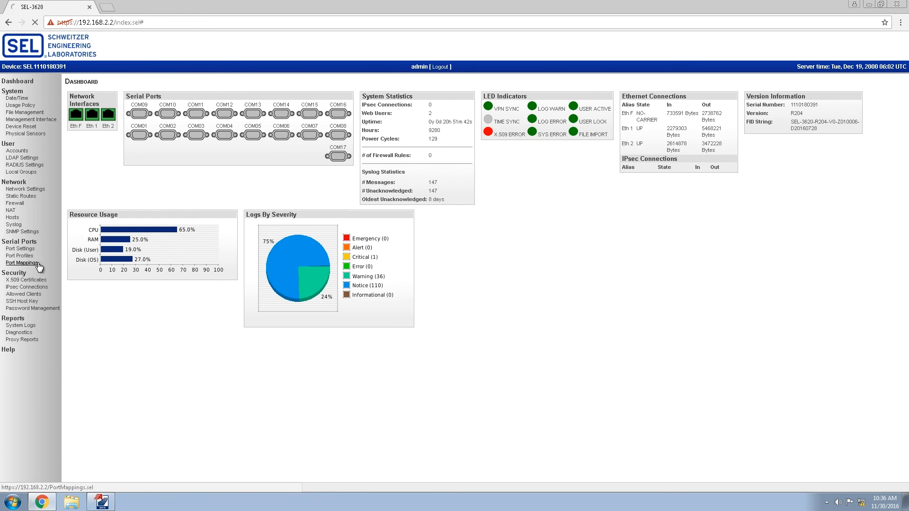
{"action": "left_click", "coordinate": [21, 263]}
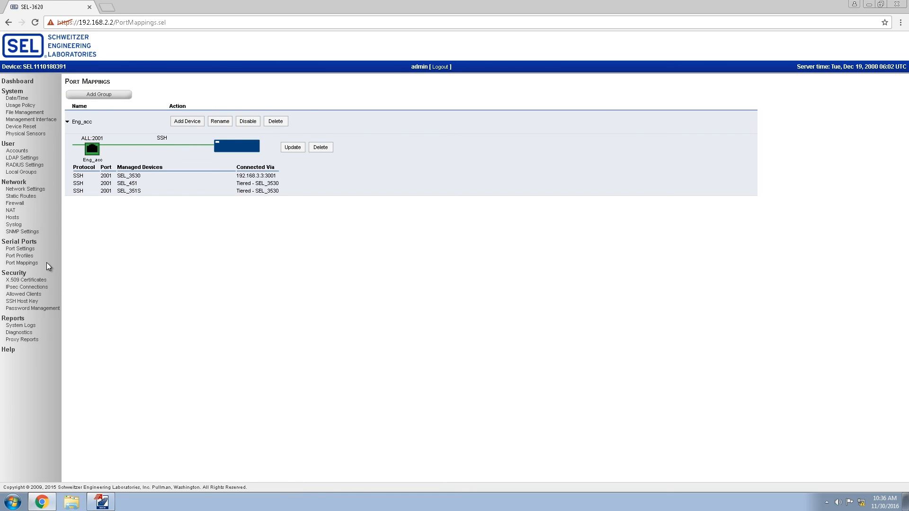